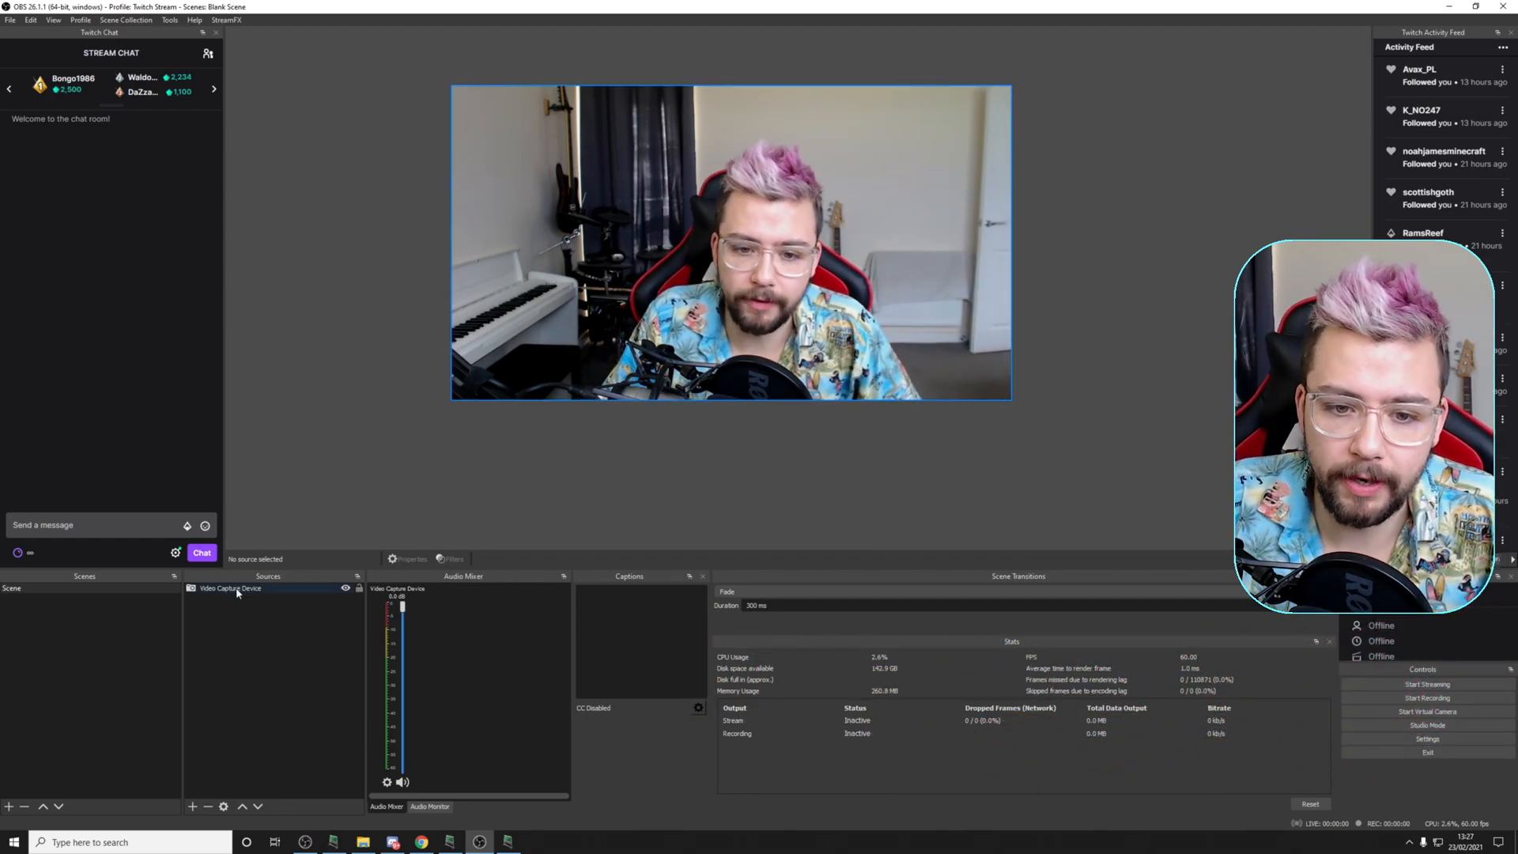
- Add a Crop/Pad filter to the webcam trimming 200 left, 100 top, 300 right, 400 bottom
right_click(230, 588)
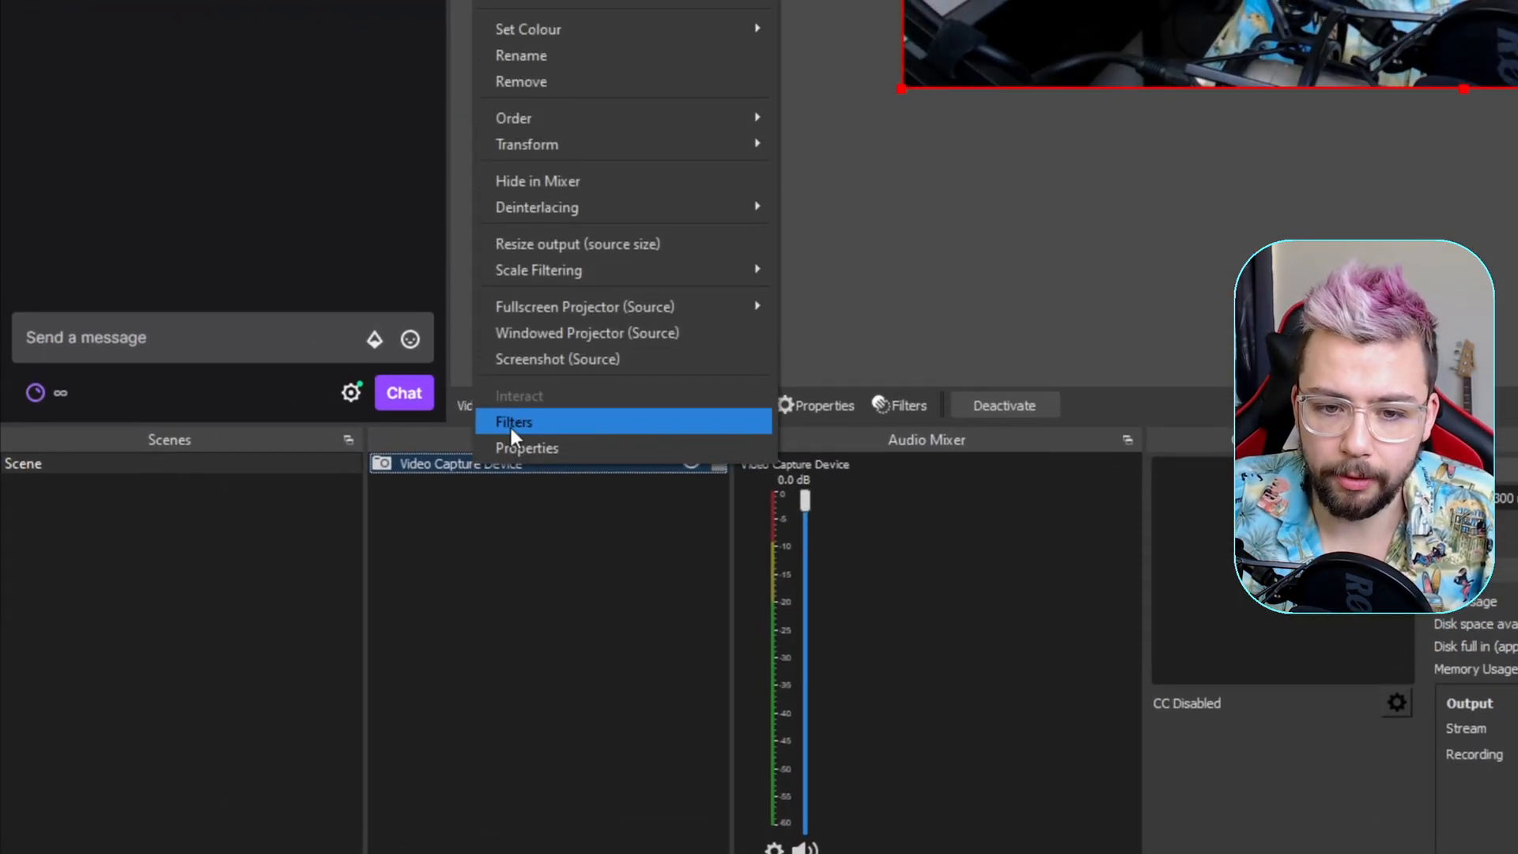
click(514, 421)
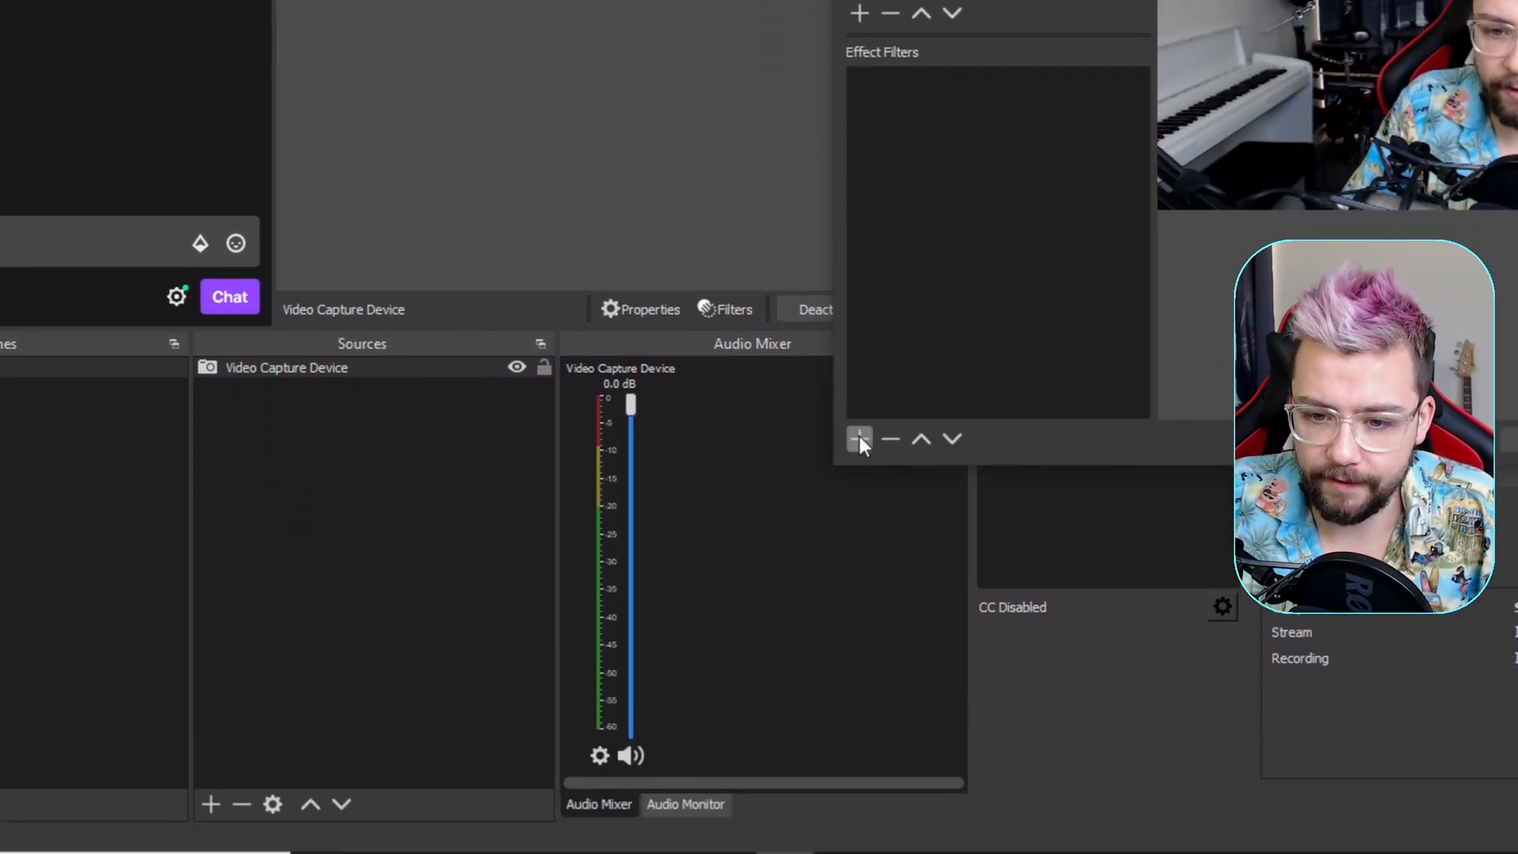
click(858, 439)
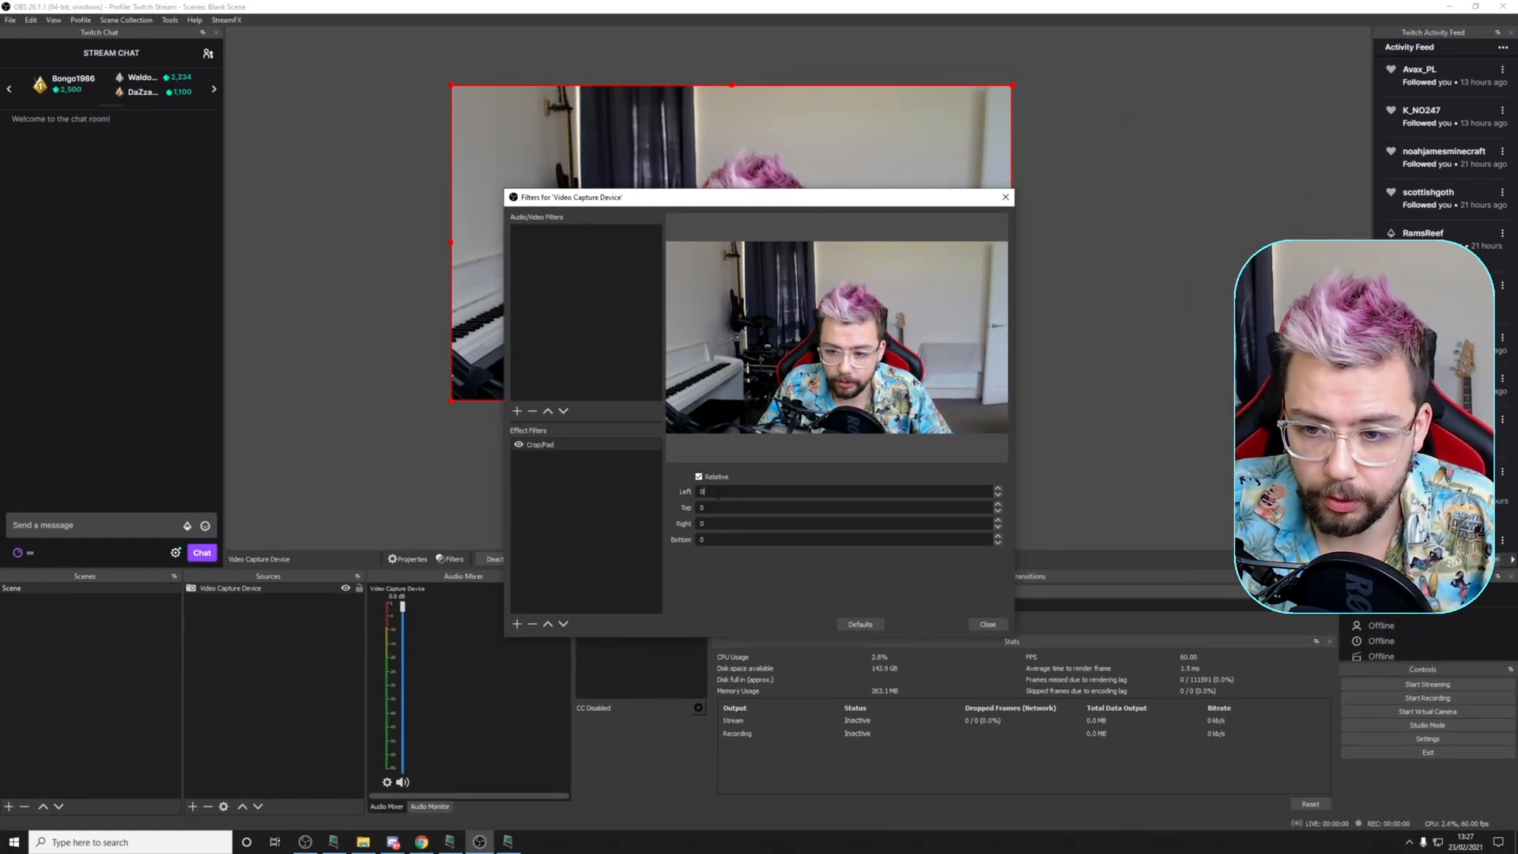
text(200)
click(849, 507)
text(100)
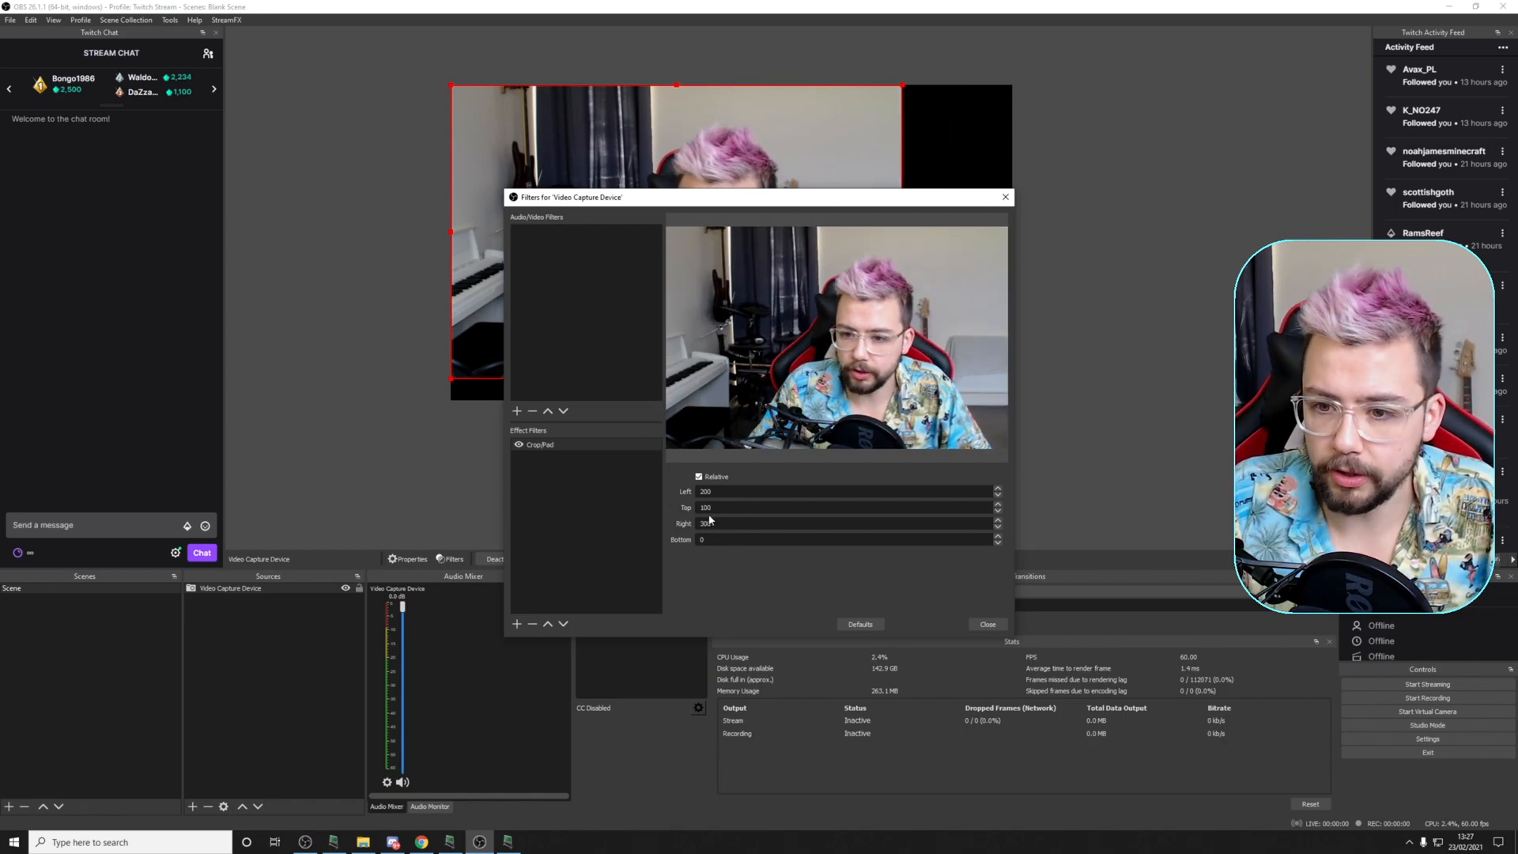
text(400)
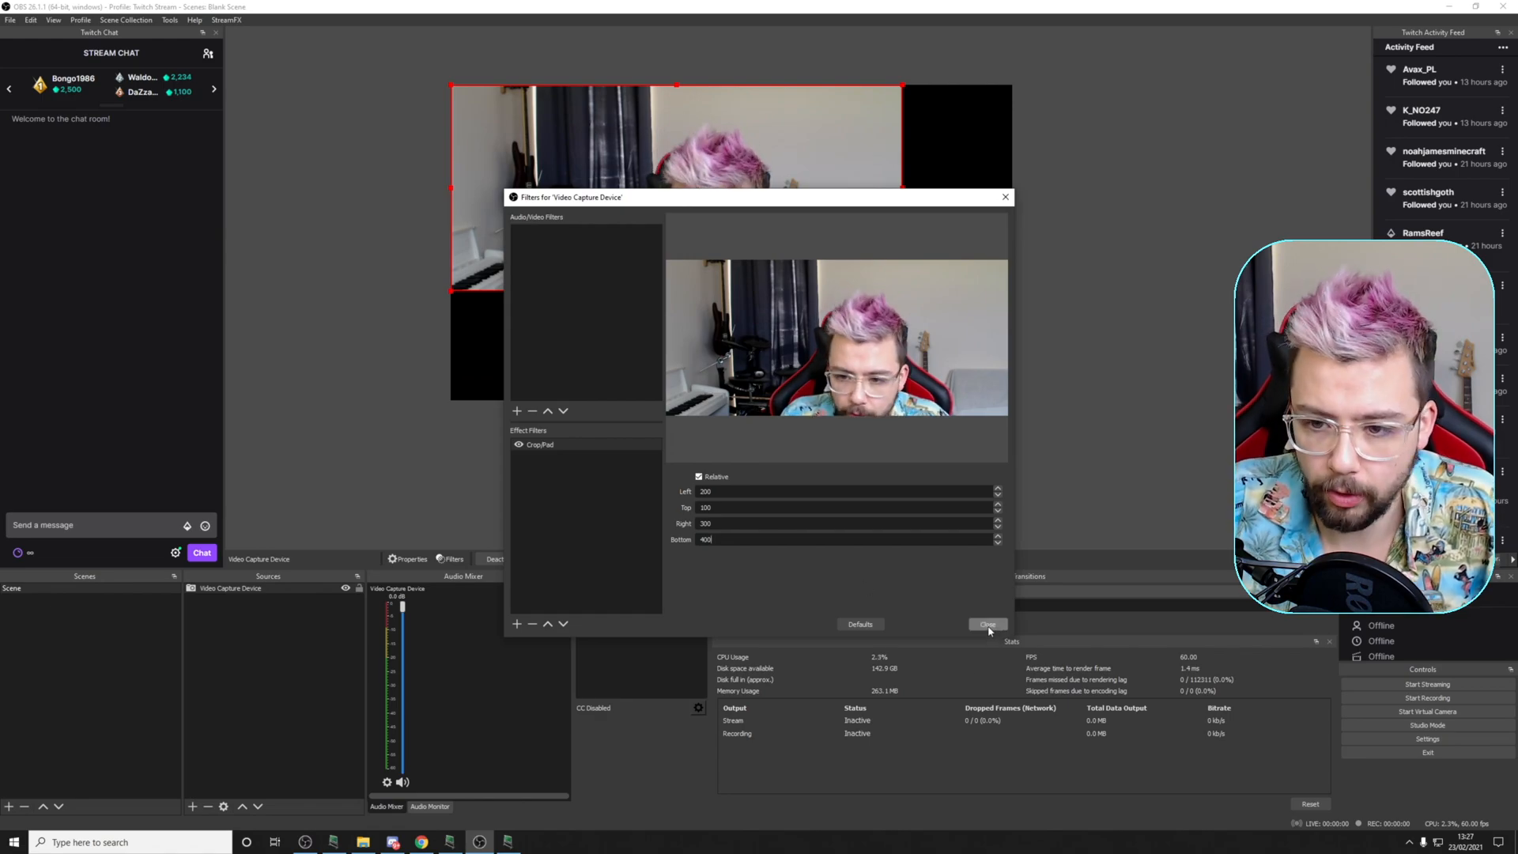
click(988, 624)
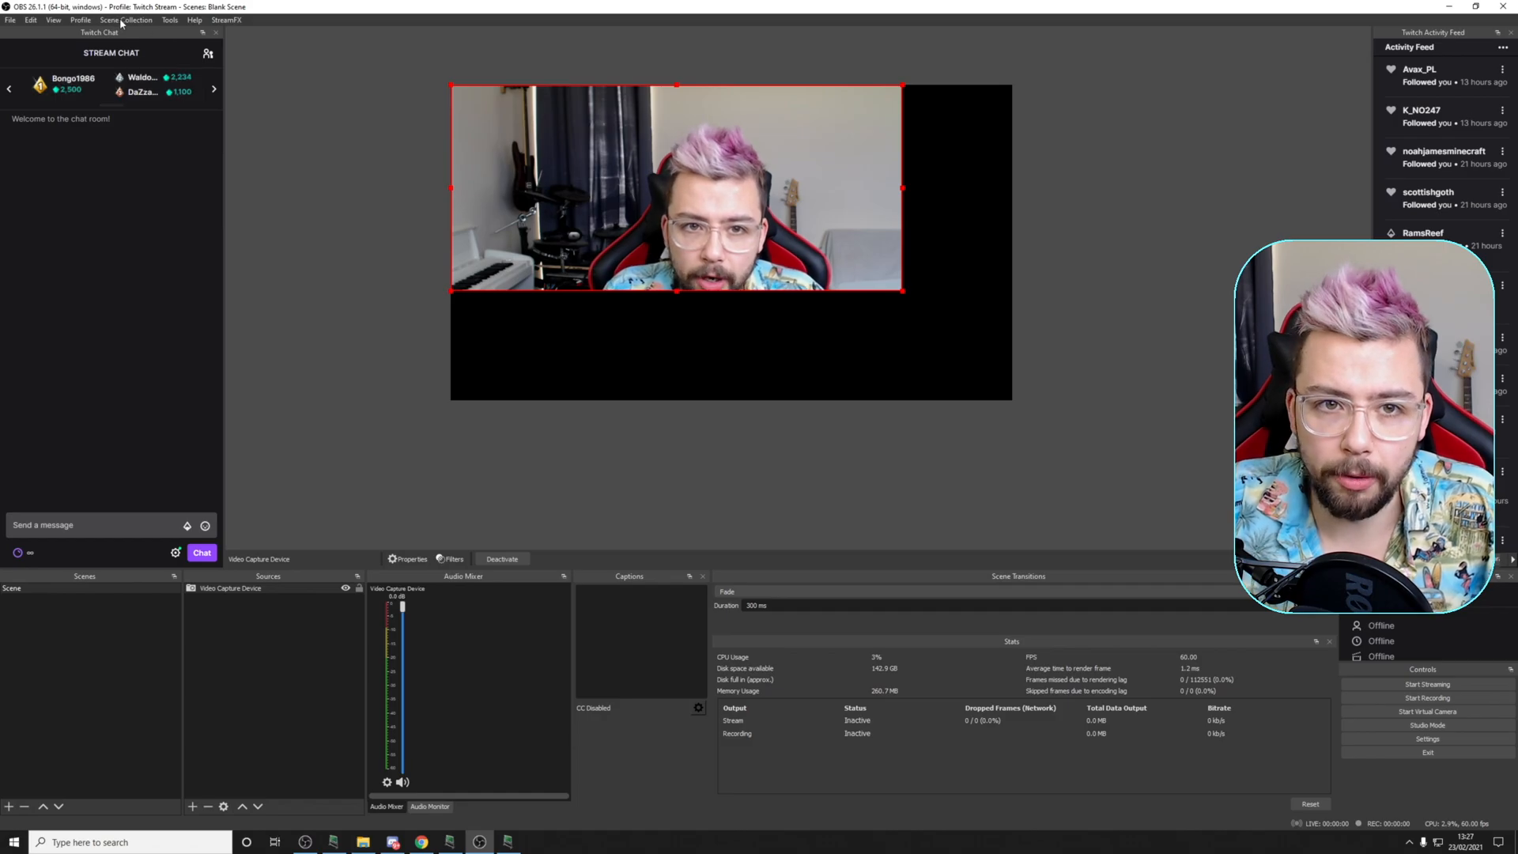
- Export the scene collection to a .json file, keeping the default file name
click(126, 19)
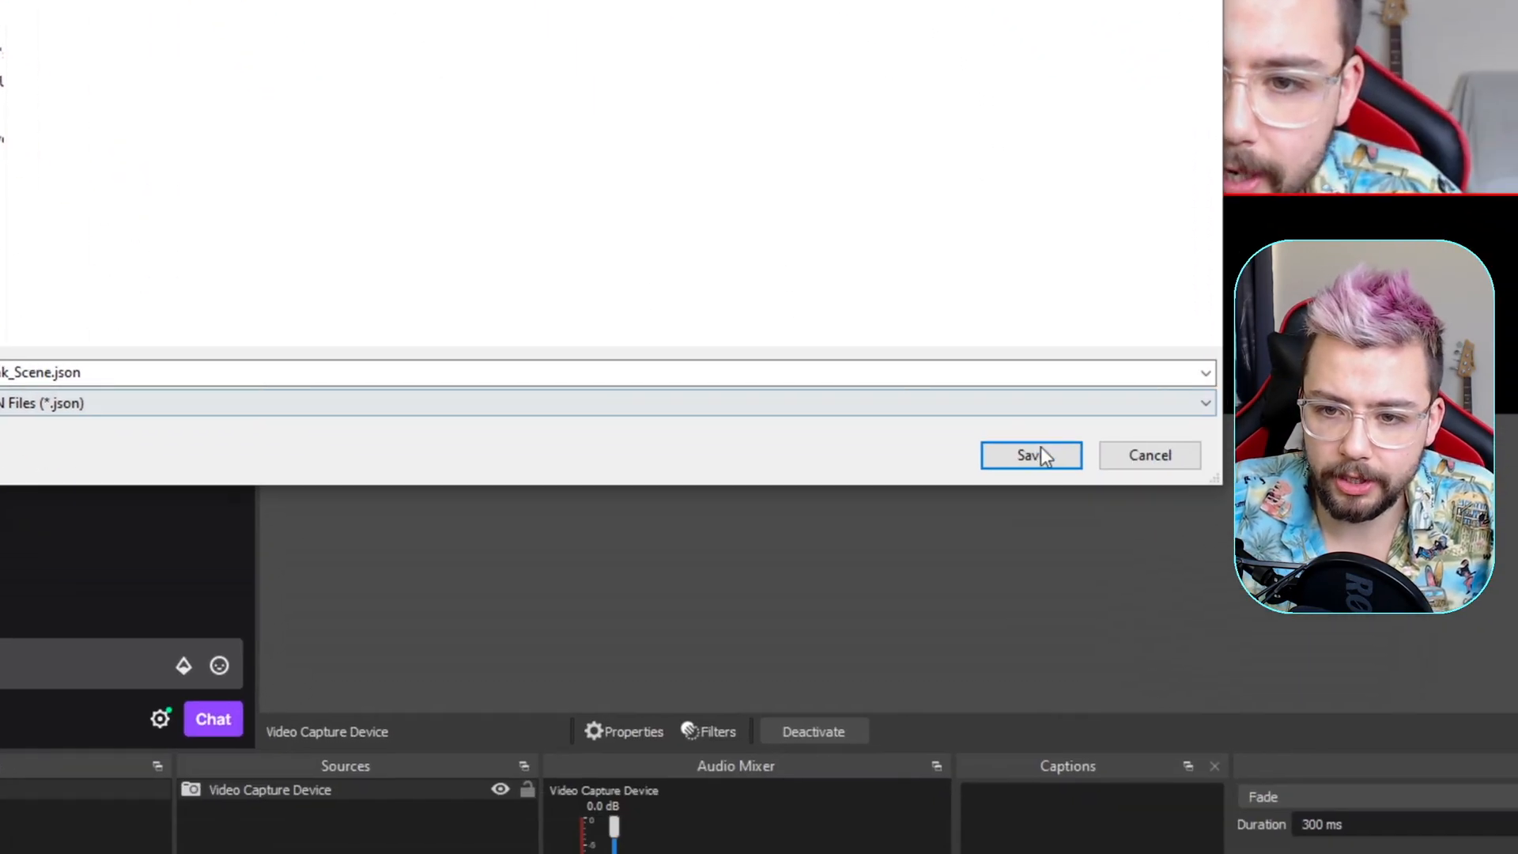
click(1030, 456)
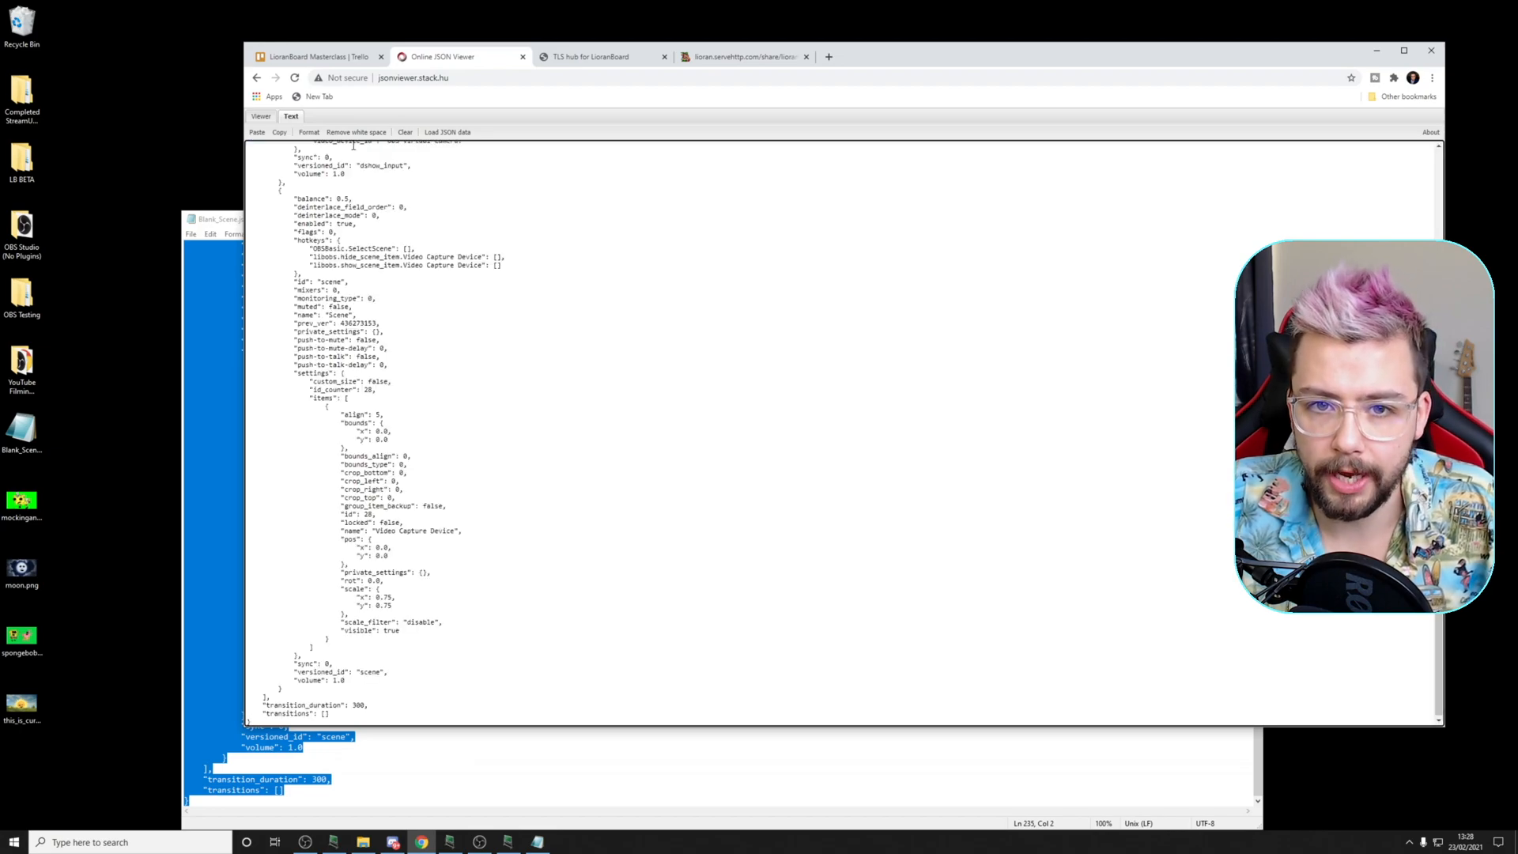
- Expand the webcam source's filters in the tree to show Crop/Pad settings: bottom 400, left 200, right 300, top 100
click(261, 116)
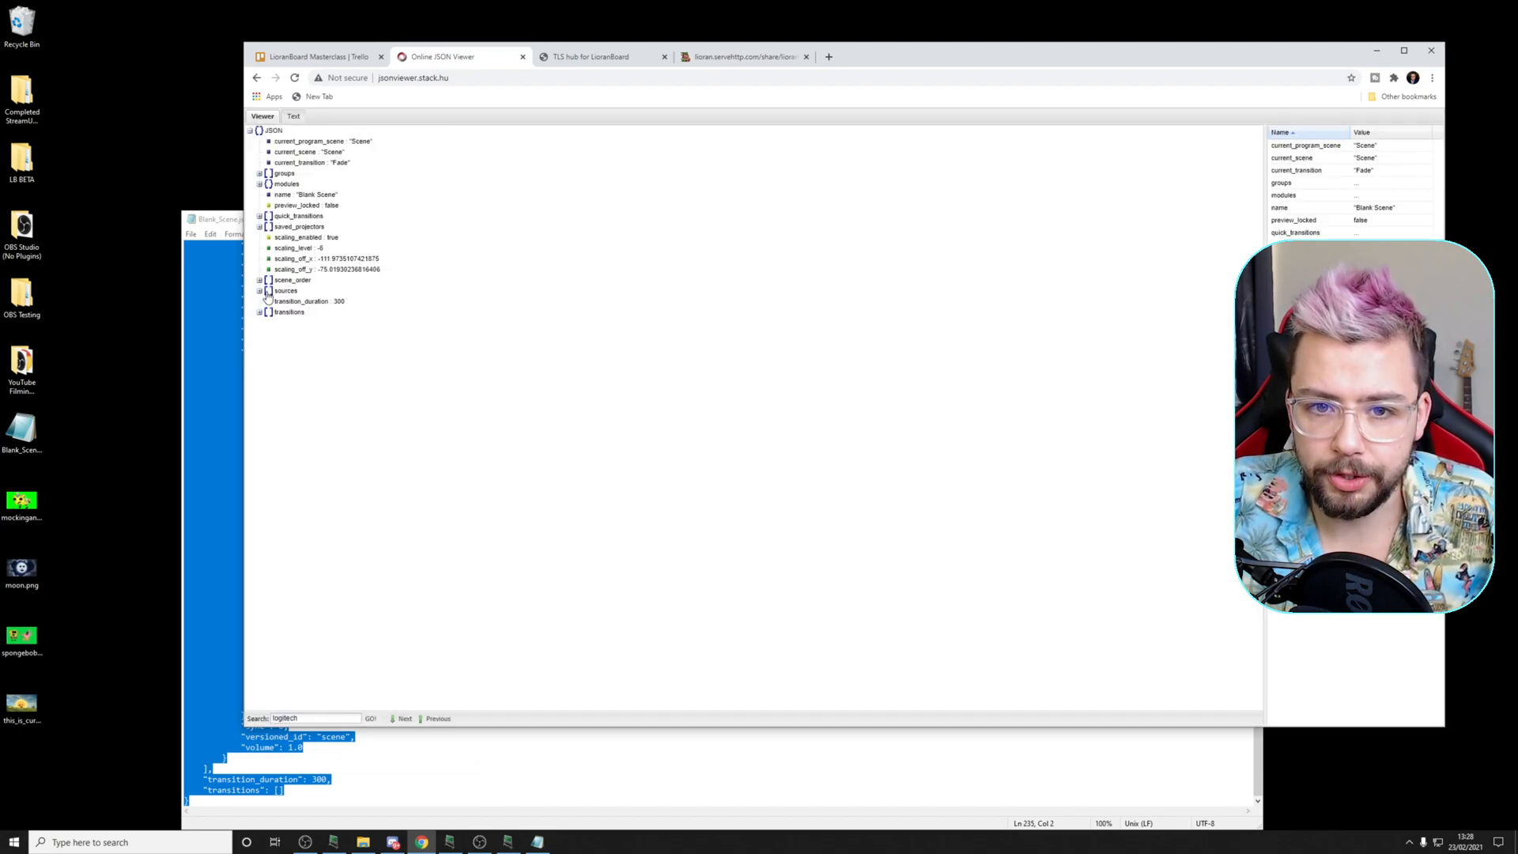
click(259, 290)
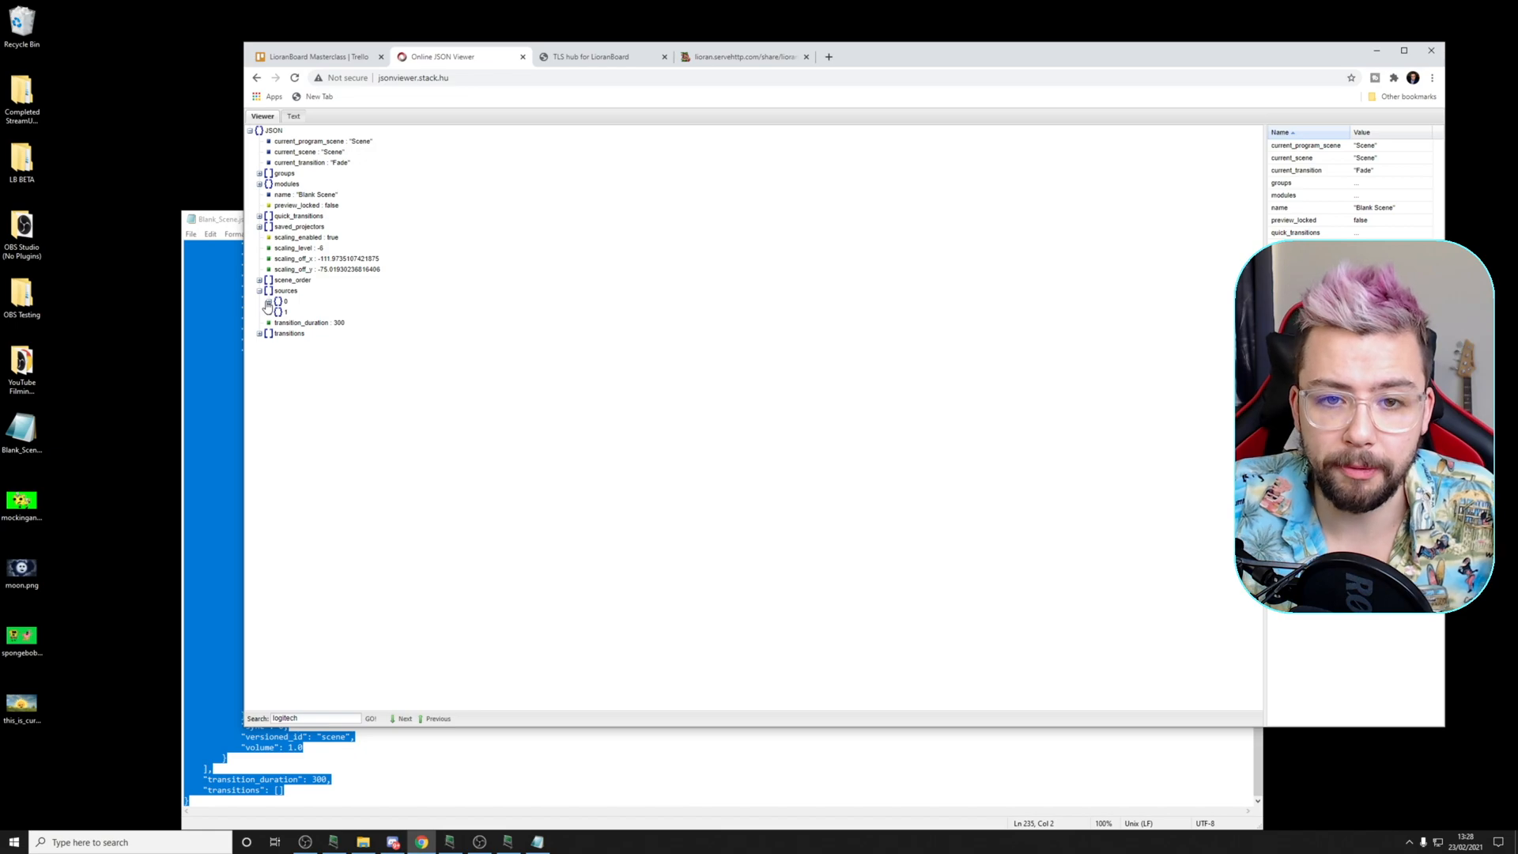
click(279, 302)
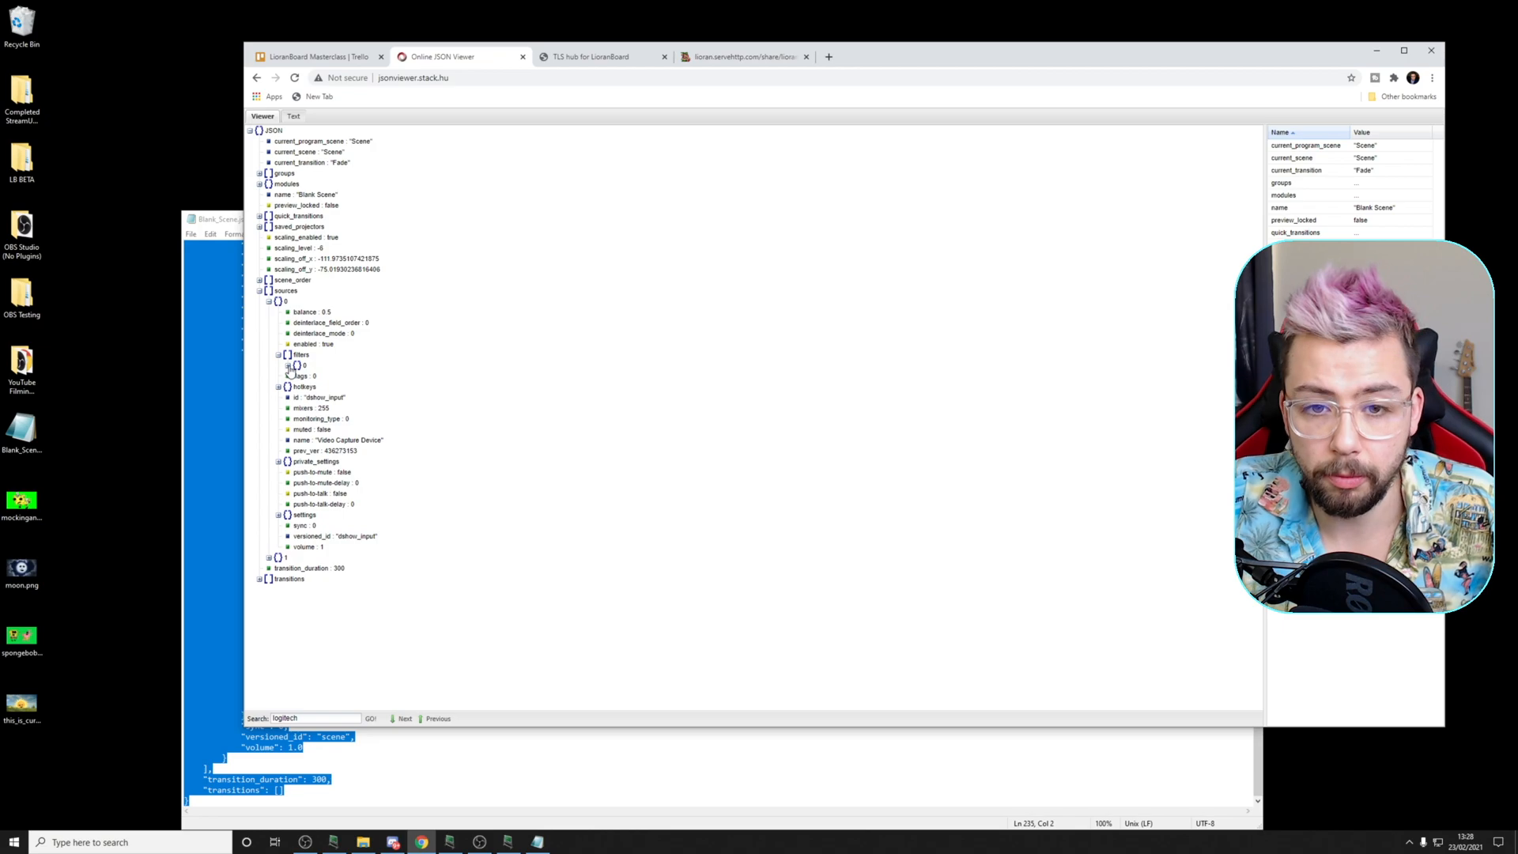
click(281, 365)
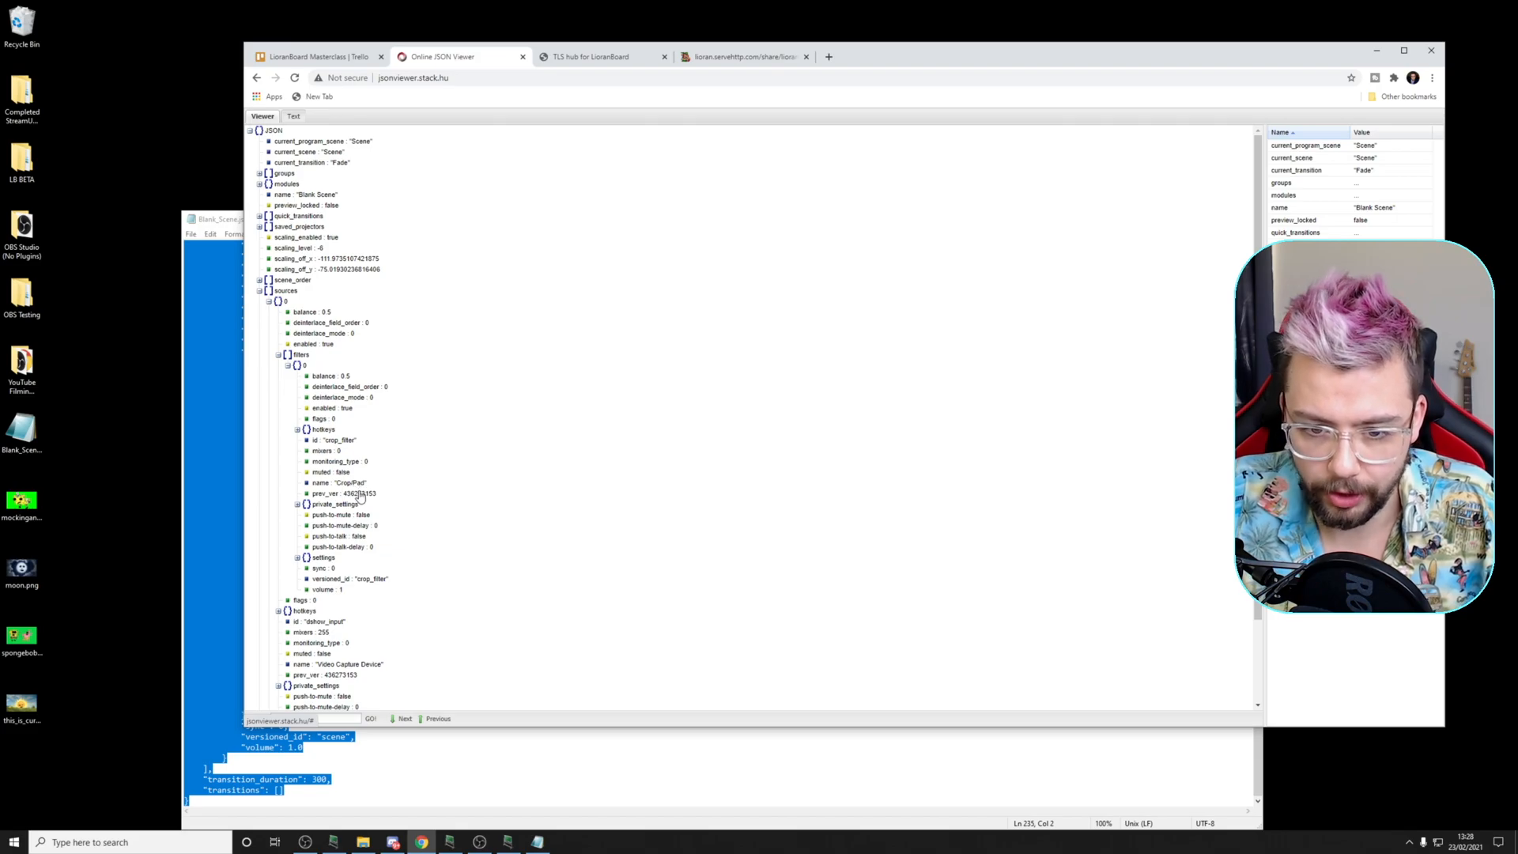
text(logitech)
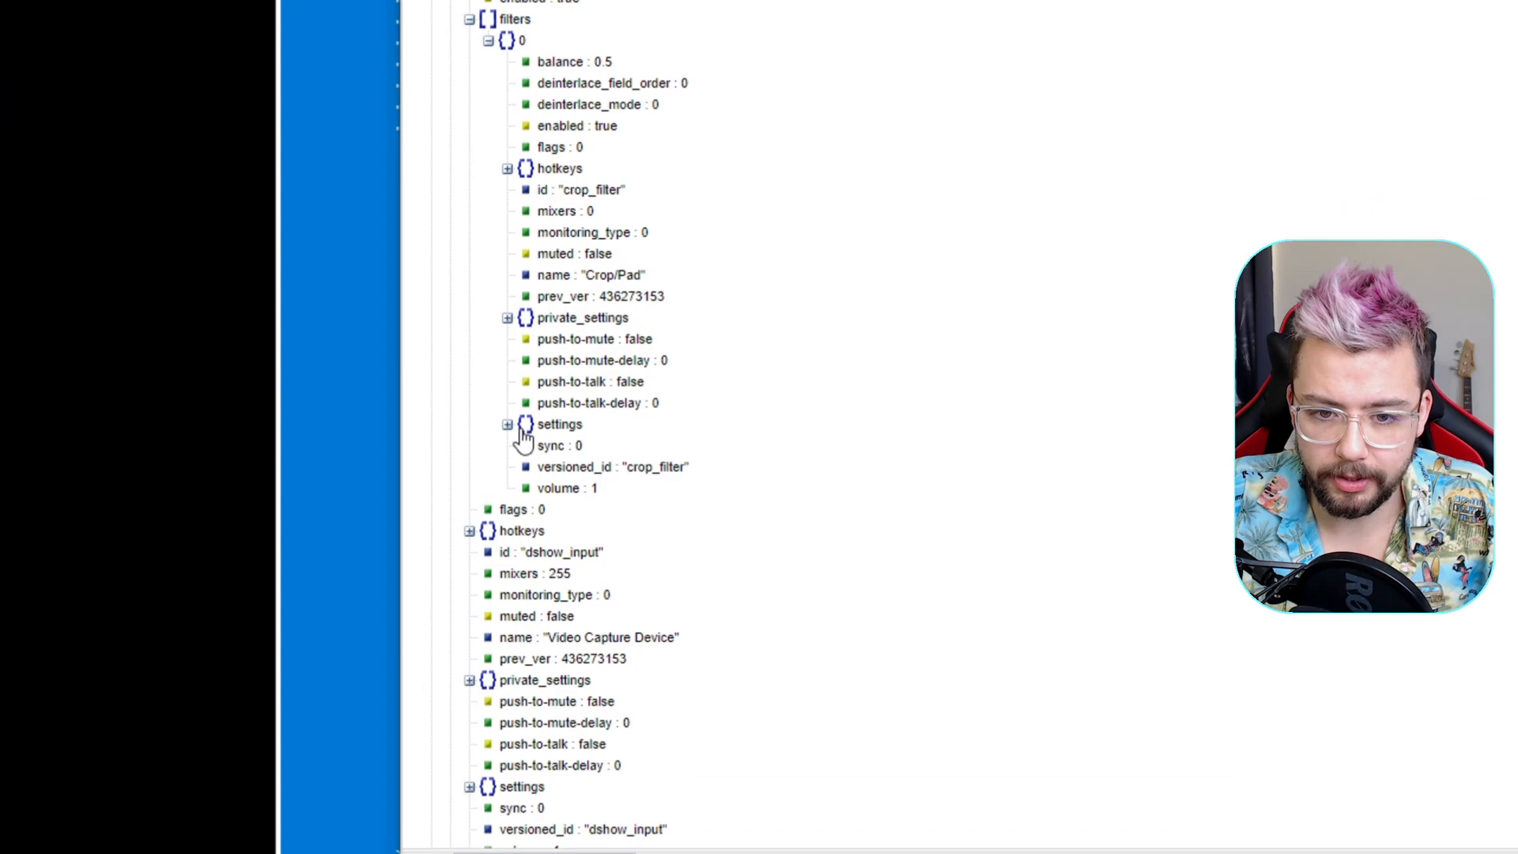
click(504, 424)
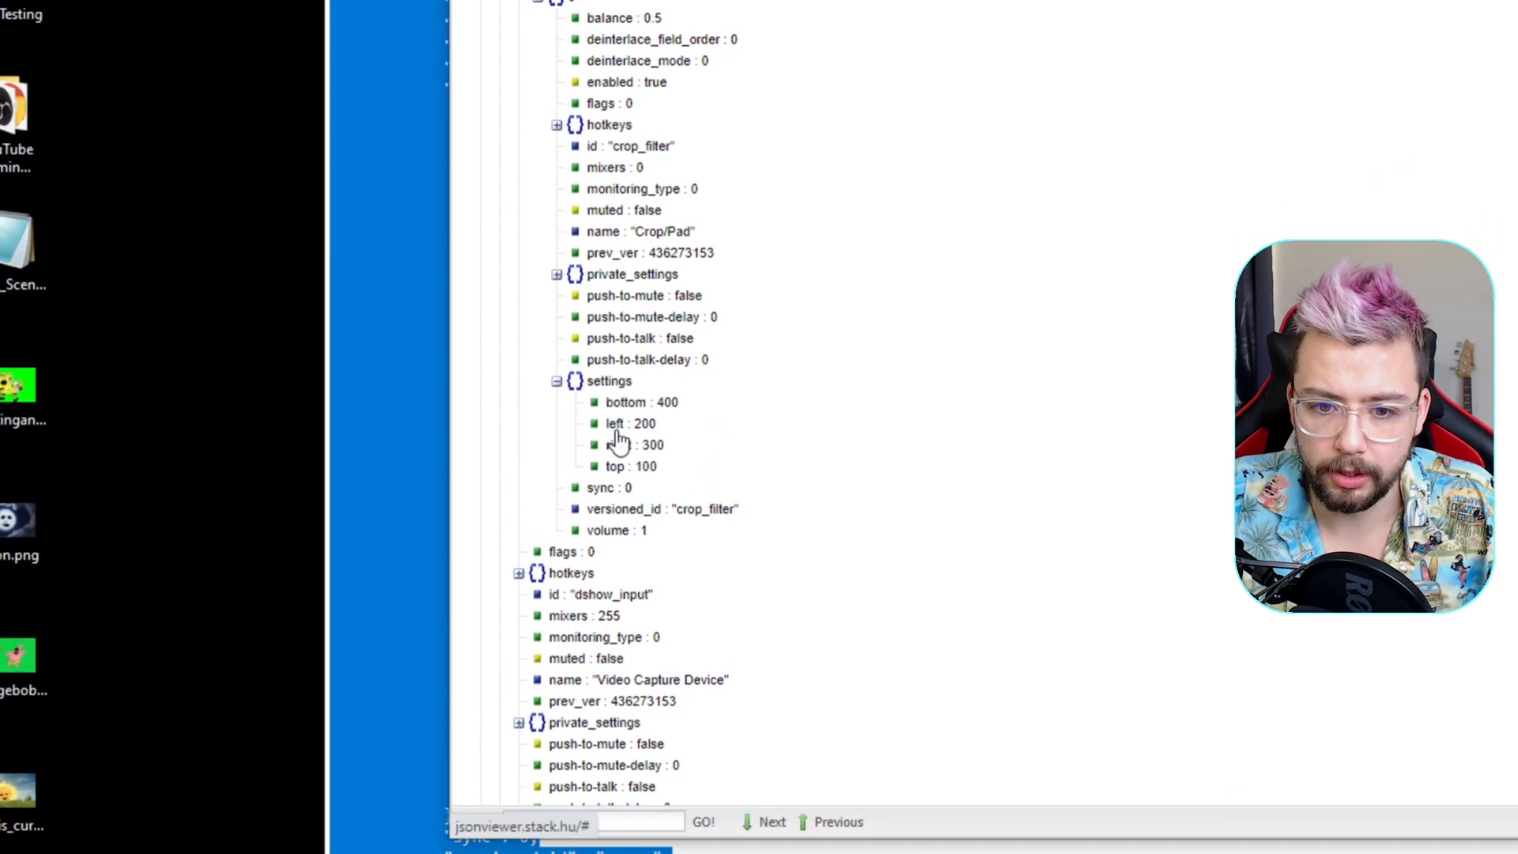
scroll(down, 3)
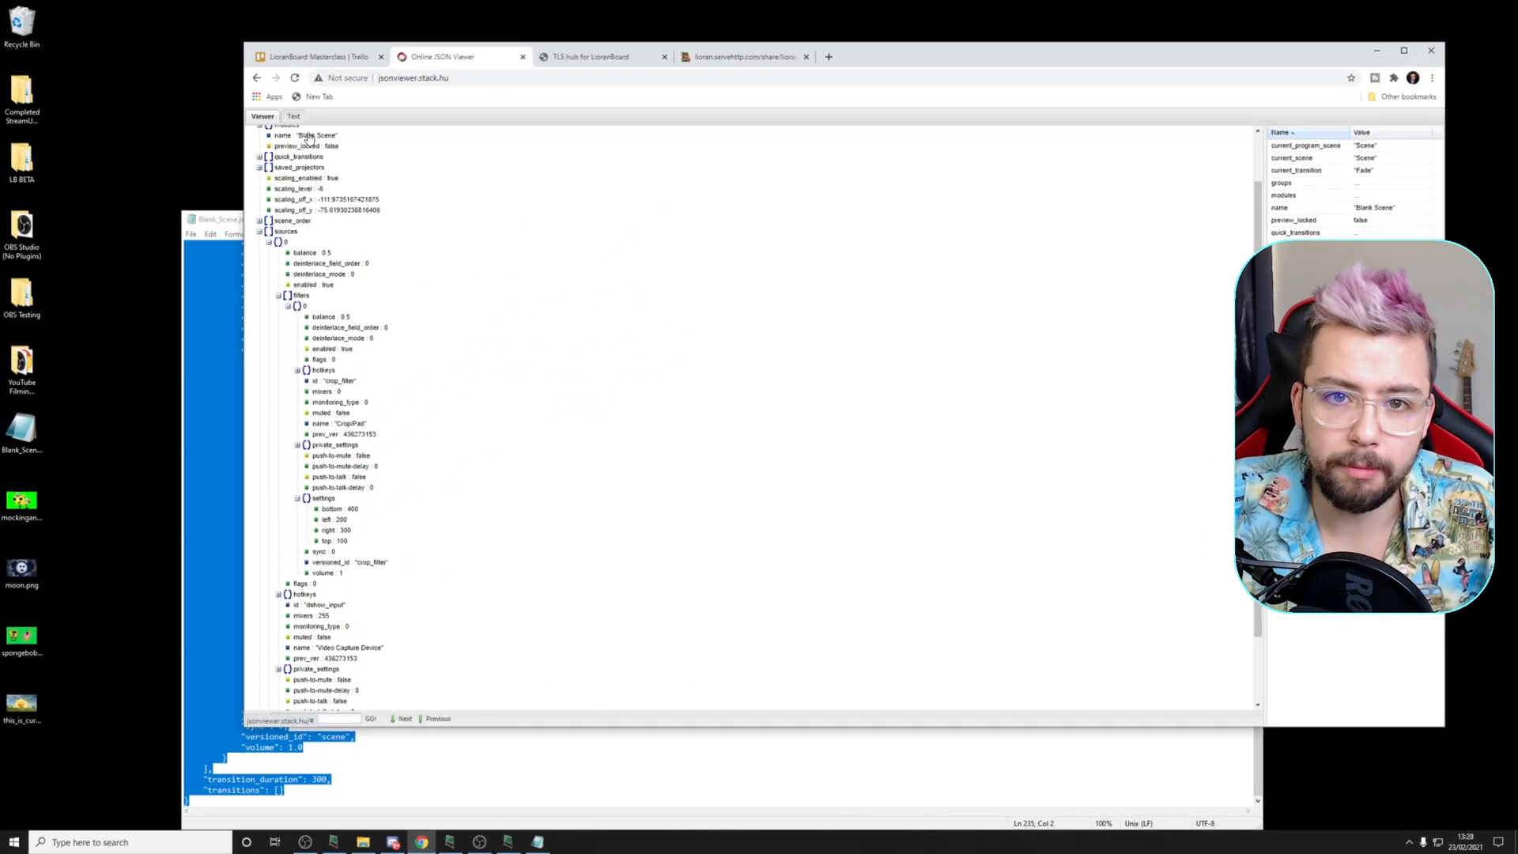
- Keep only the crop settings object in the Text view and strip its white space to one line
click(290, 116)
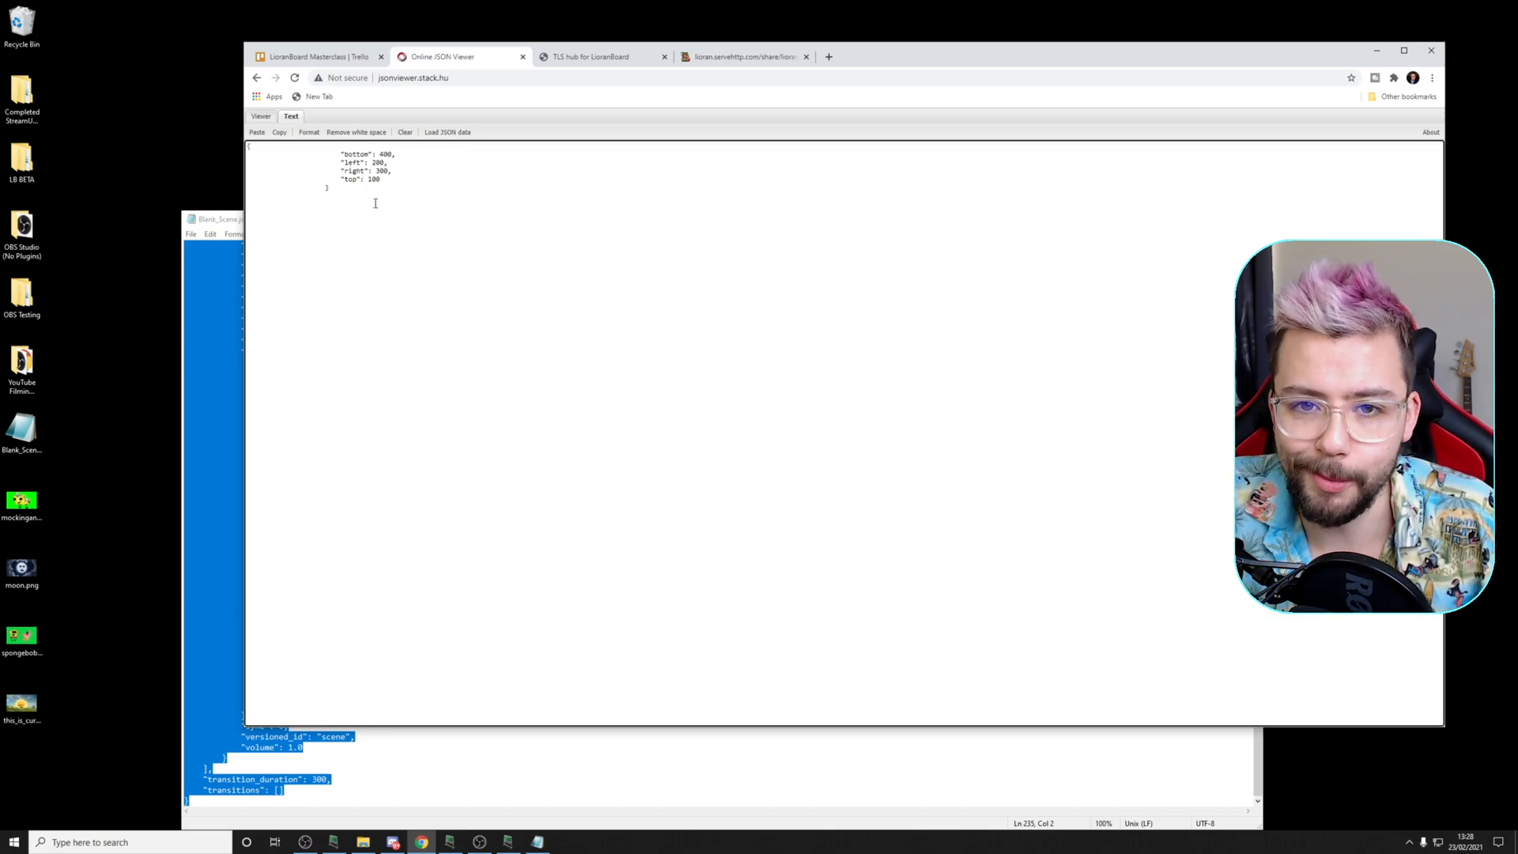
click(356, 132)
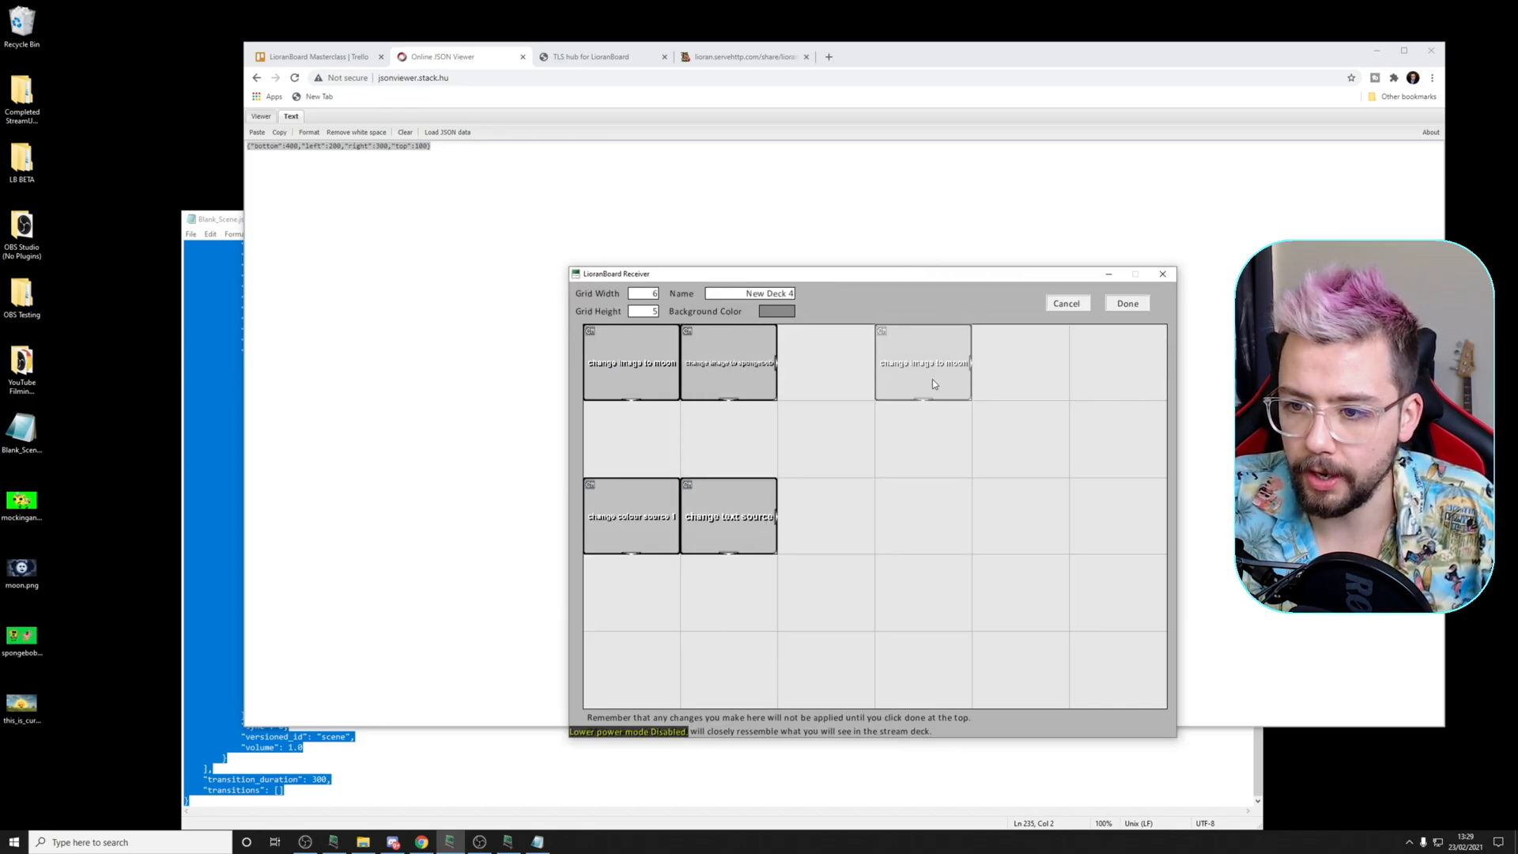
- Create a deck button labelled 'crop change default' with a Filter Change Settings action
double_click(923, 363)
text(crop change default)
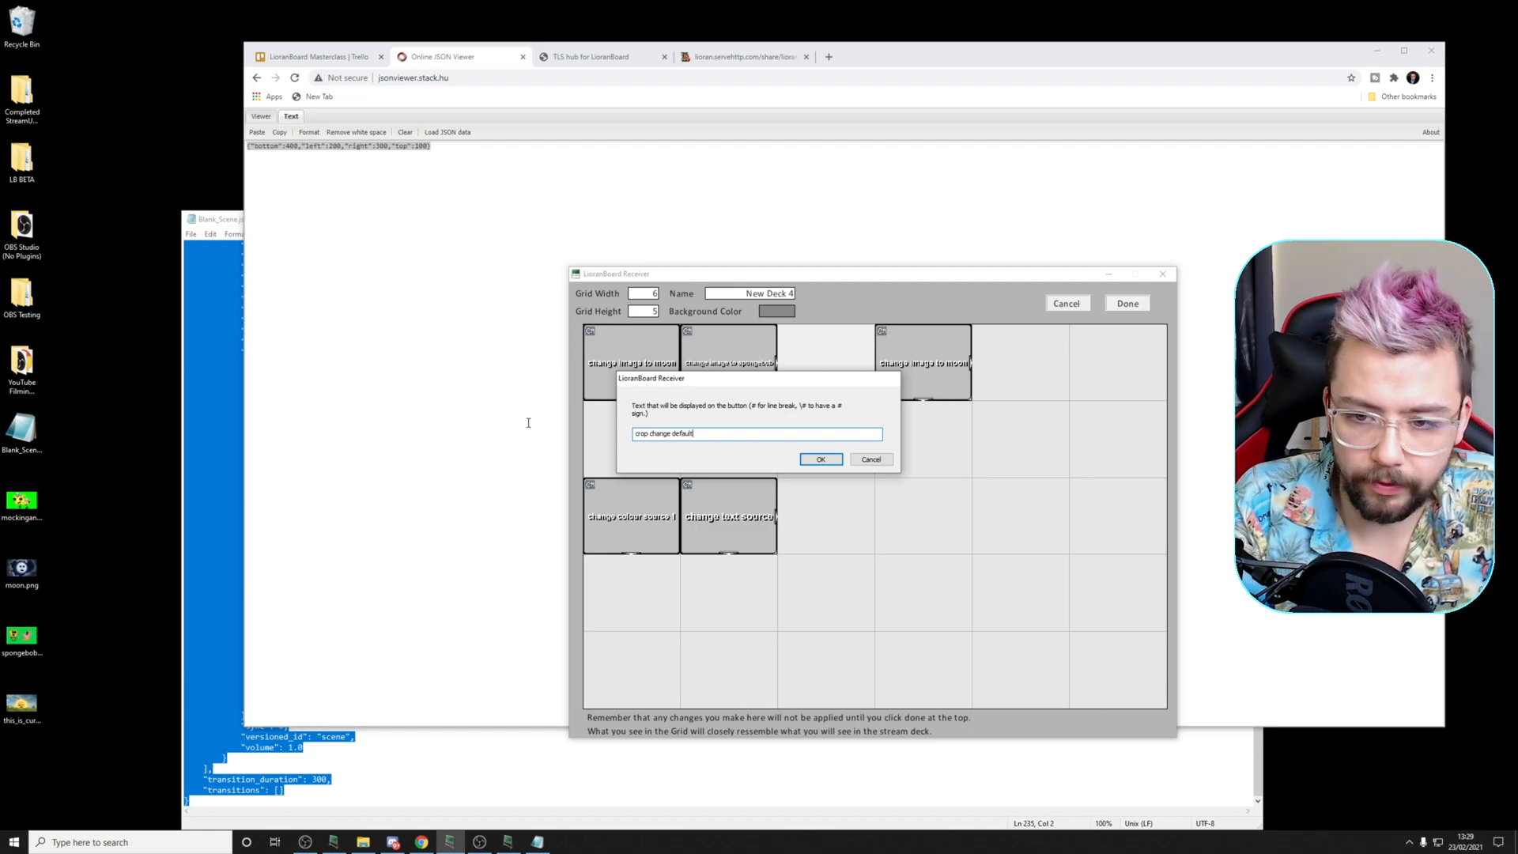
click(820, 459)
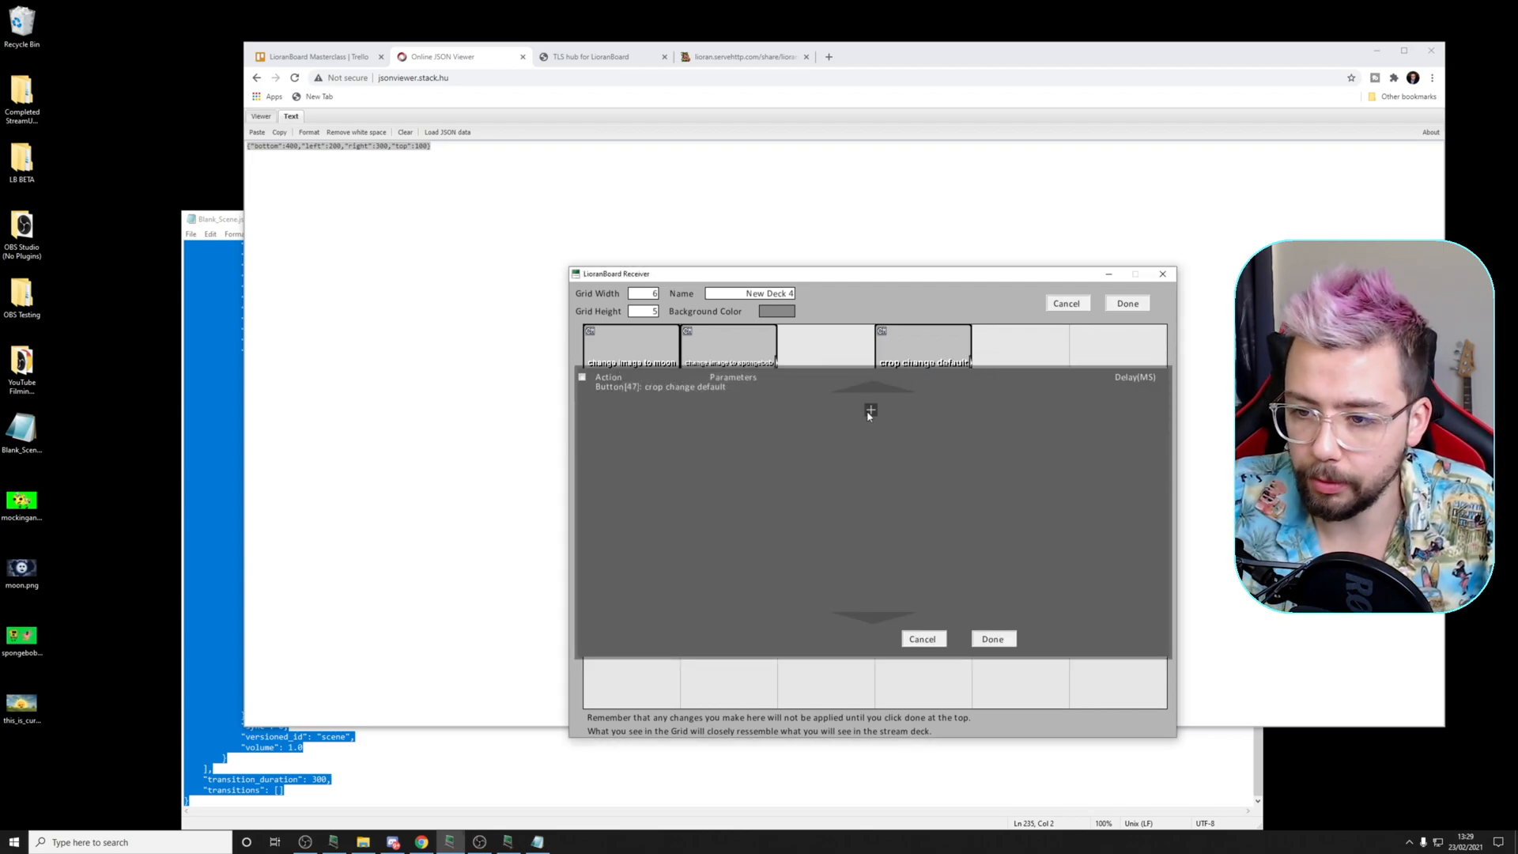
click(651, 403)
text(setting)
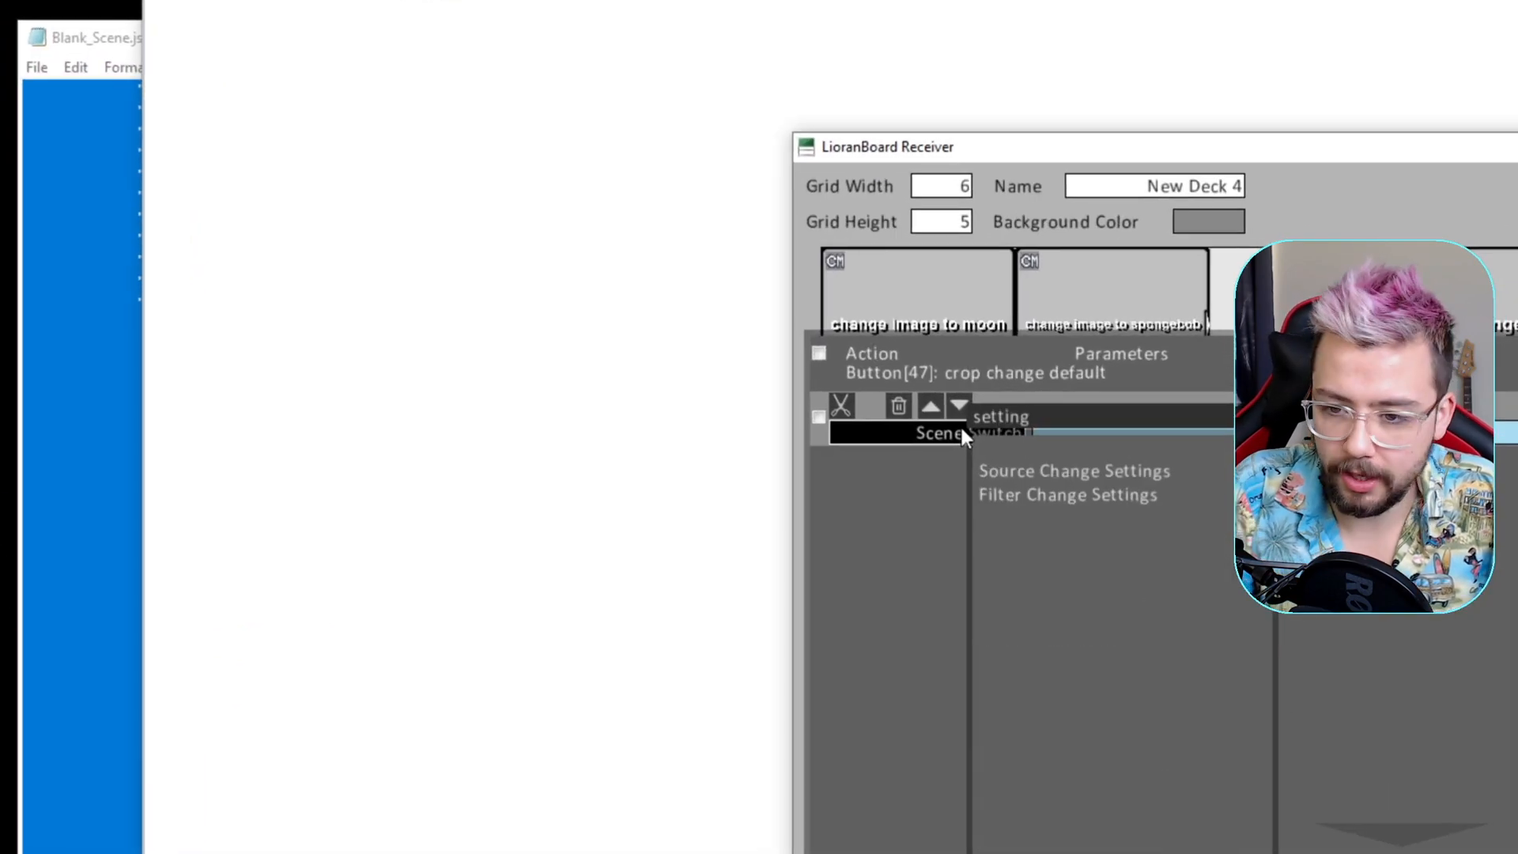
click(1066, 495)
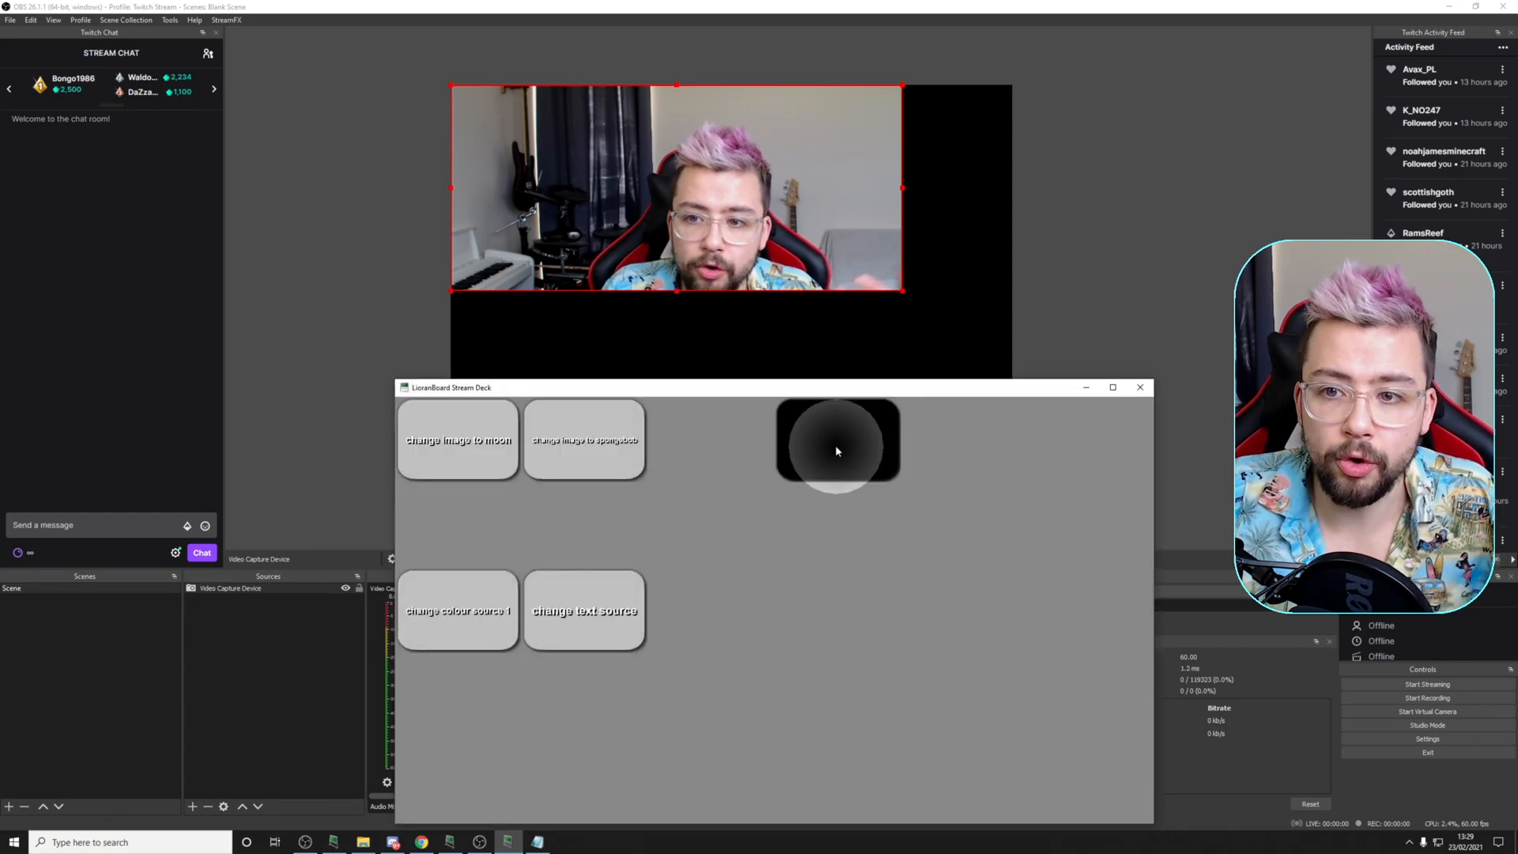
click(837, 440)
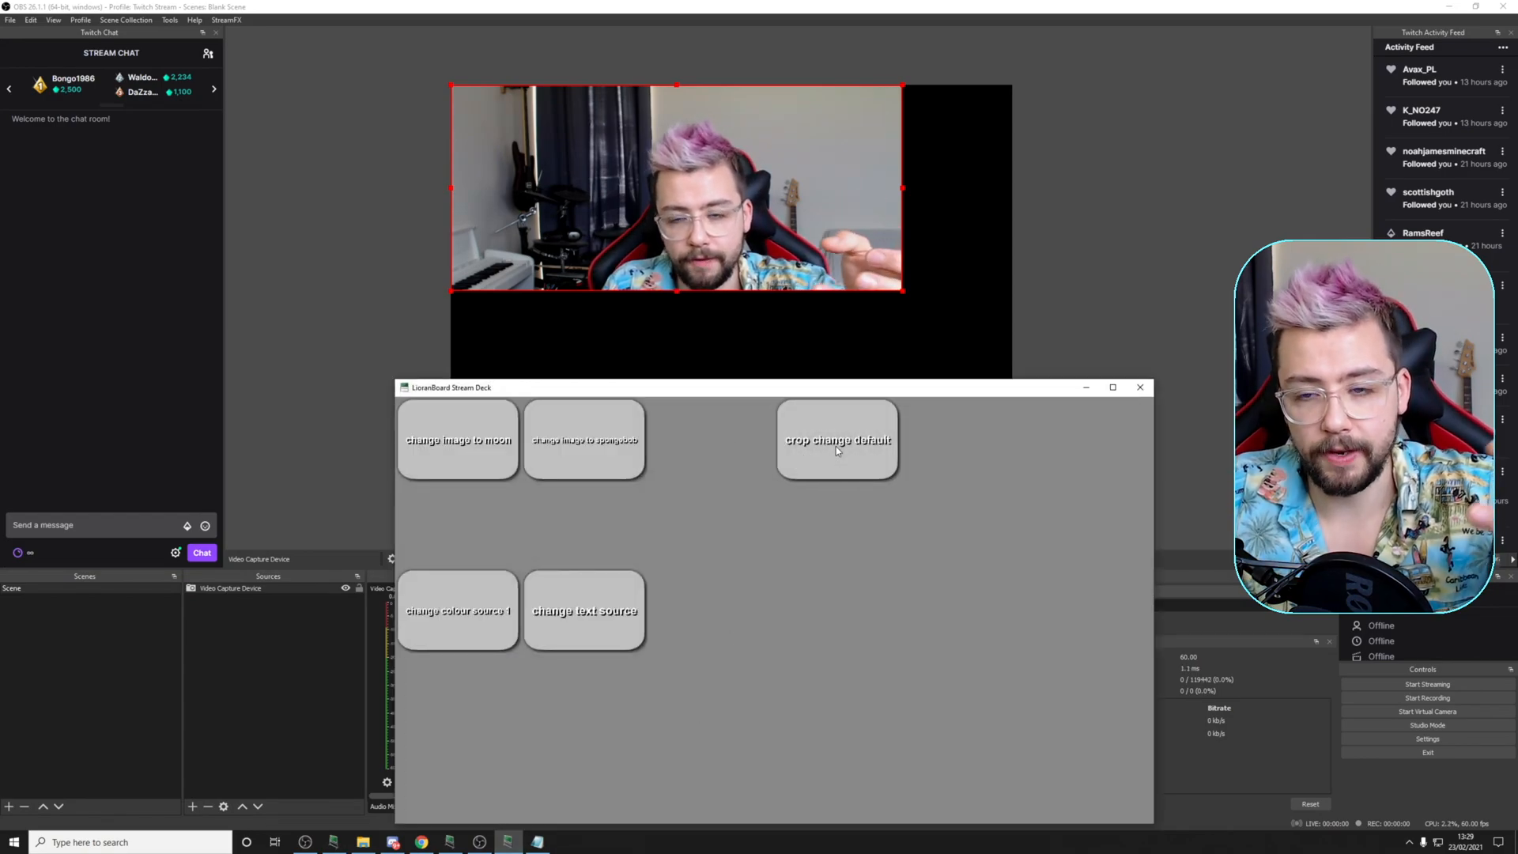
click(836, 439)
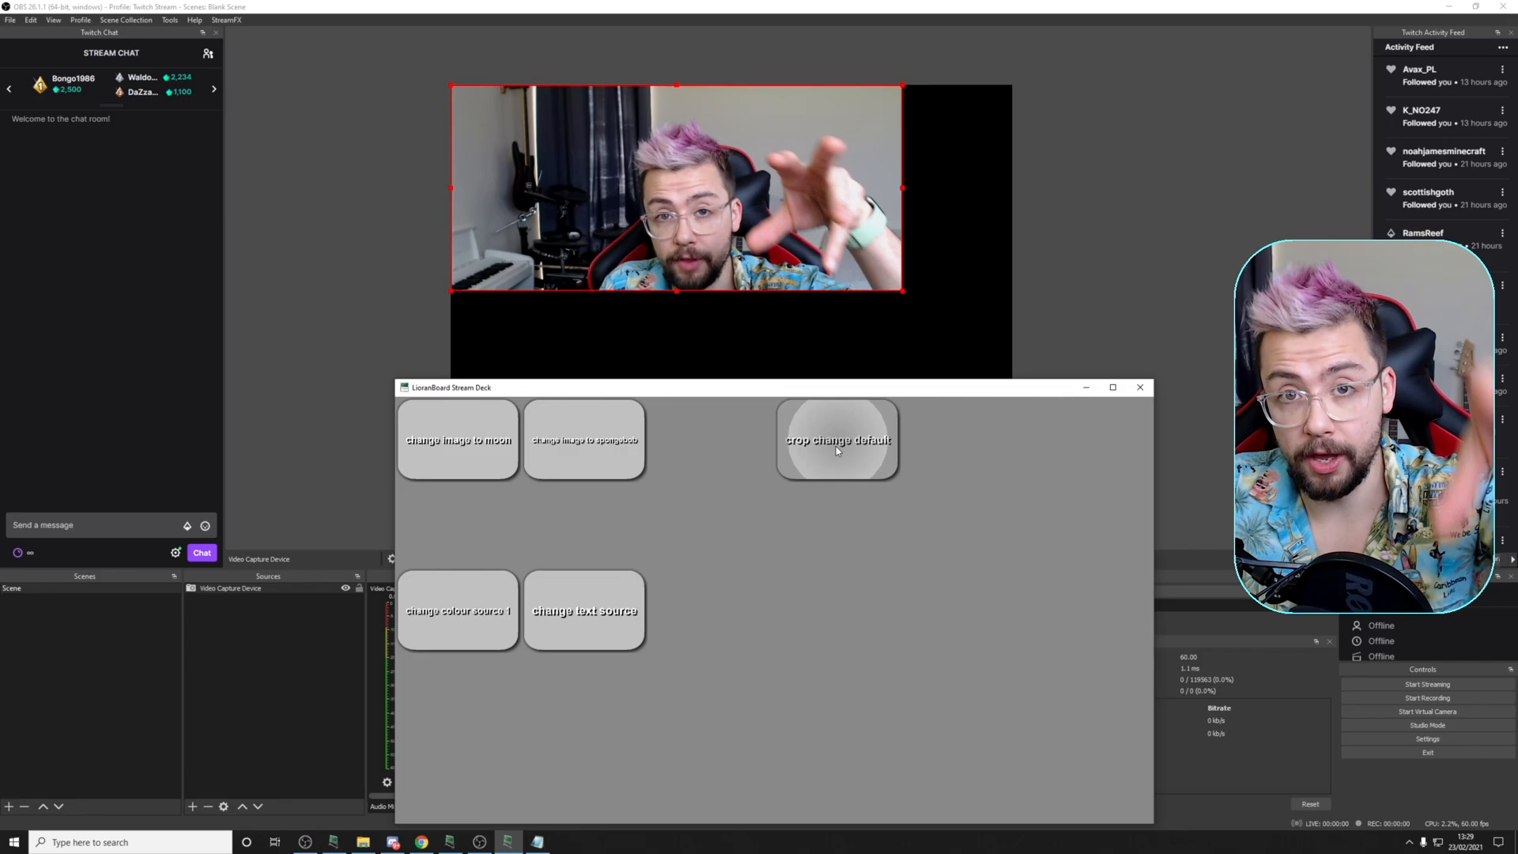
click(836, 440)
text(crop change 1)
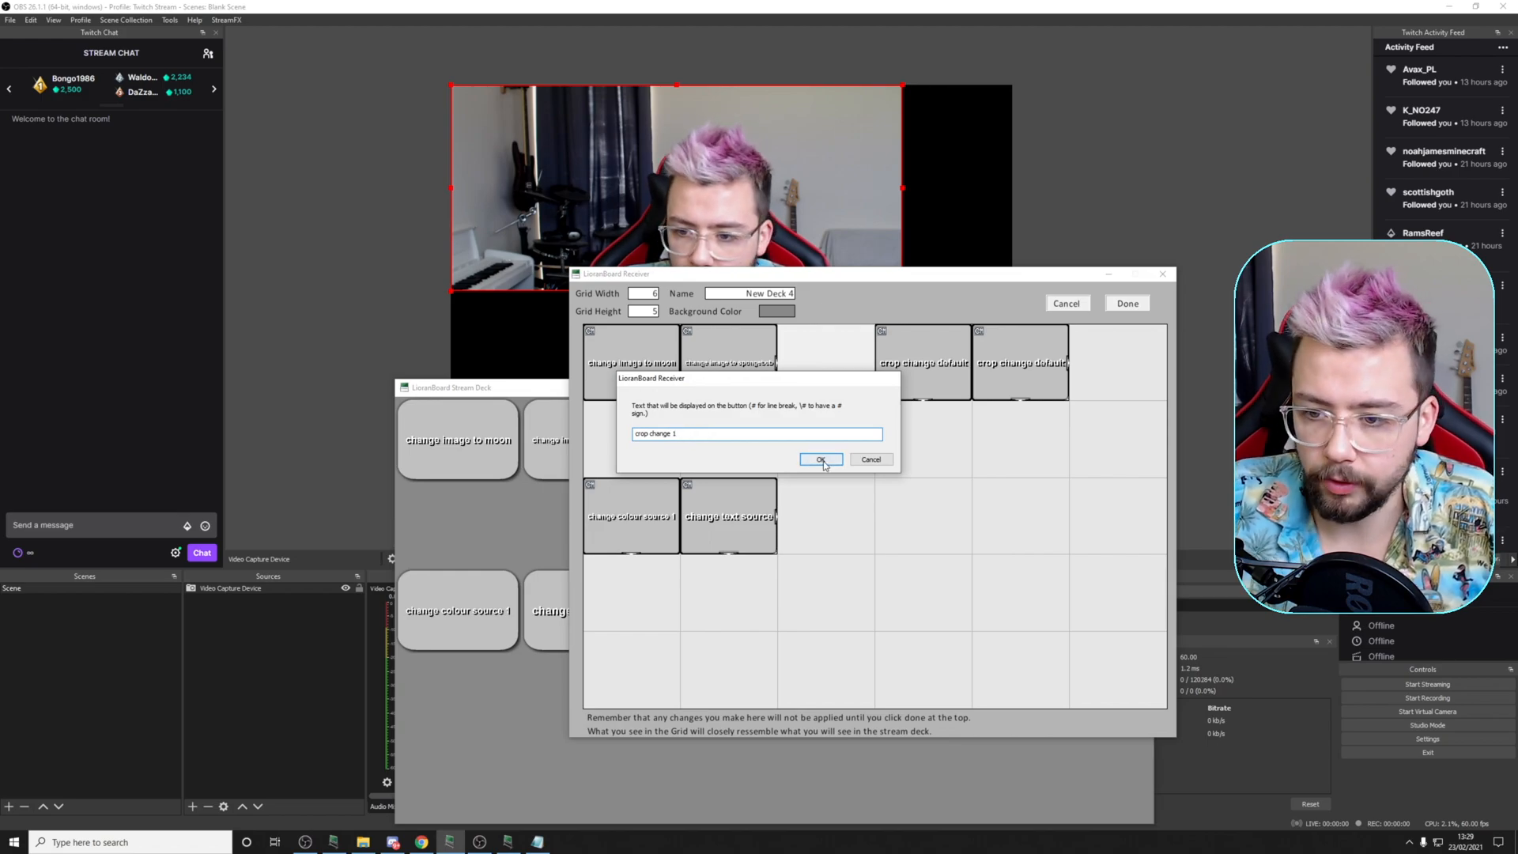
- Name the button 'crop change 1', give its action new Crop/Pad values starting bottom 900, left 0, and save
click(821, 459)
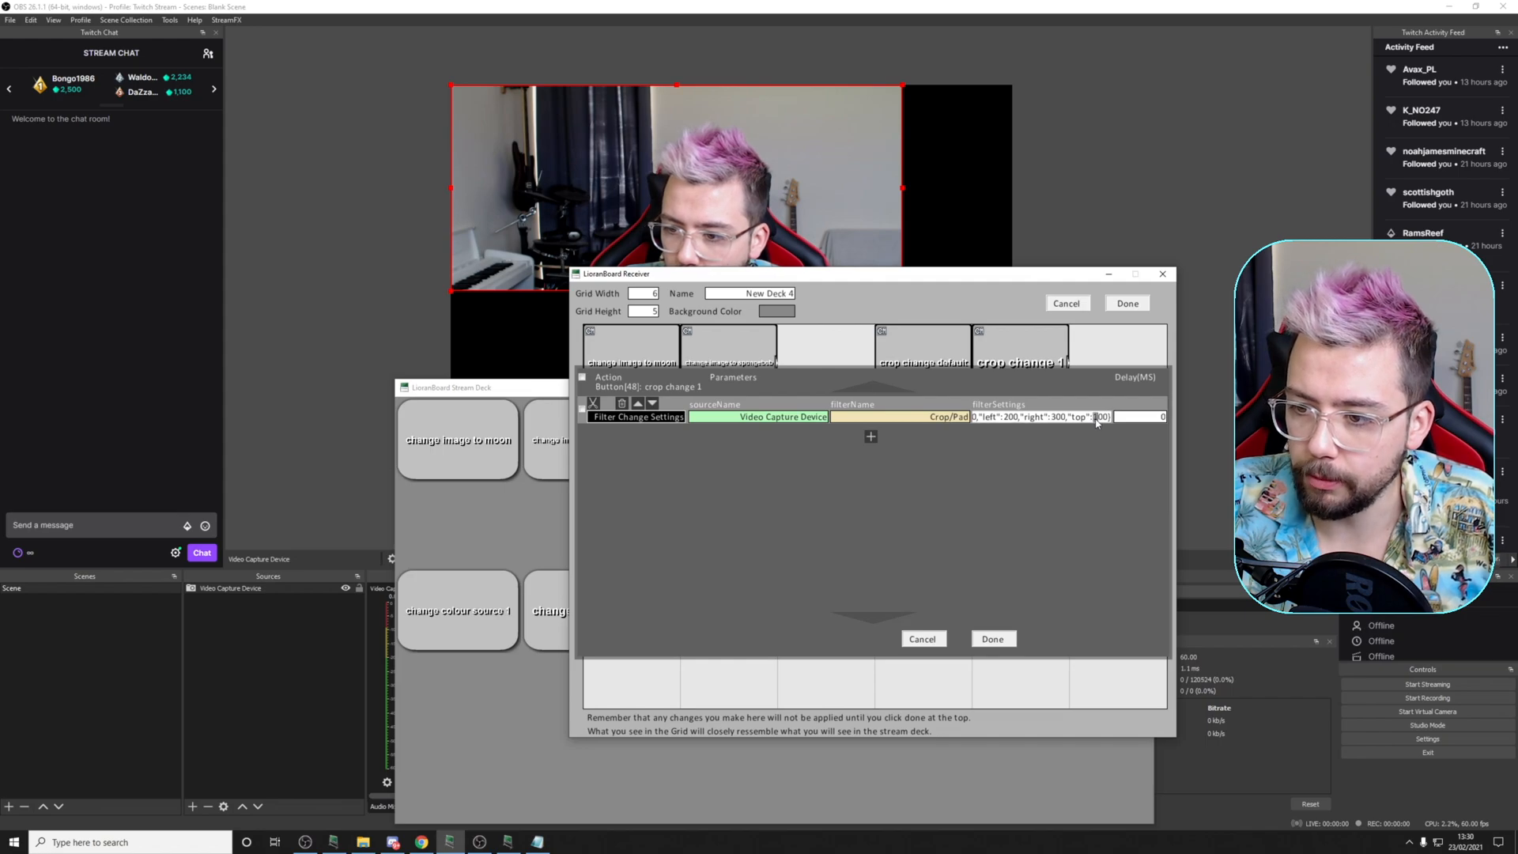
mouse_move(1097, 437)
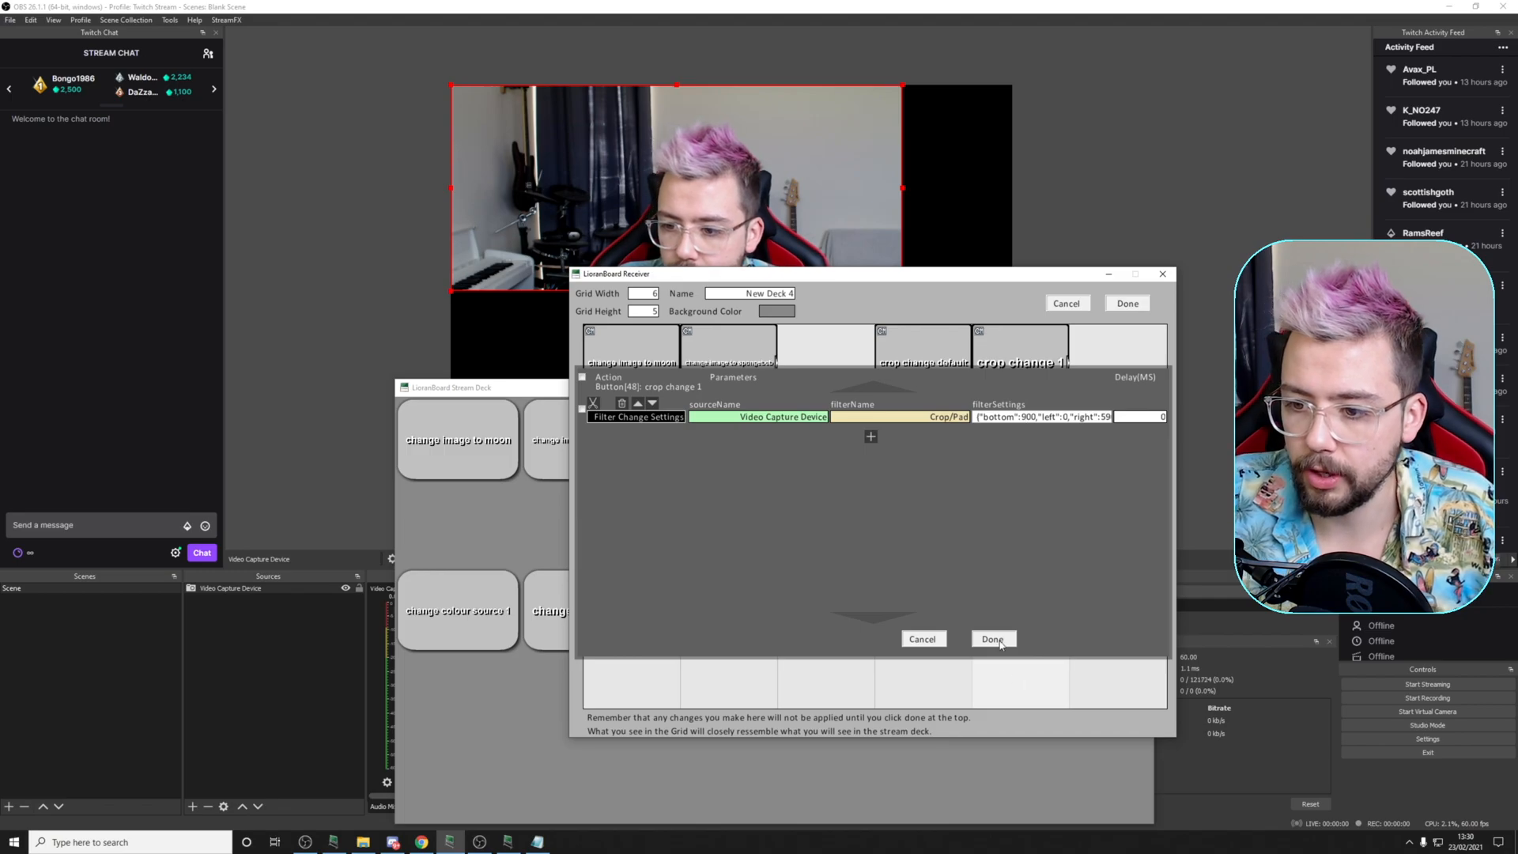
click(991, 638)
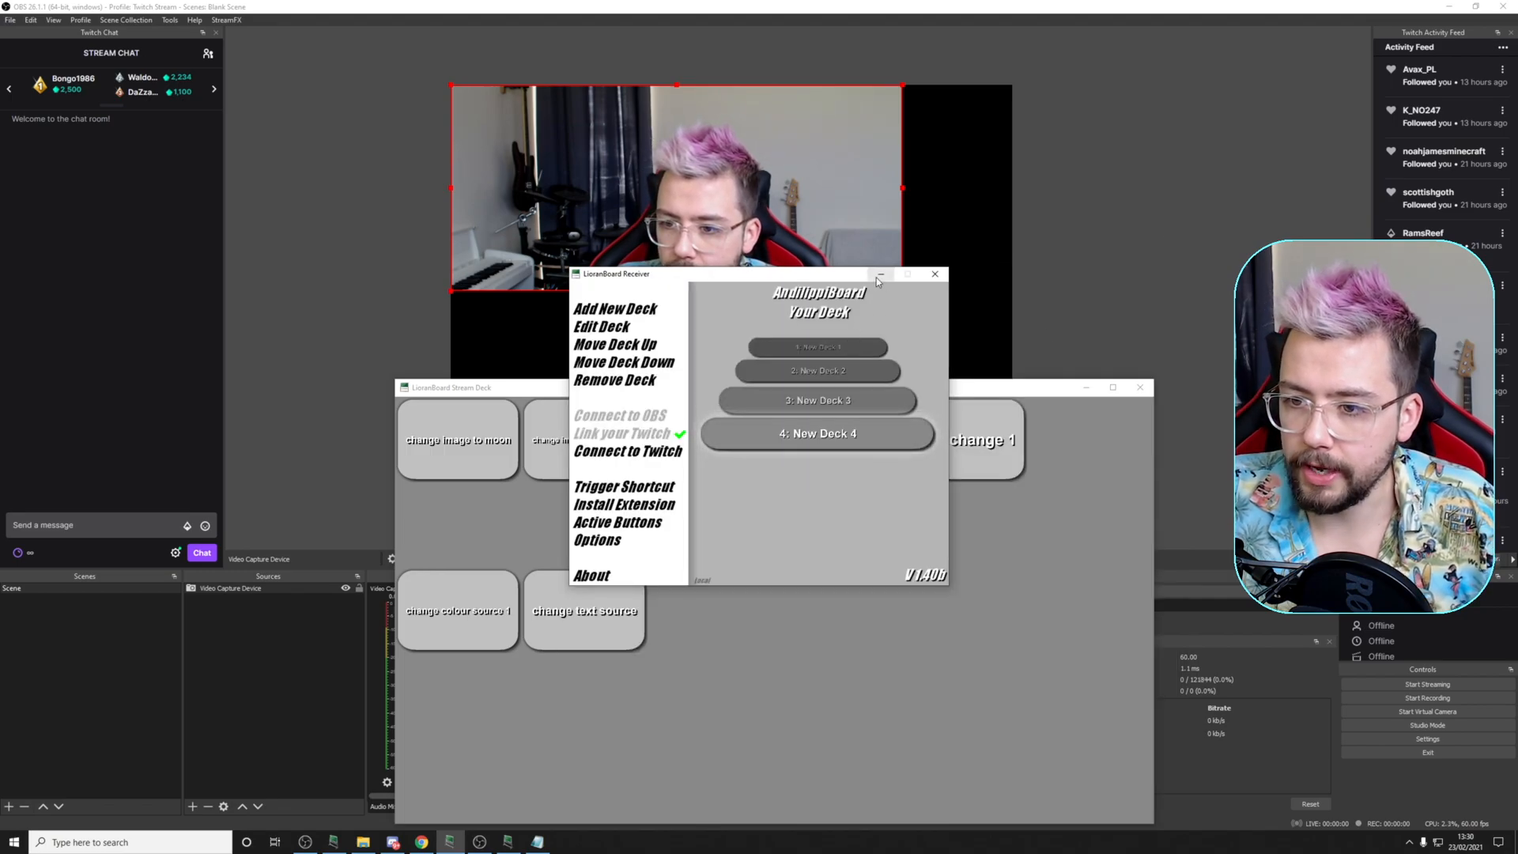
- Trigger 'crop change 1' from the Stream Deck and check the webcam's Crop/Pad preview shows the full face
click(933, 274)
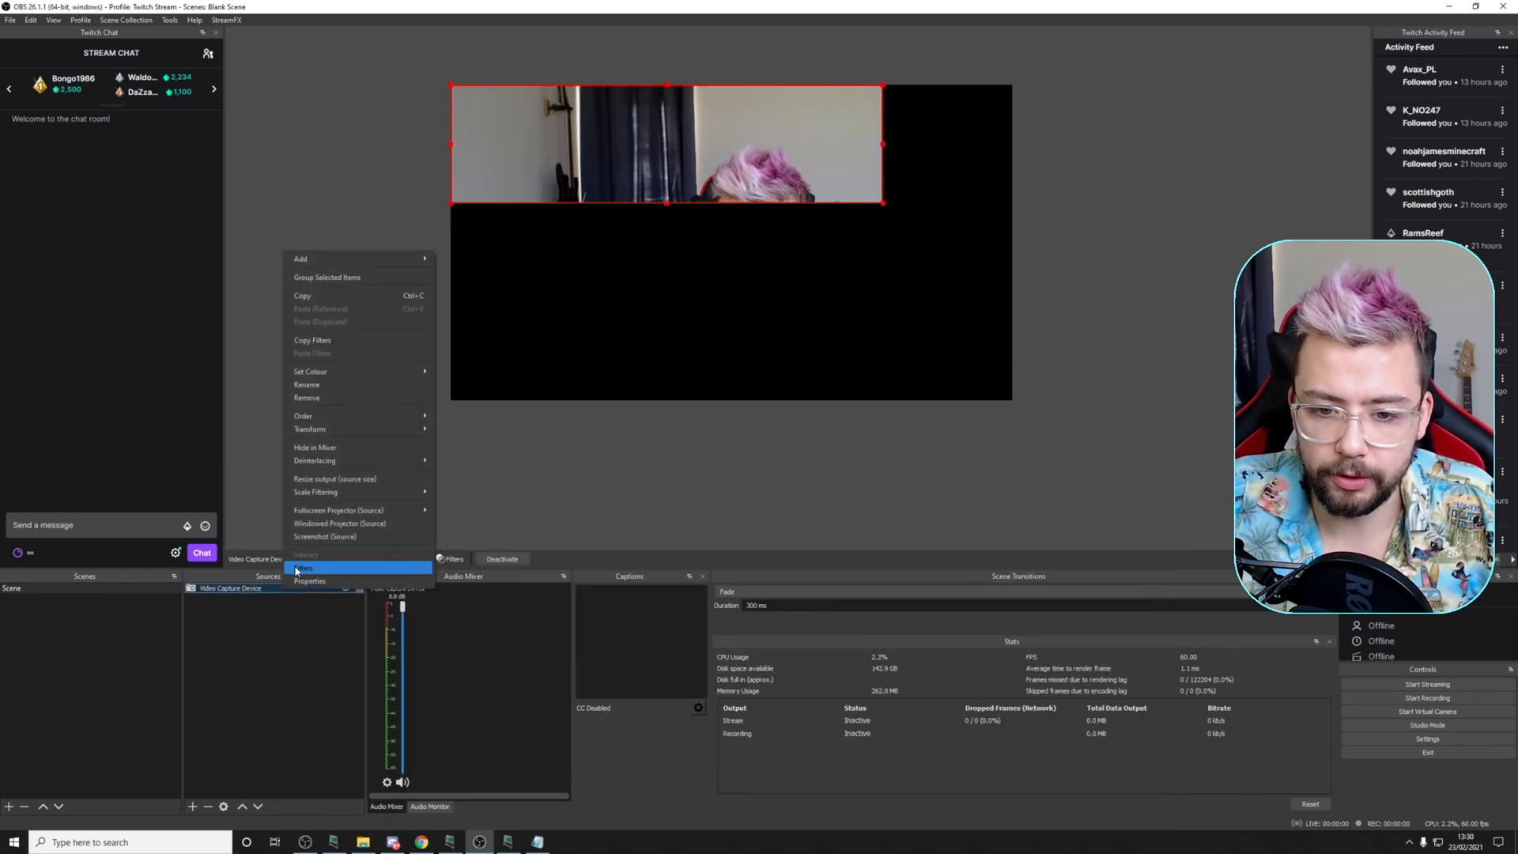
click(303, 567)
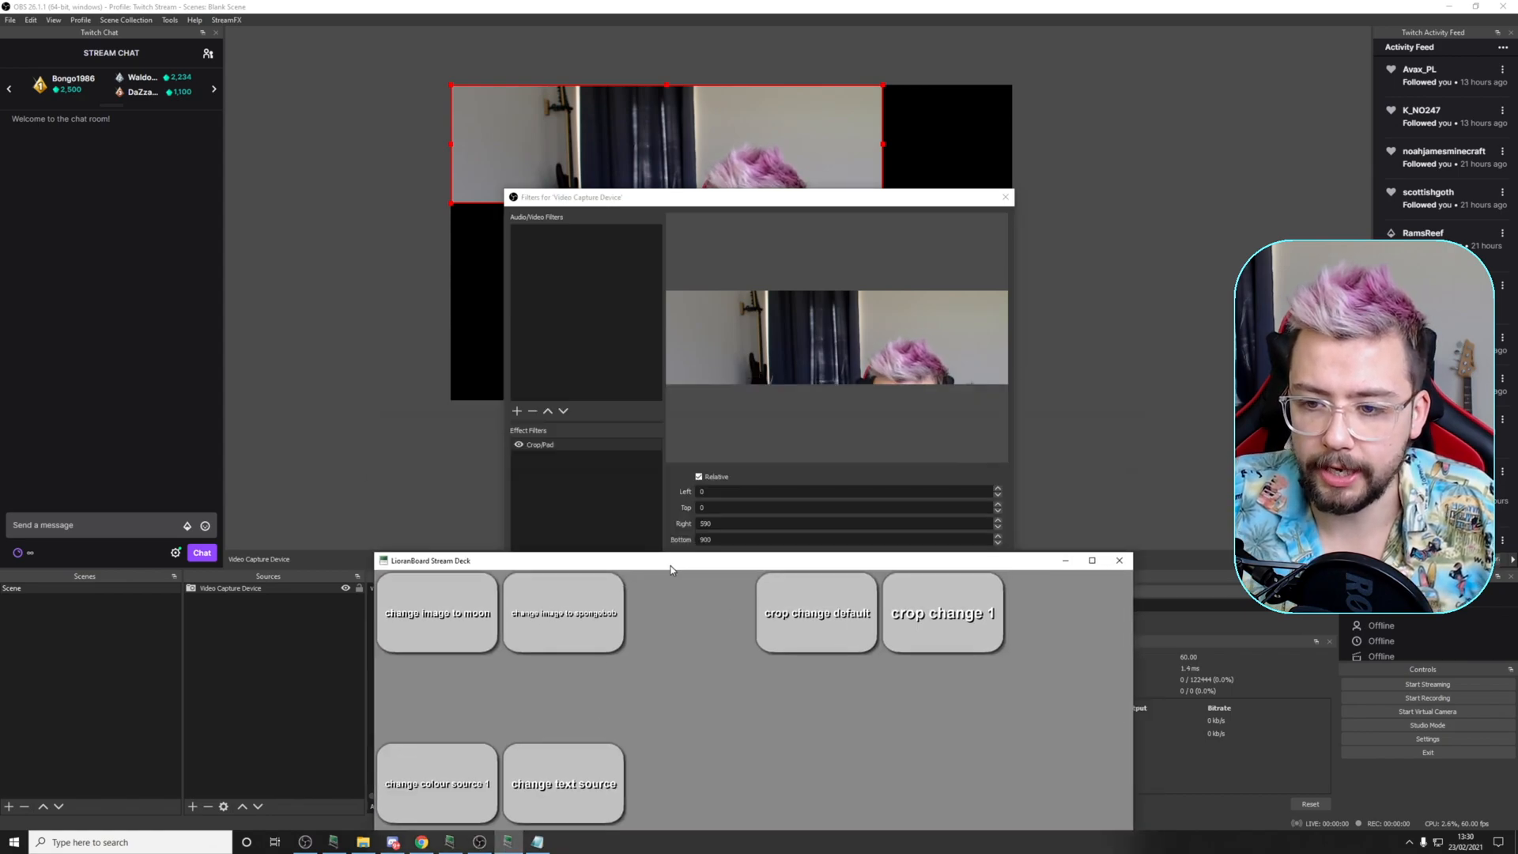
click(941, 612)
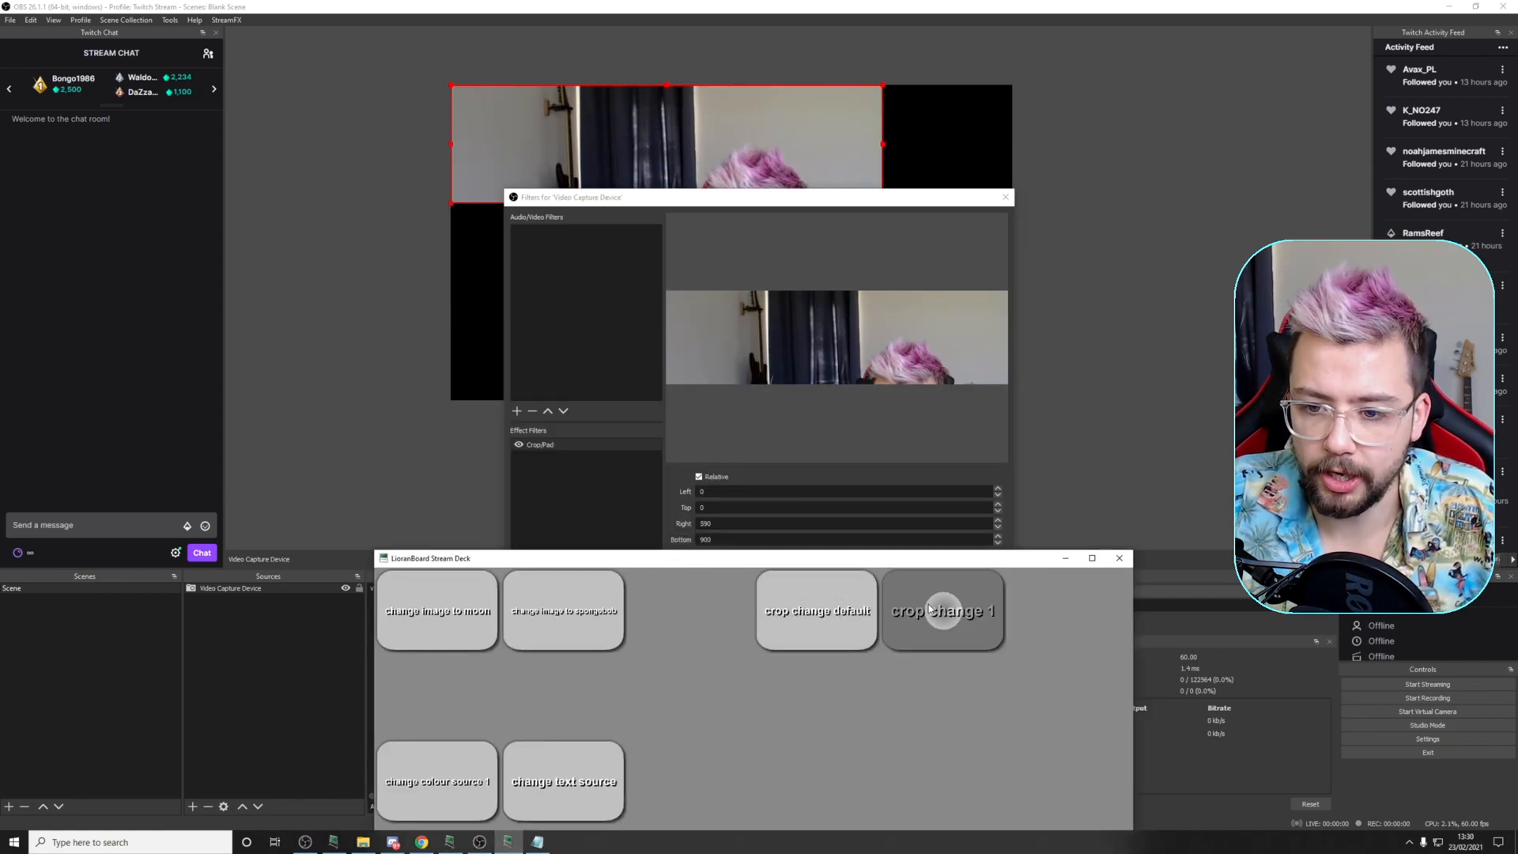
click(942, 609)
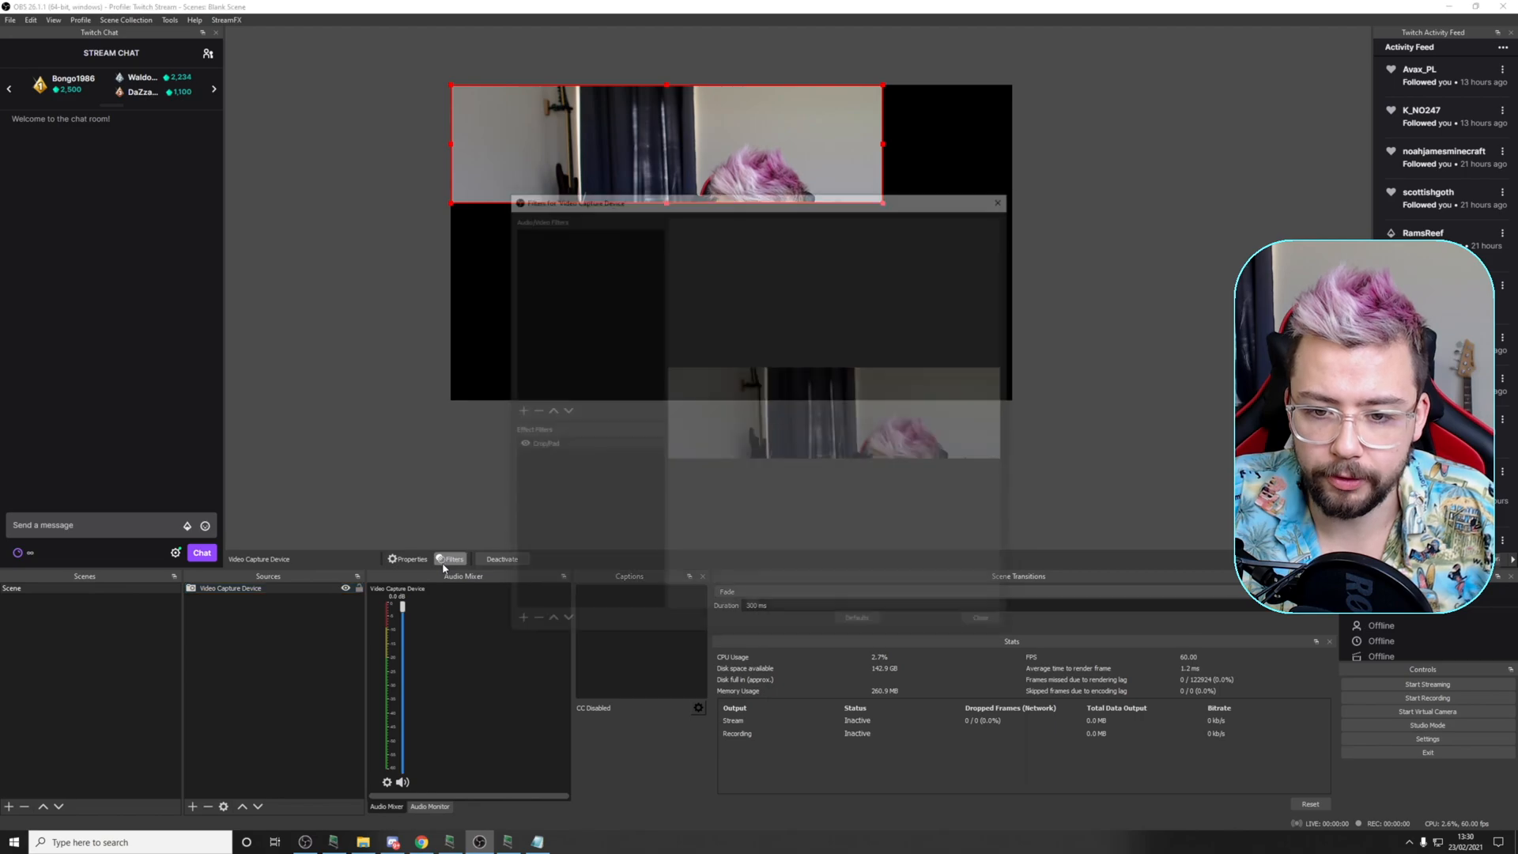
click(539, 444)
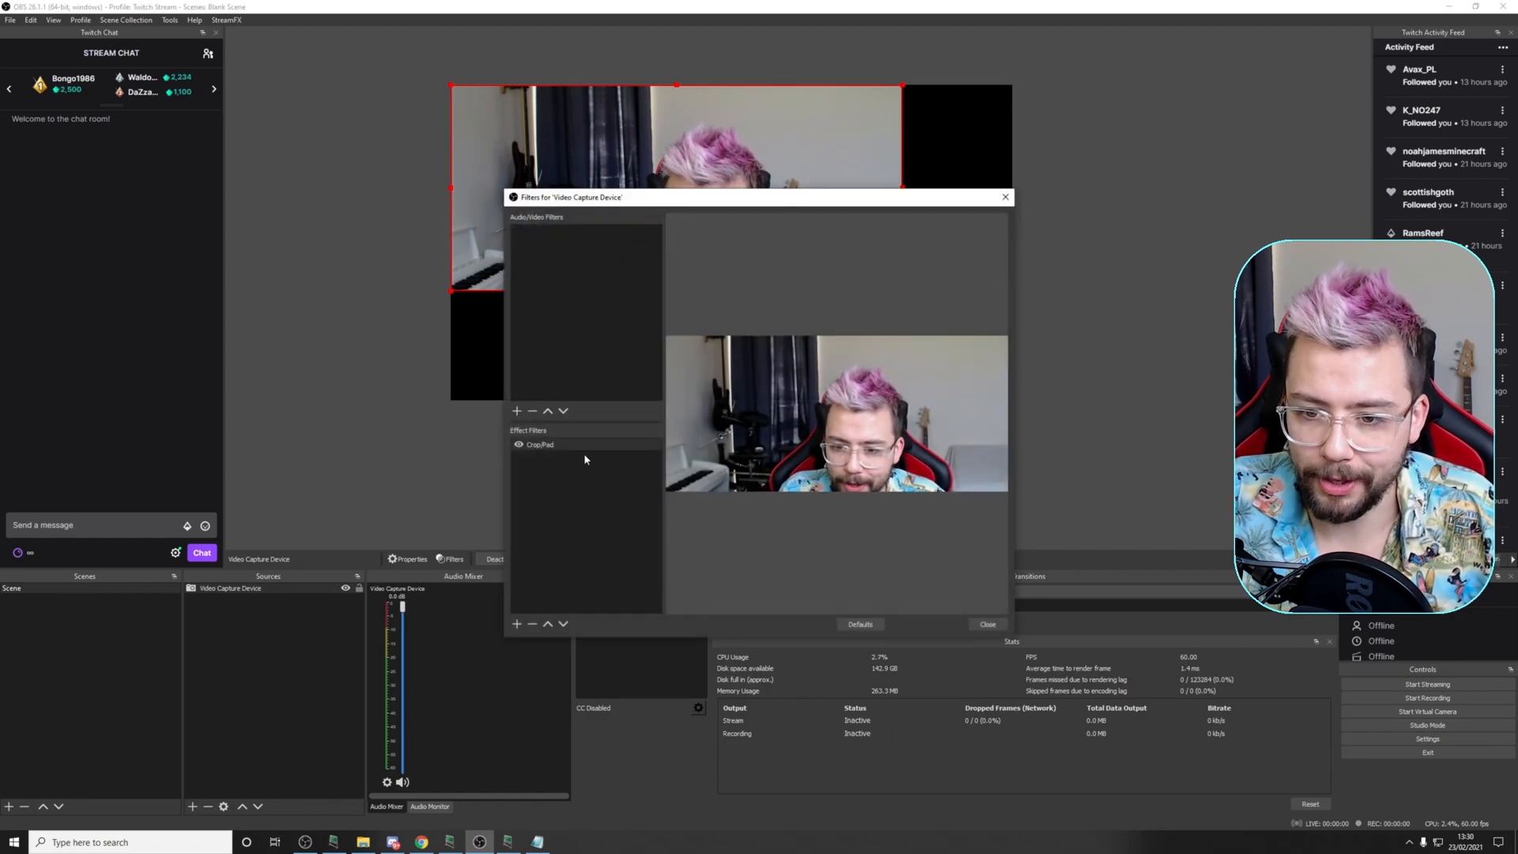
- Add a Freeze filter to the webcam, widen its left mask, and turn off the Crop/Pad filter
click(540, 445)
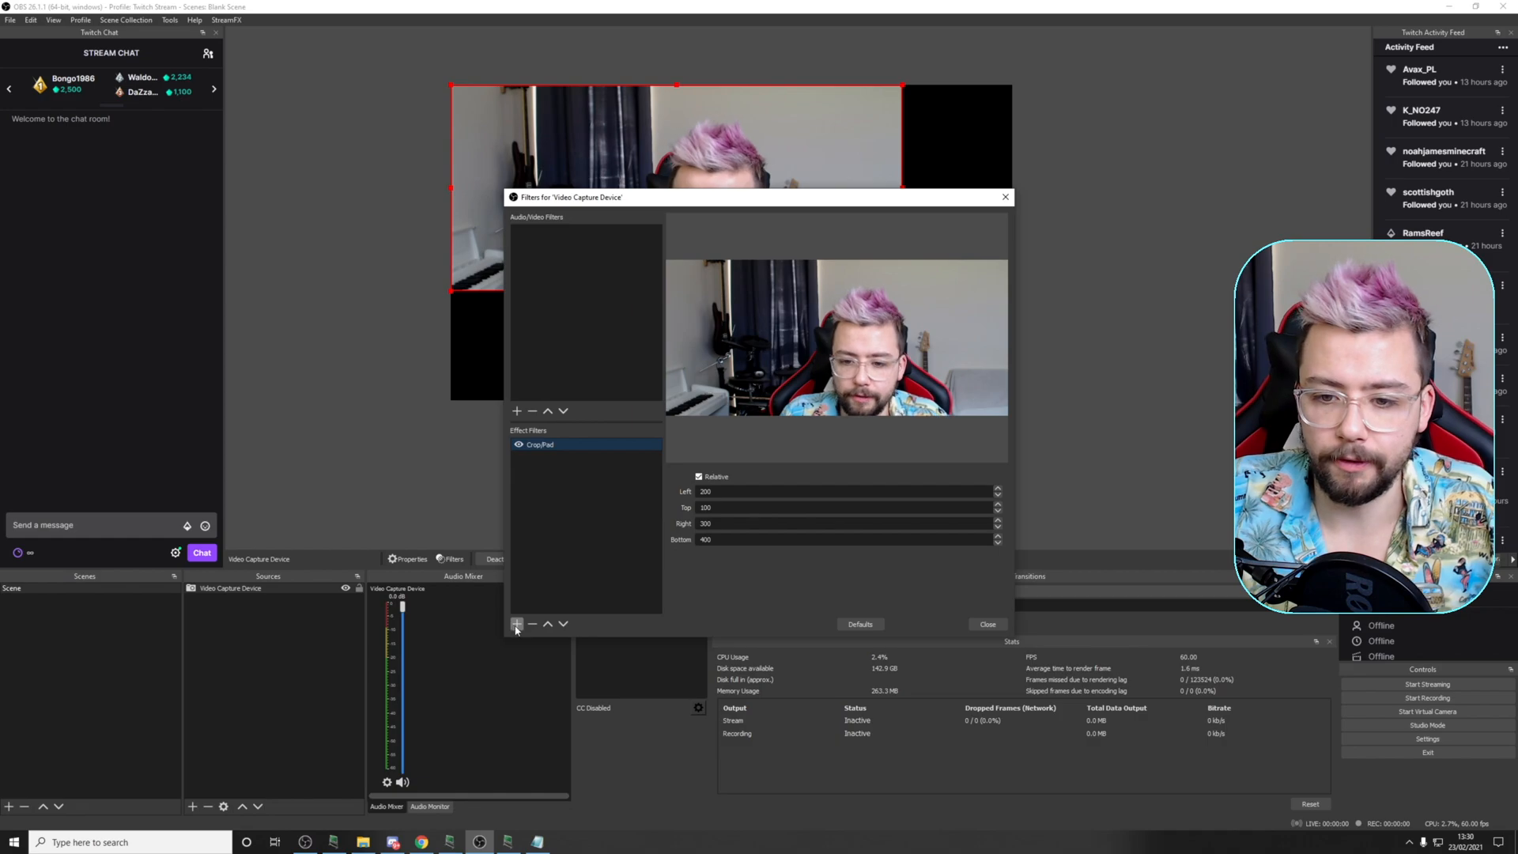
click(516, 624)
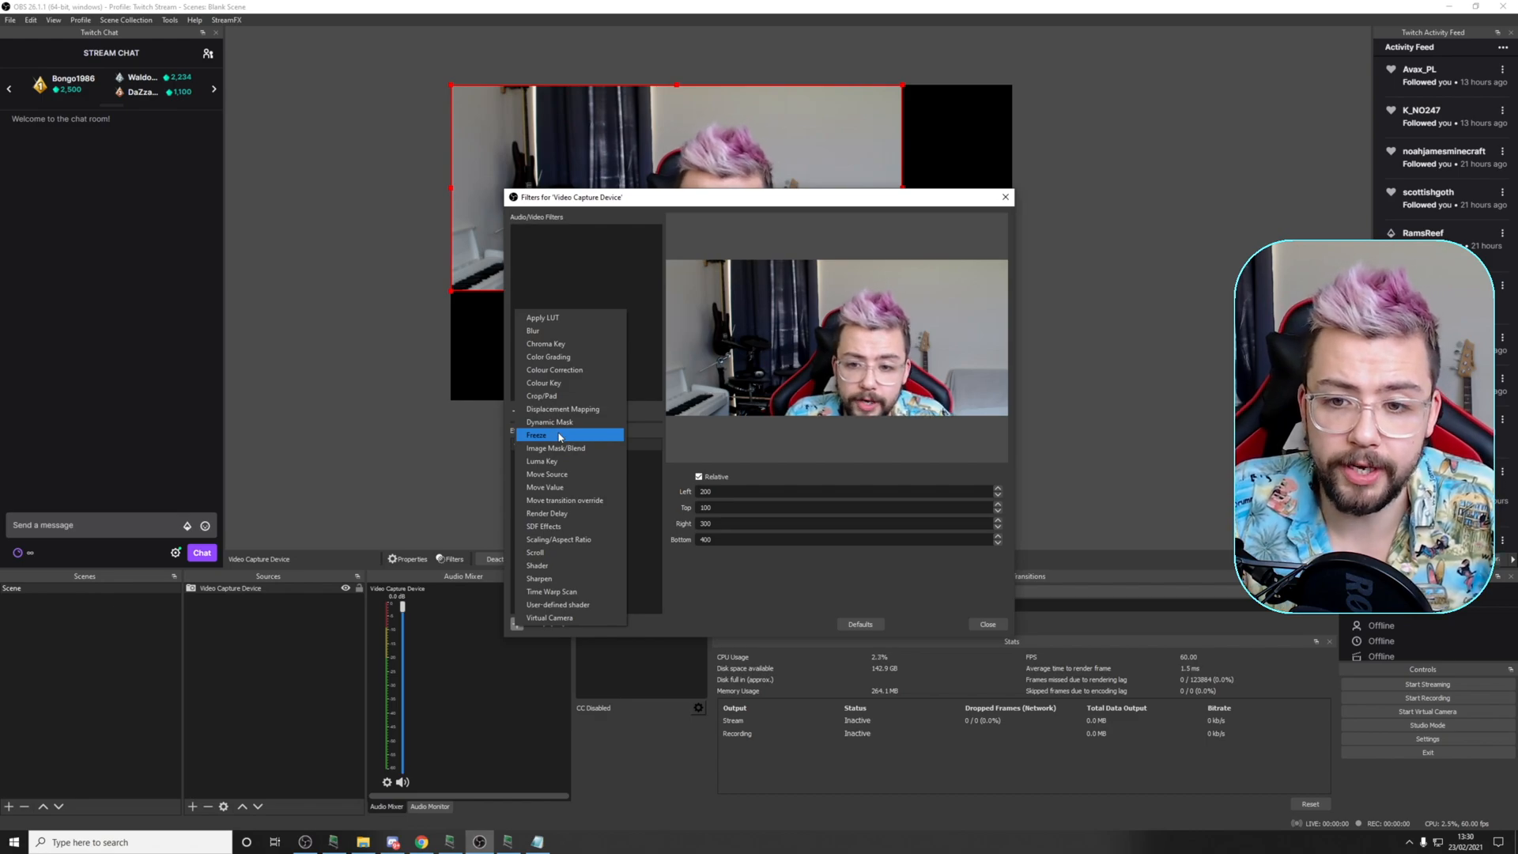
click(536, 434)
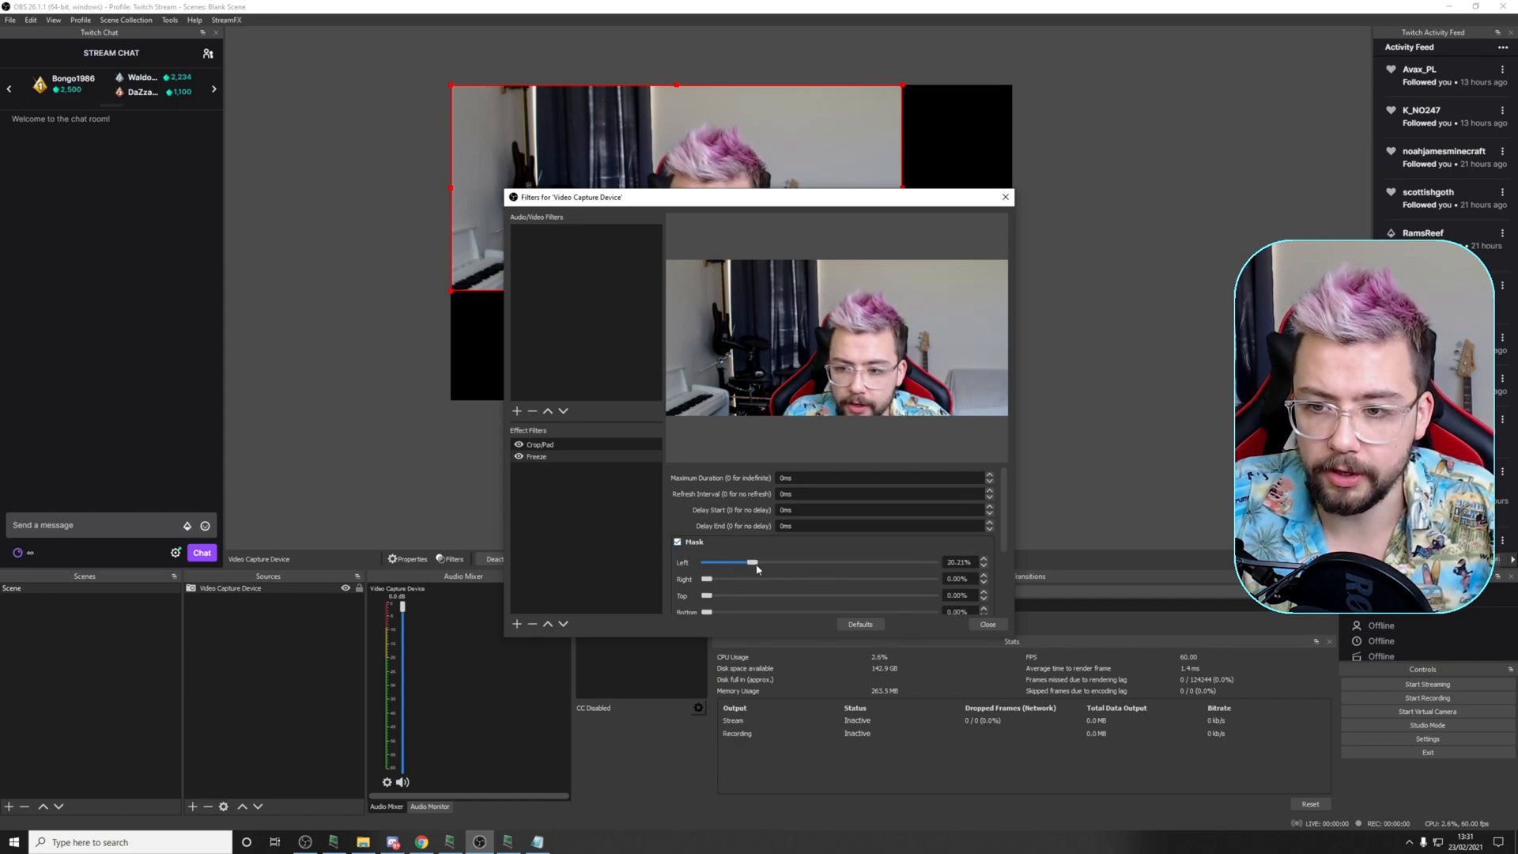
drag(751, 562, 836, 561)
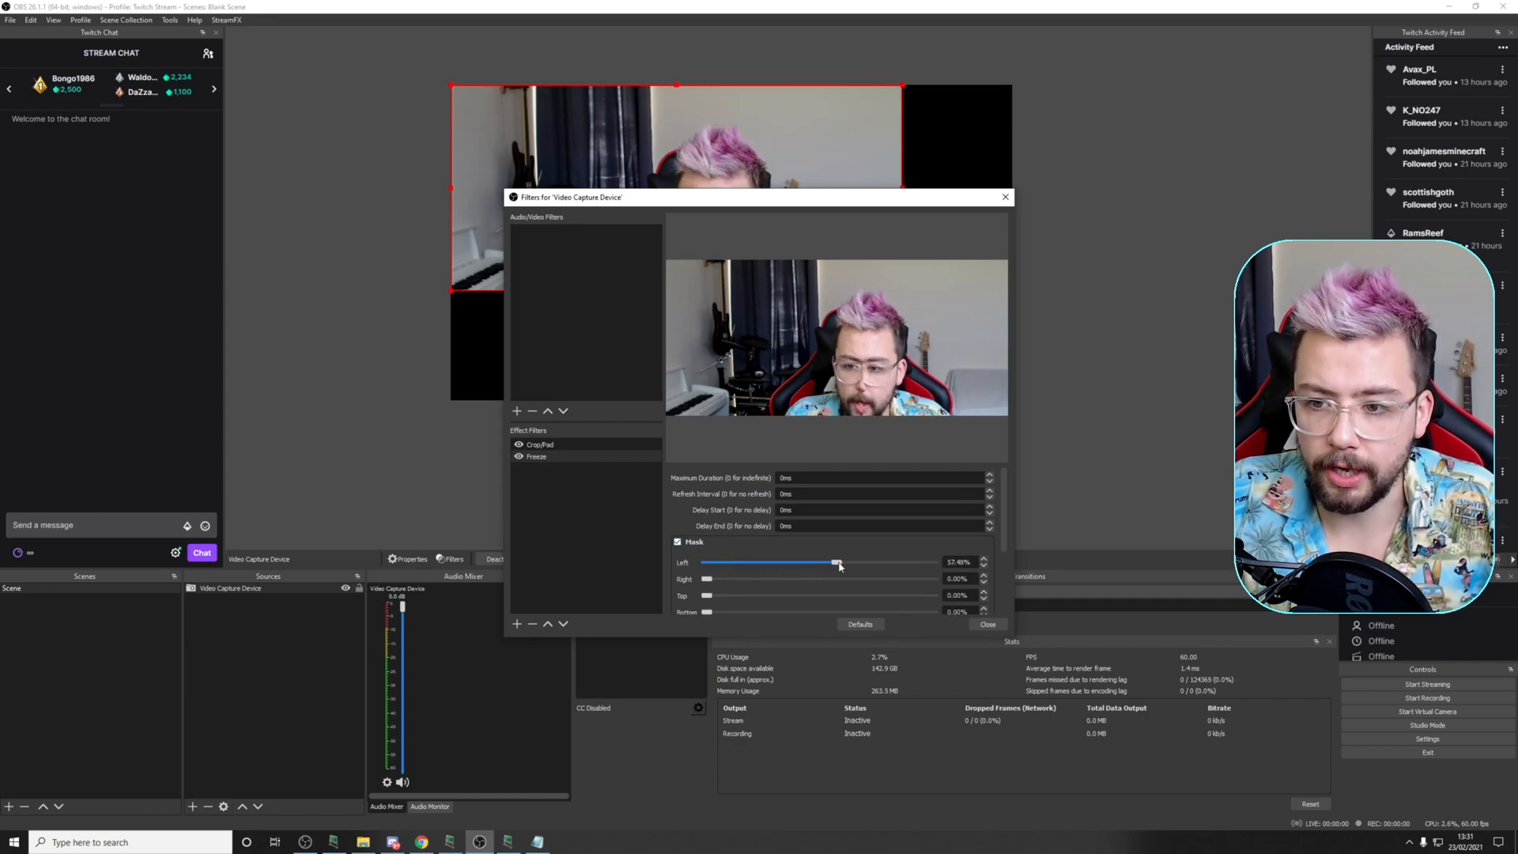
mouse_move(844, 572)
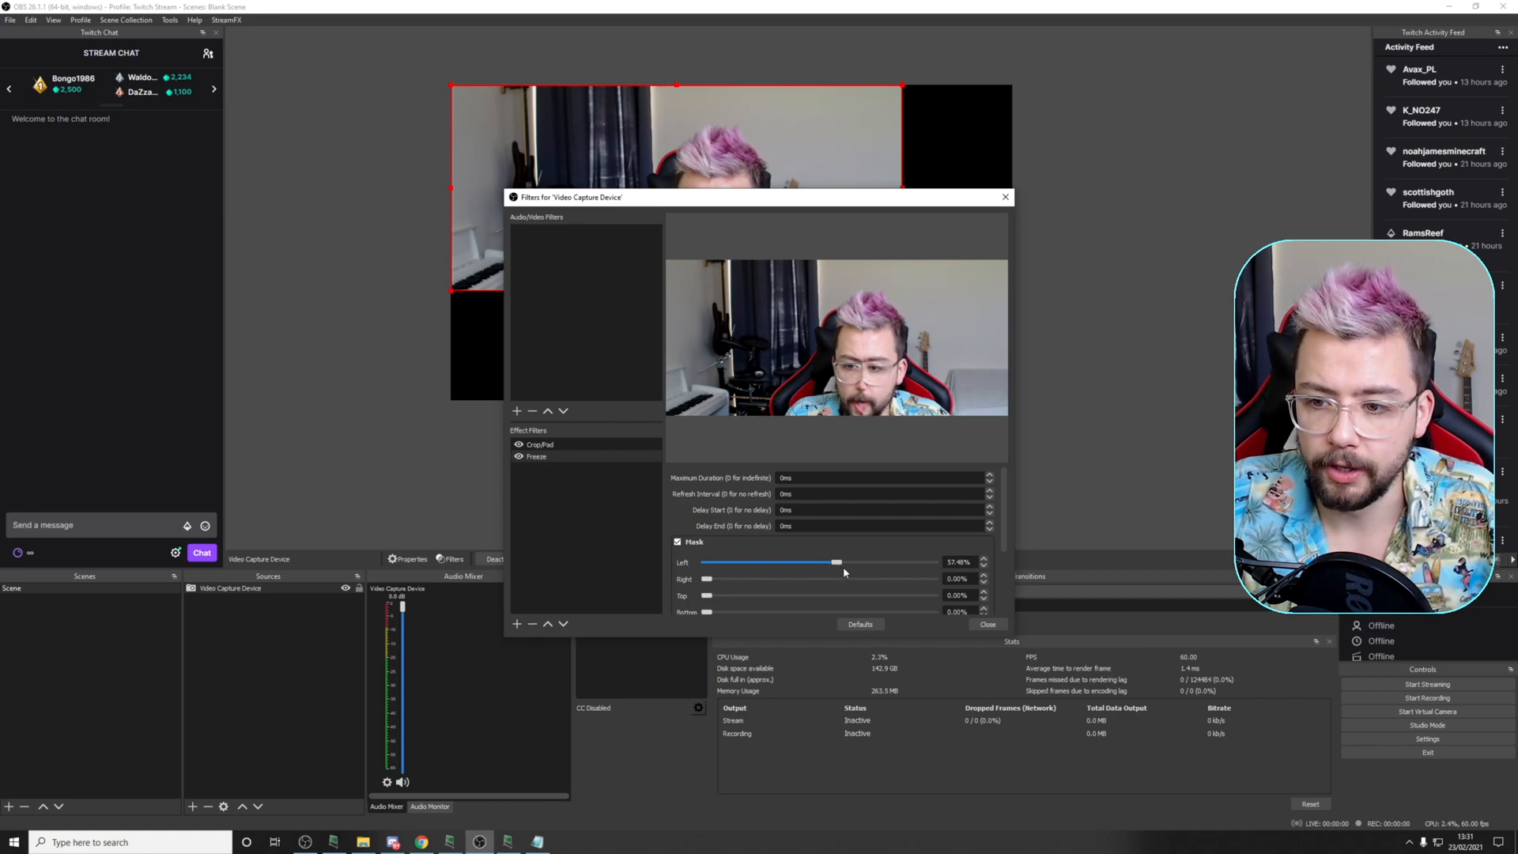
click(540, 445)
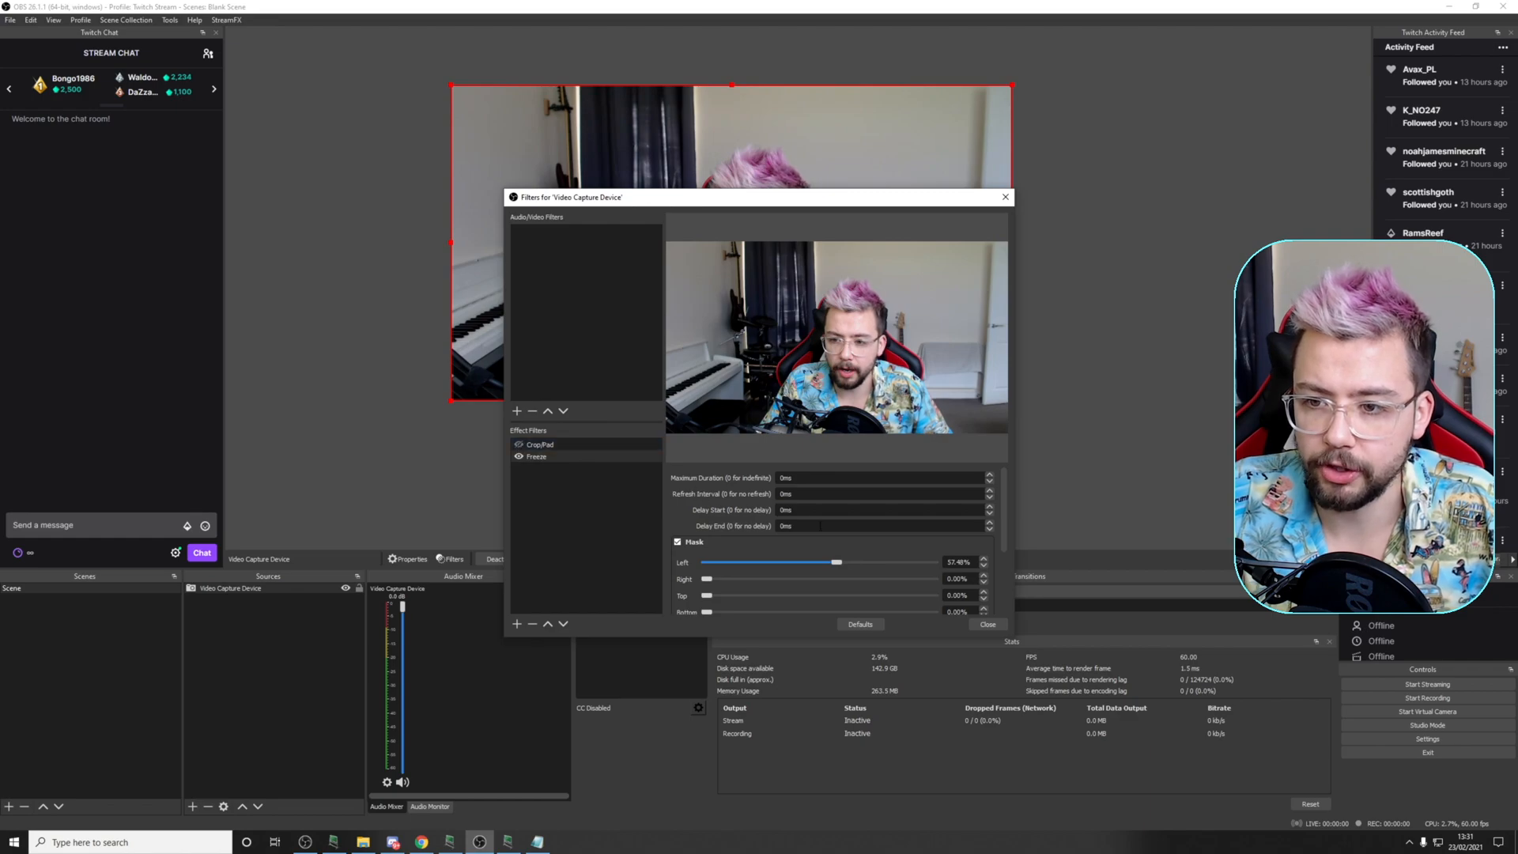
- Adjust the Freeze mask to about 49% from the left and 41% from the top
drag(838, 562, 816, 561)
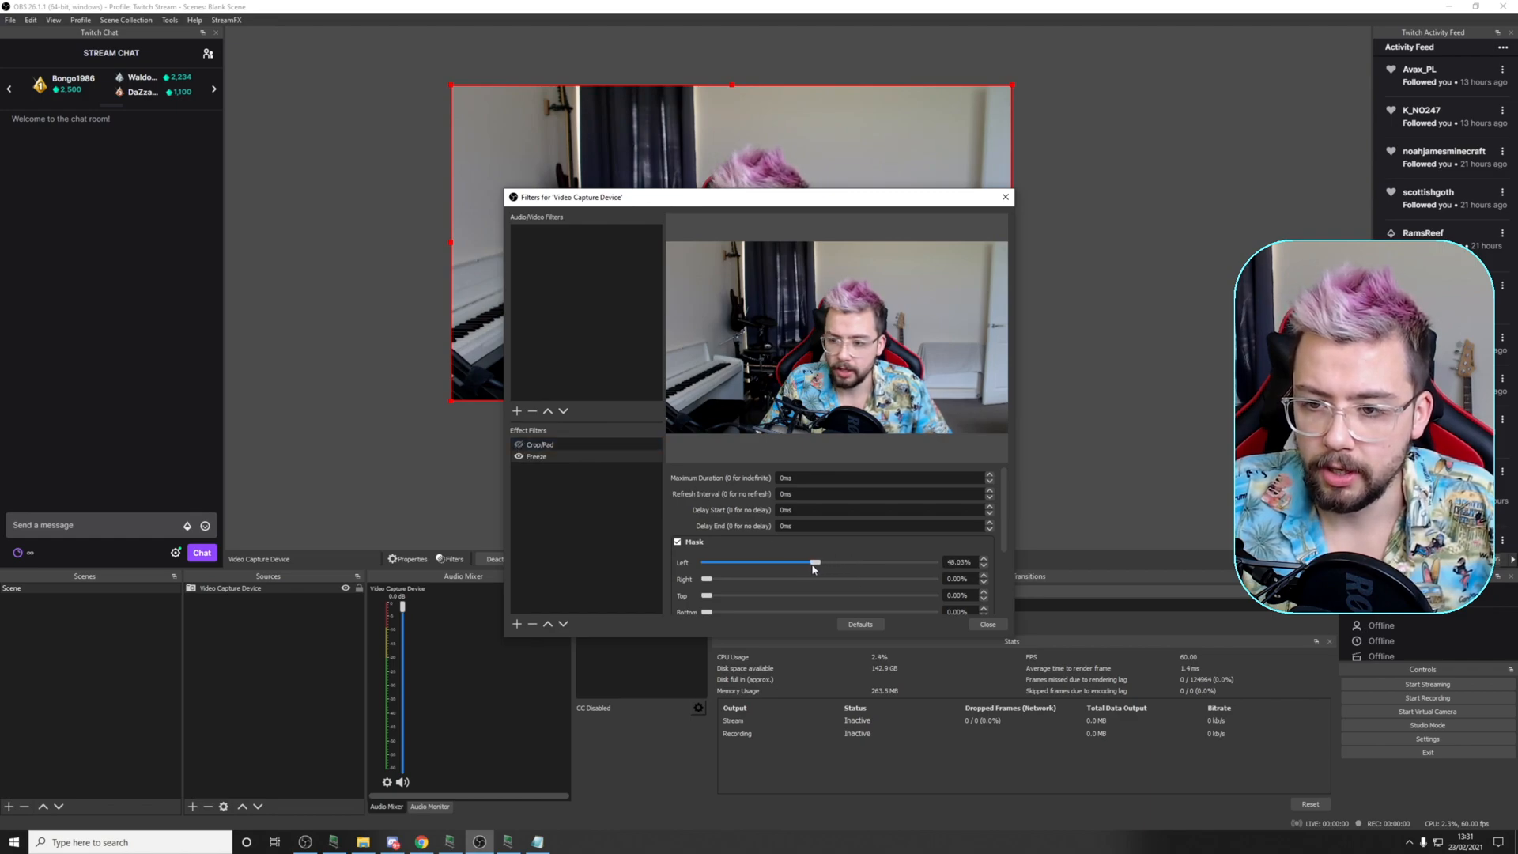
drag(814, 562, 818, 563)
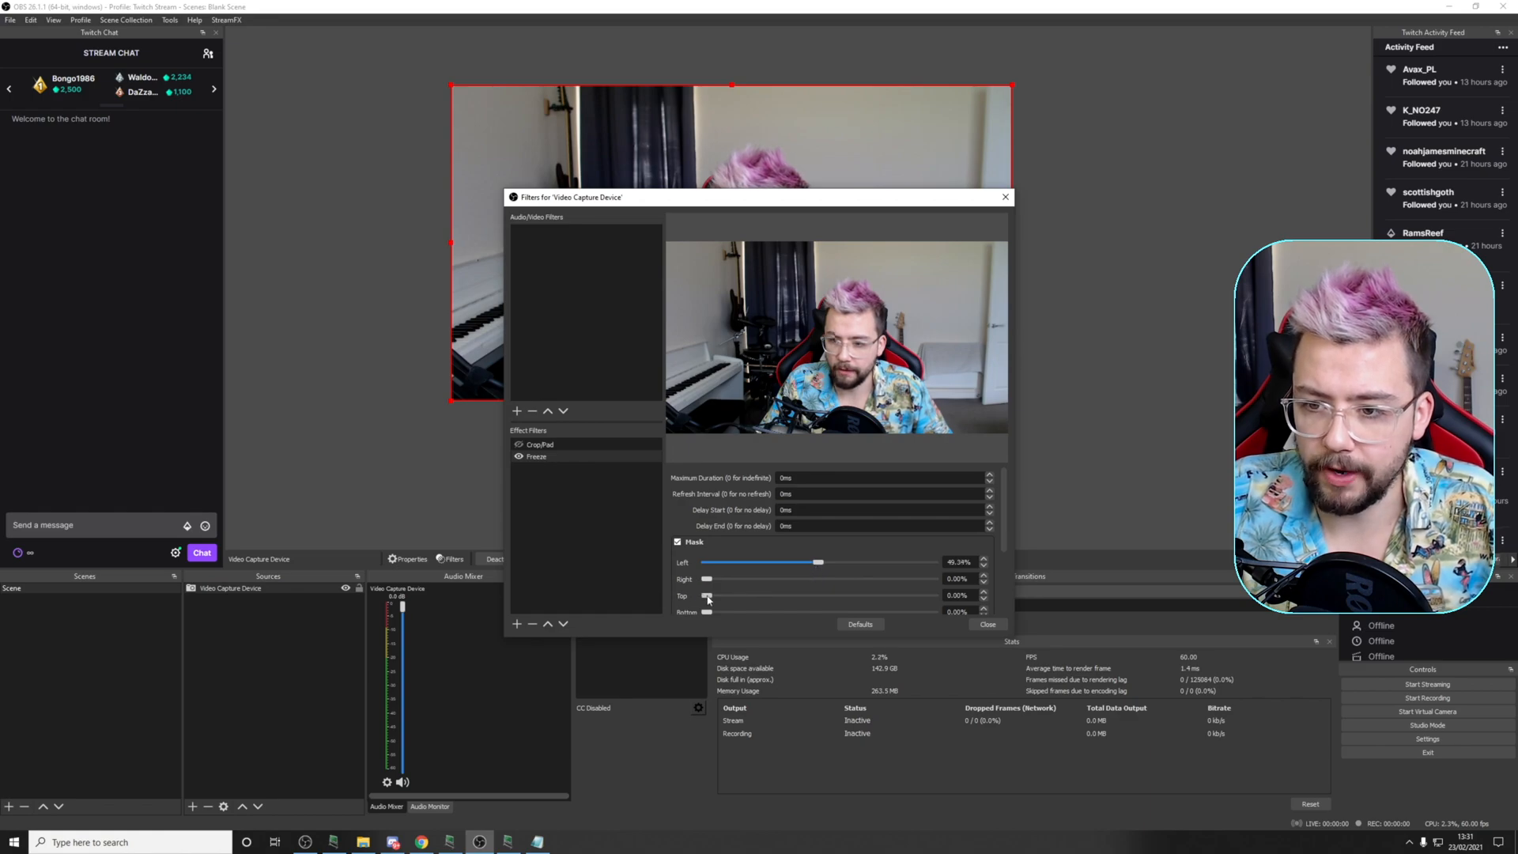
drag(707, 594, 800, 594)
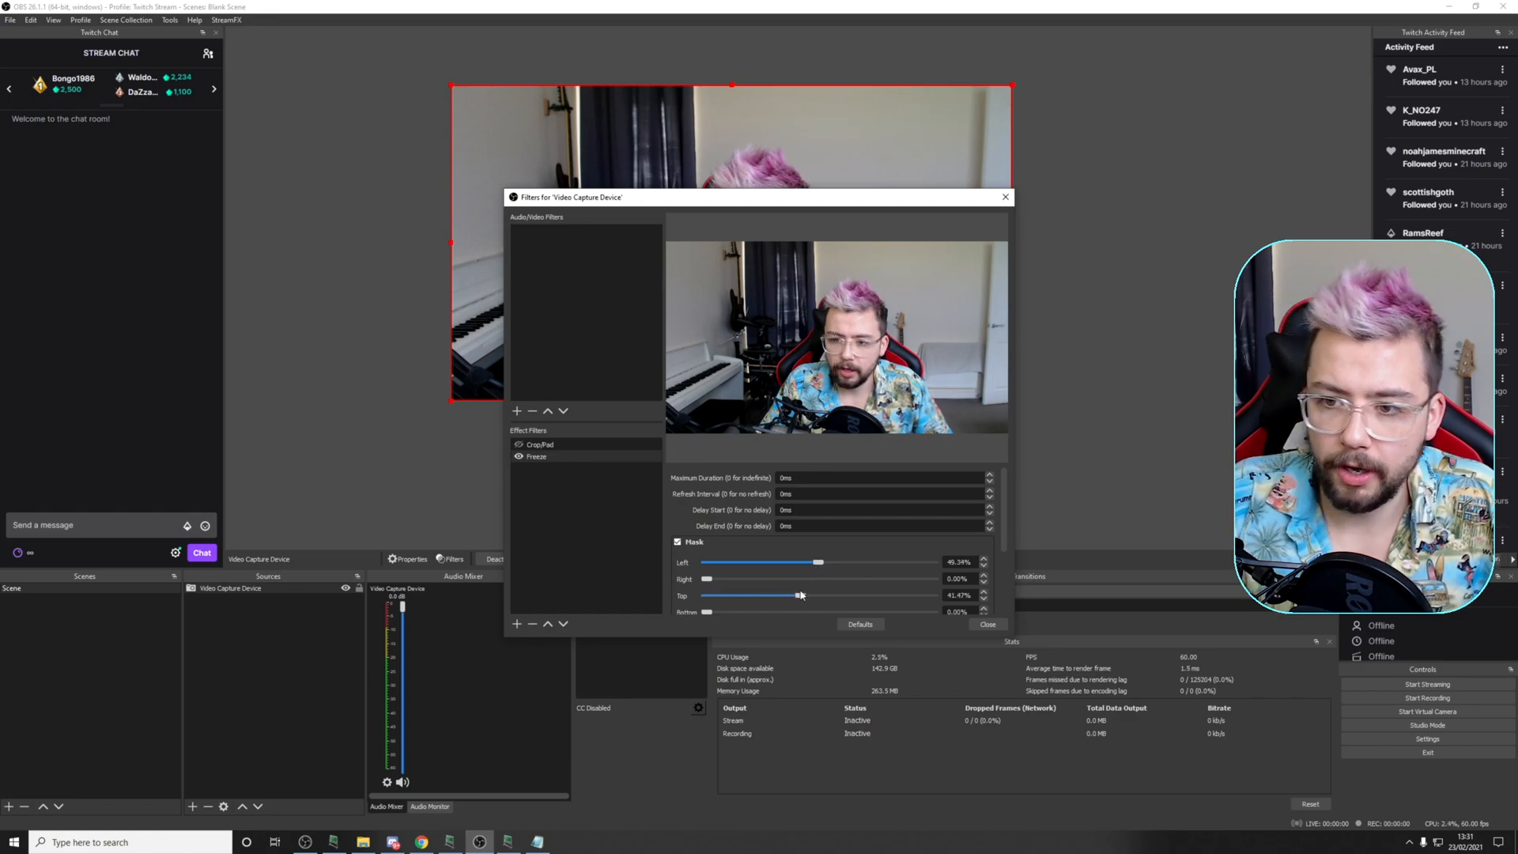
drag(801, 595, 797, 594)
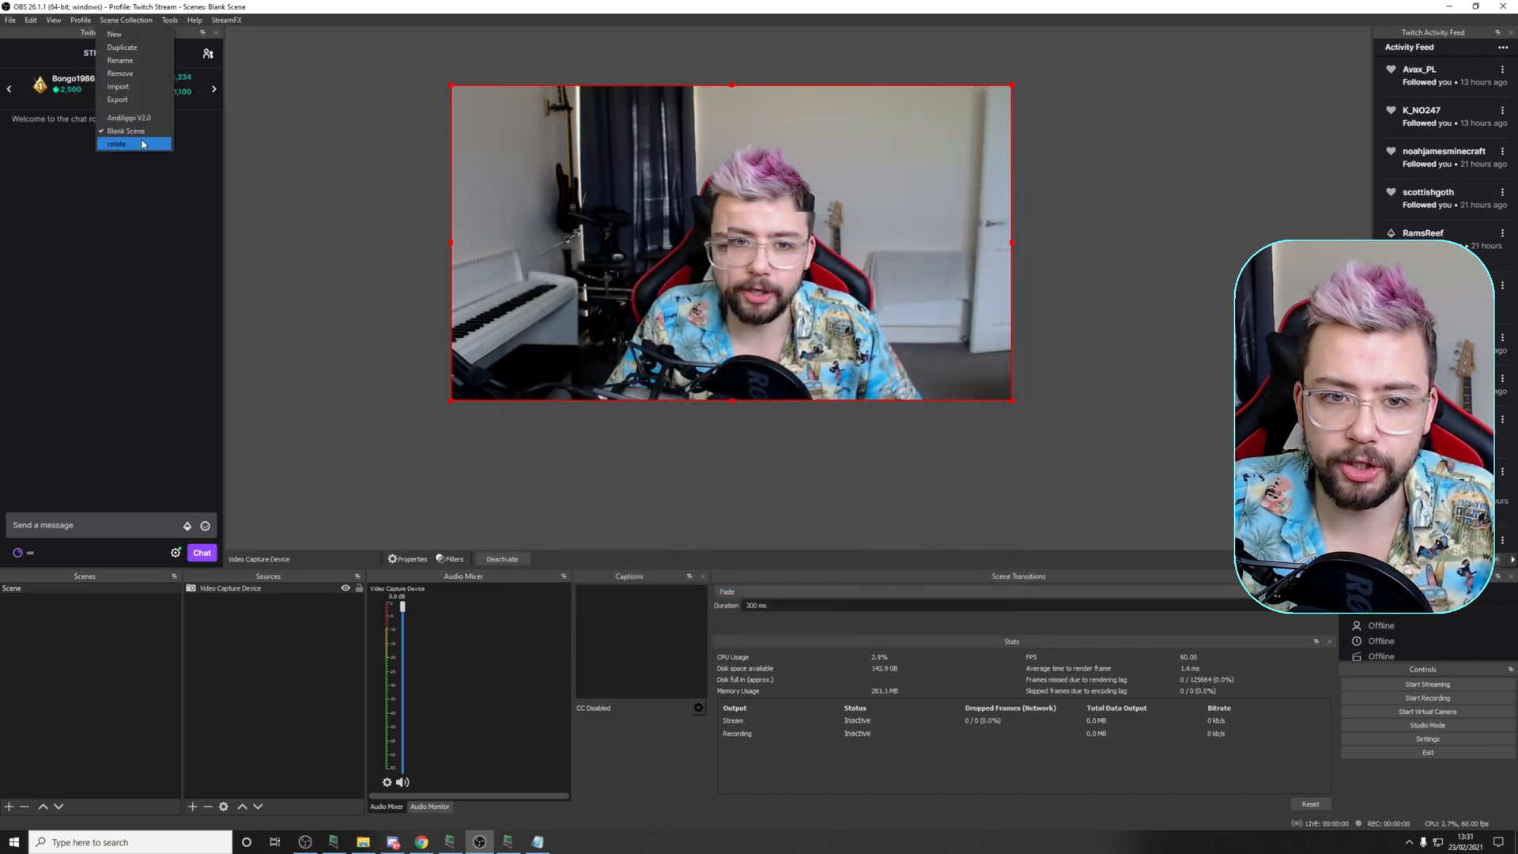
- Re-export the scene collection as Blank_Scene.json on the Desktop, overwriting the old copy
click(117, 100)
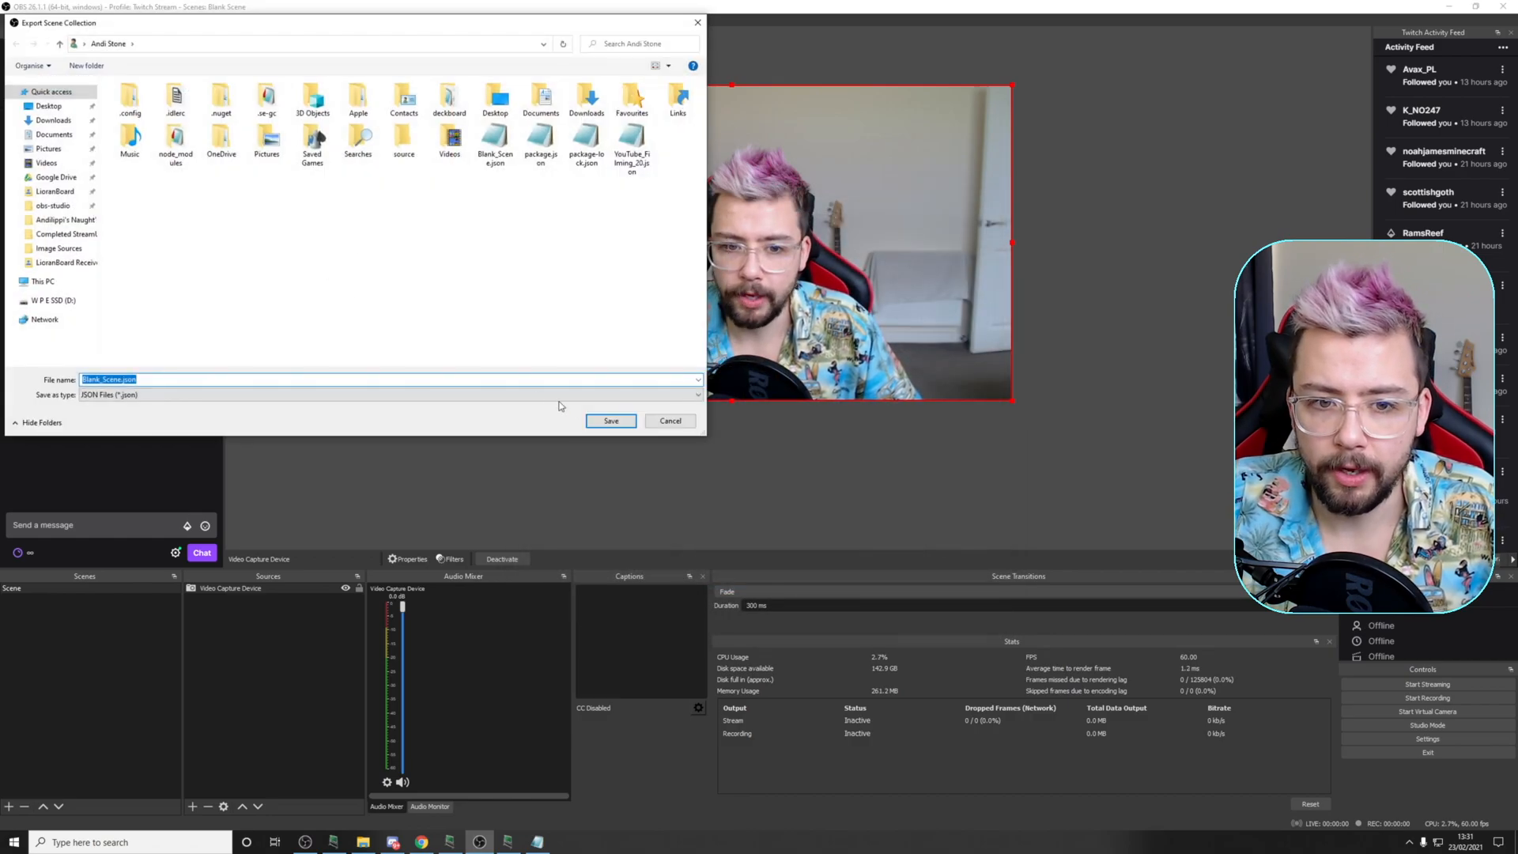
click(609, 420)
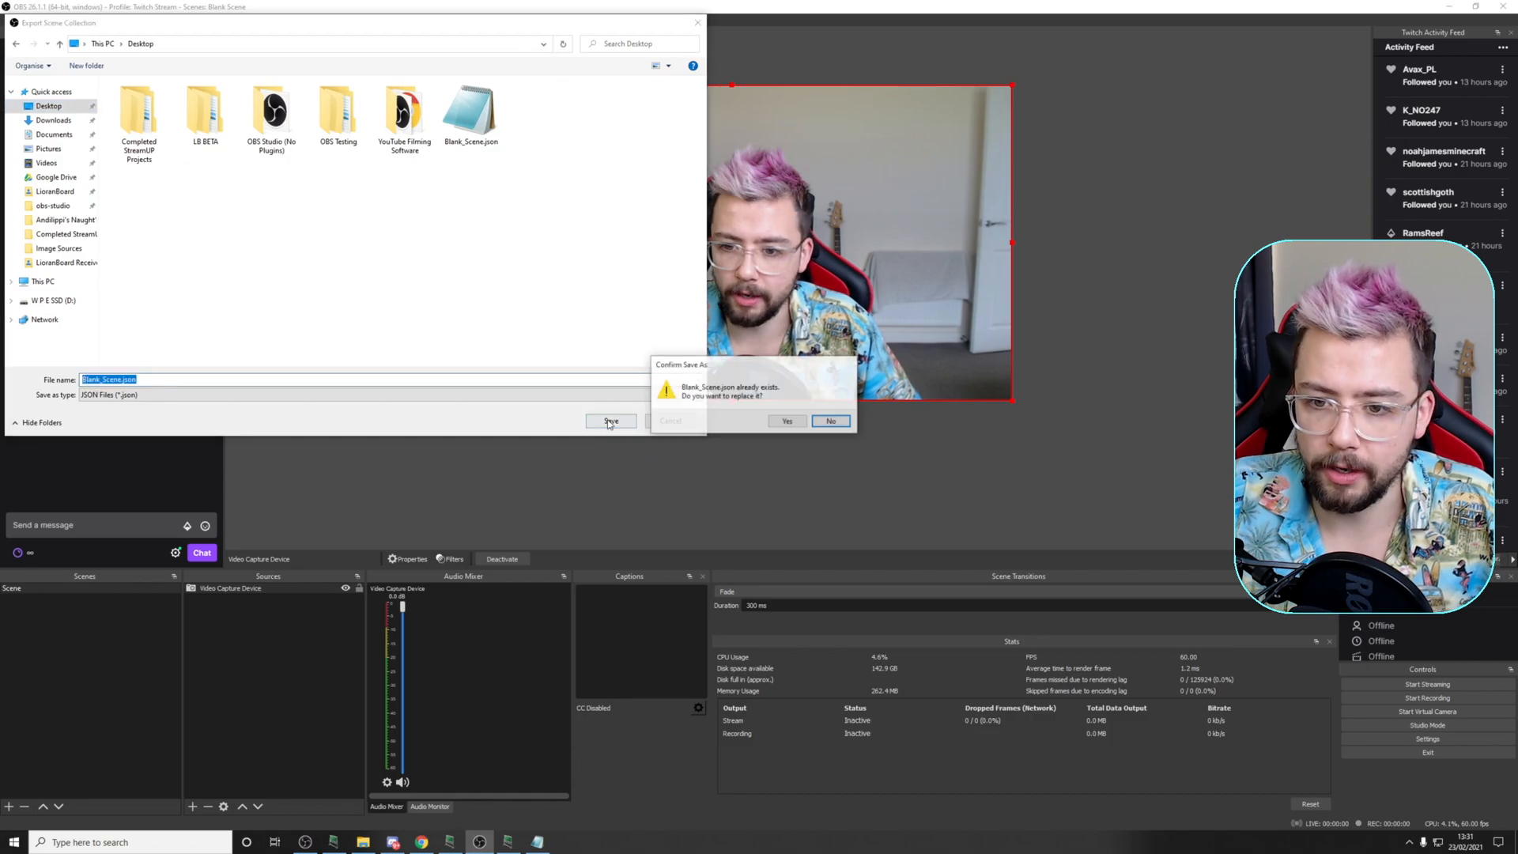
click(786, 420)
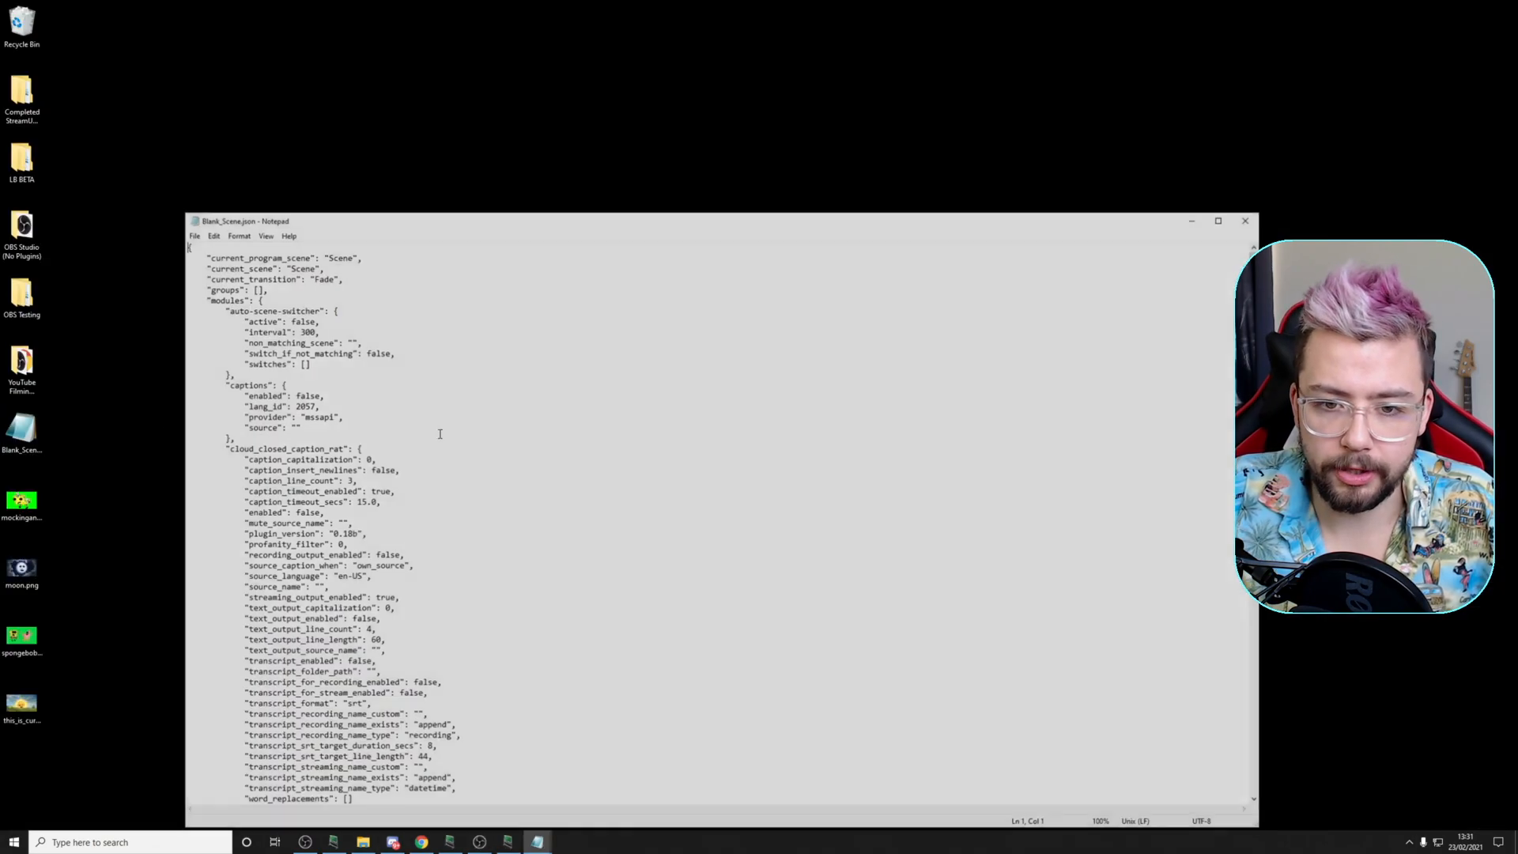
scroll(down, 3)
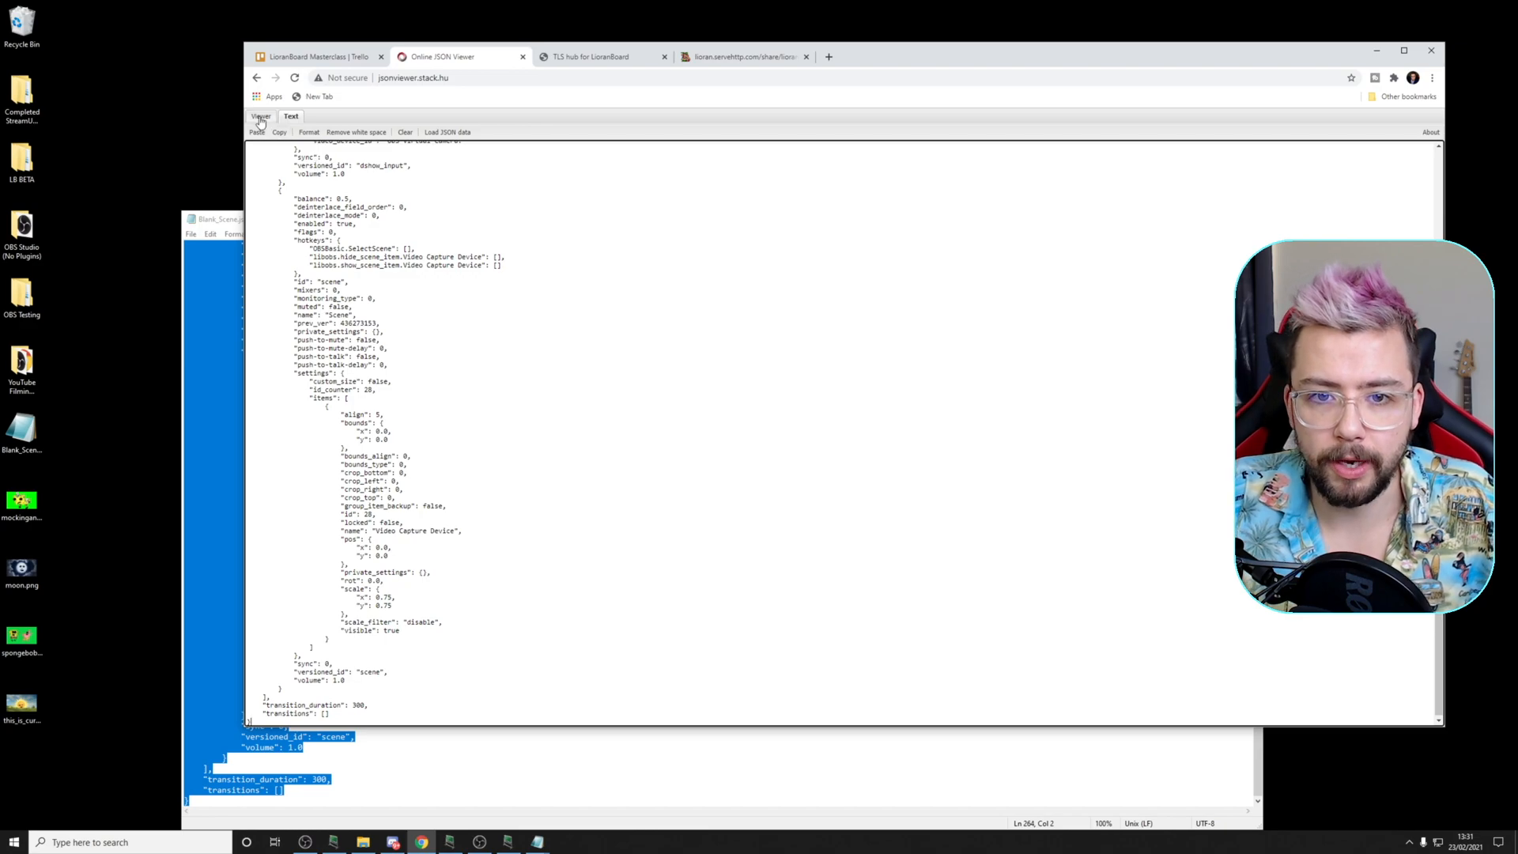
- Expand the sources in the tree view to inspect the Crop/Pad and Freeze filter settings
click(262, 116)
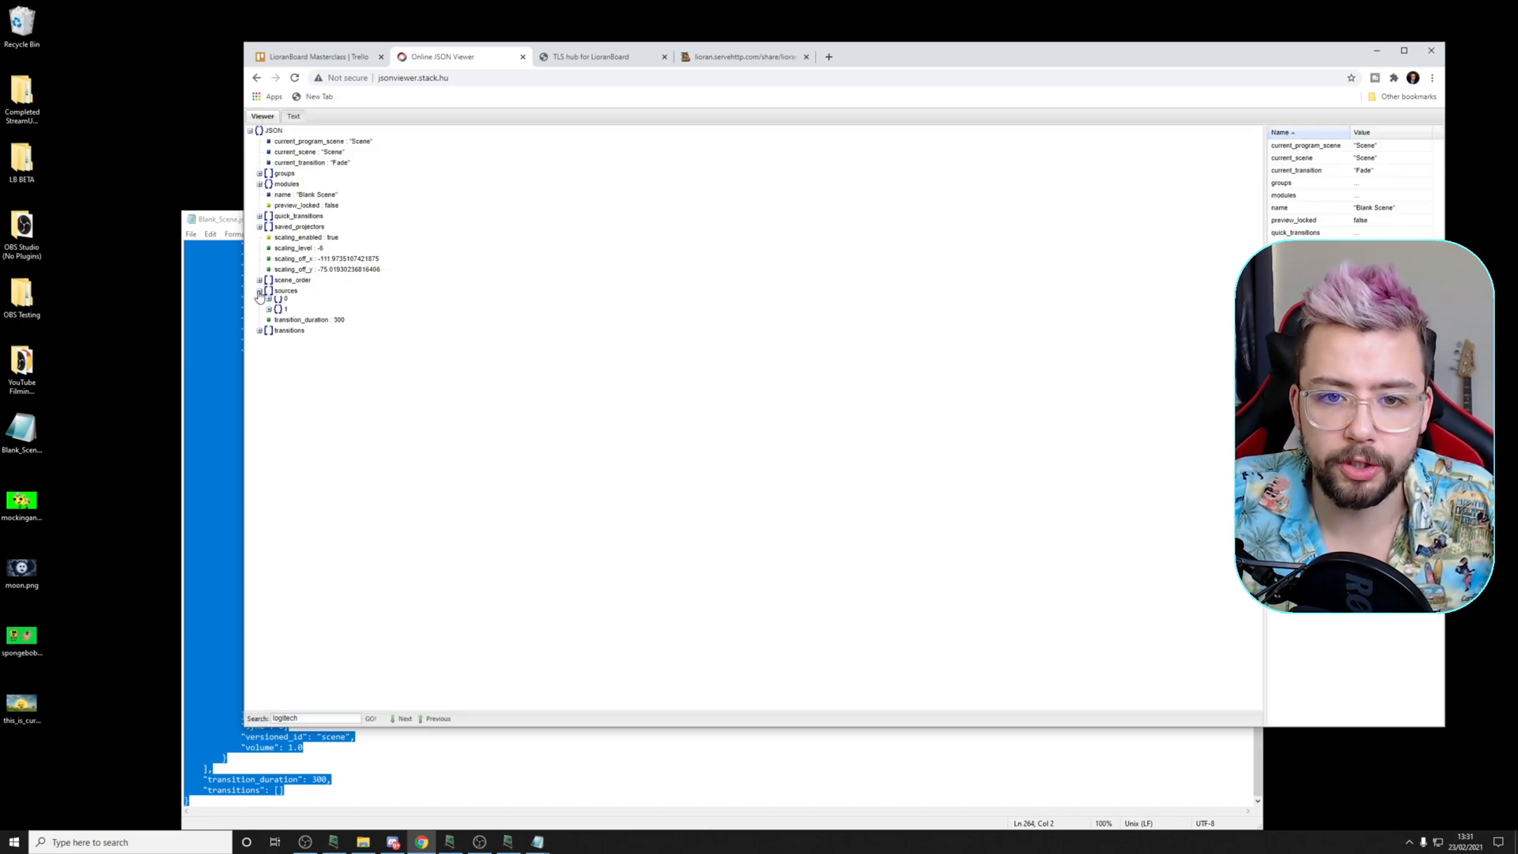
click(275, 301)
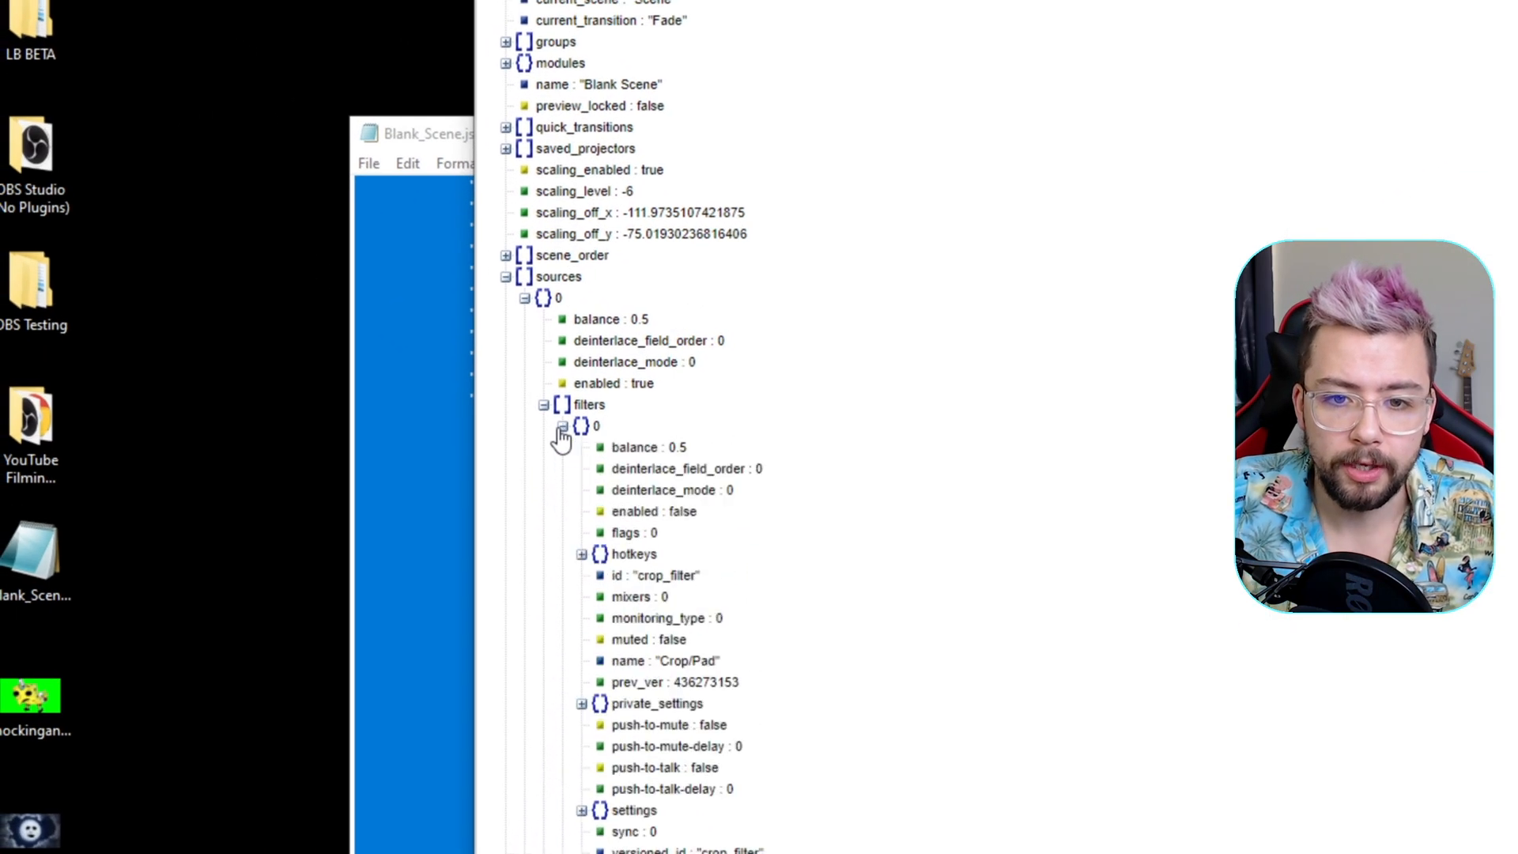
scroll(down, 3)
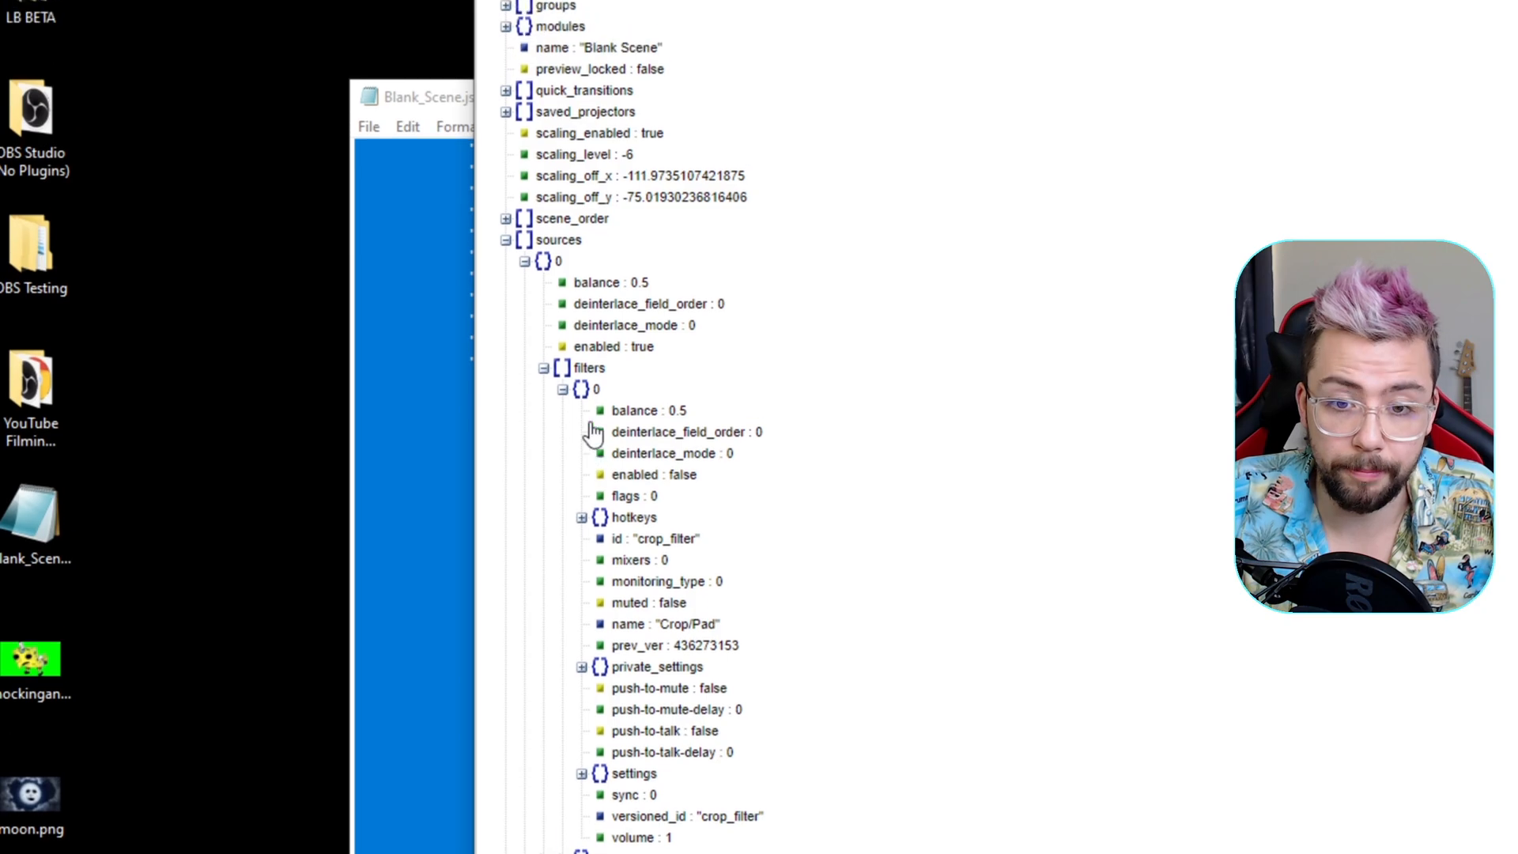
scroll(down, 3)
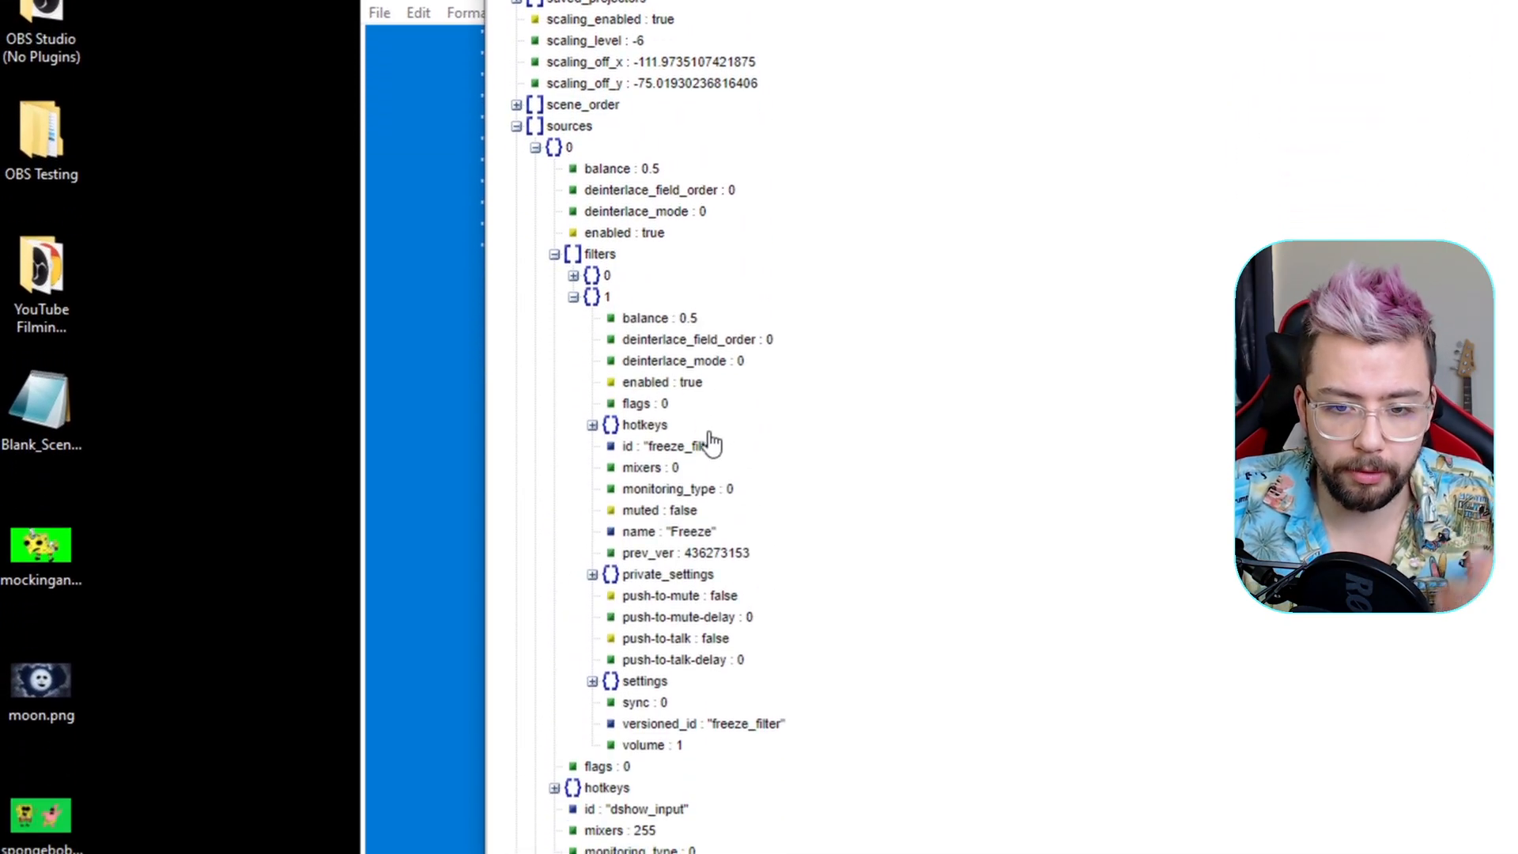
scroll(down, 3)
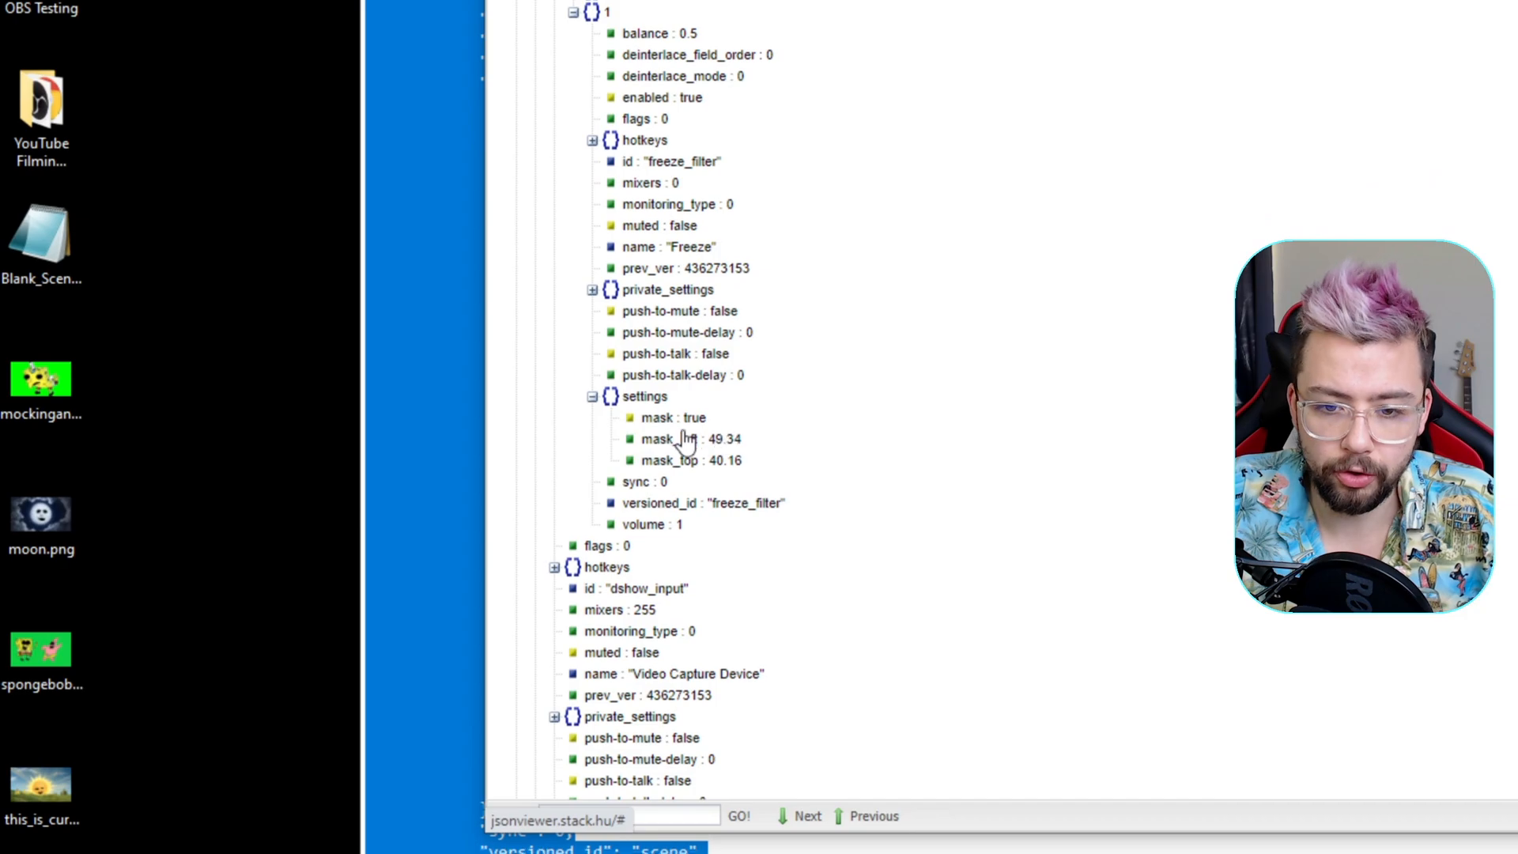
scroll(down, 3)
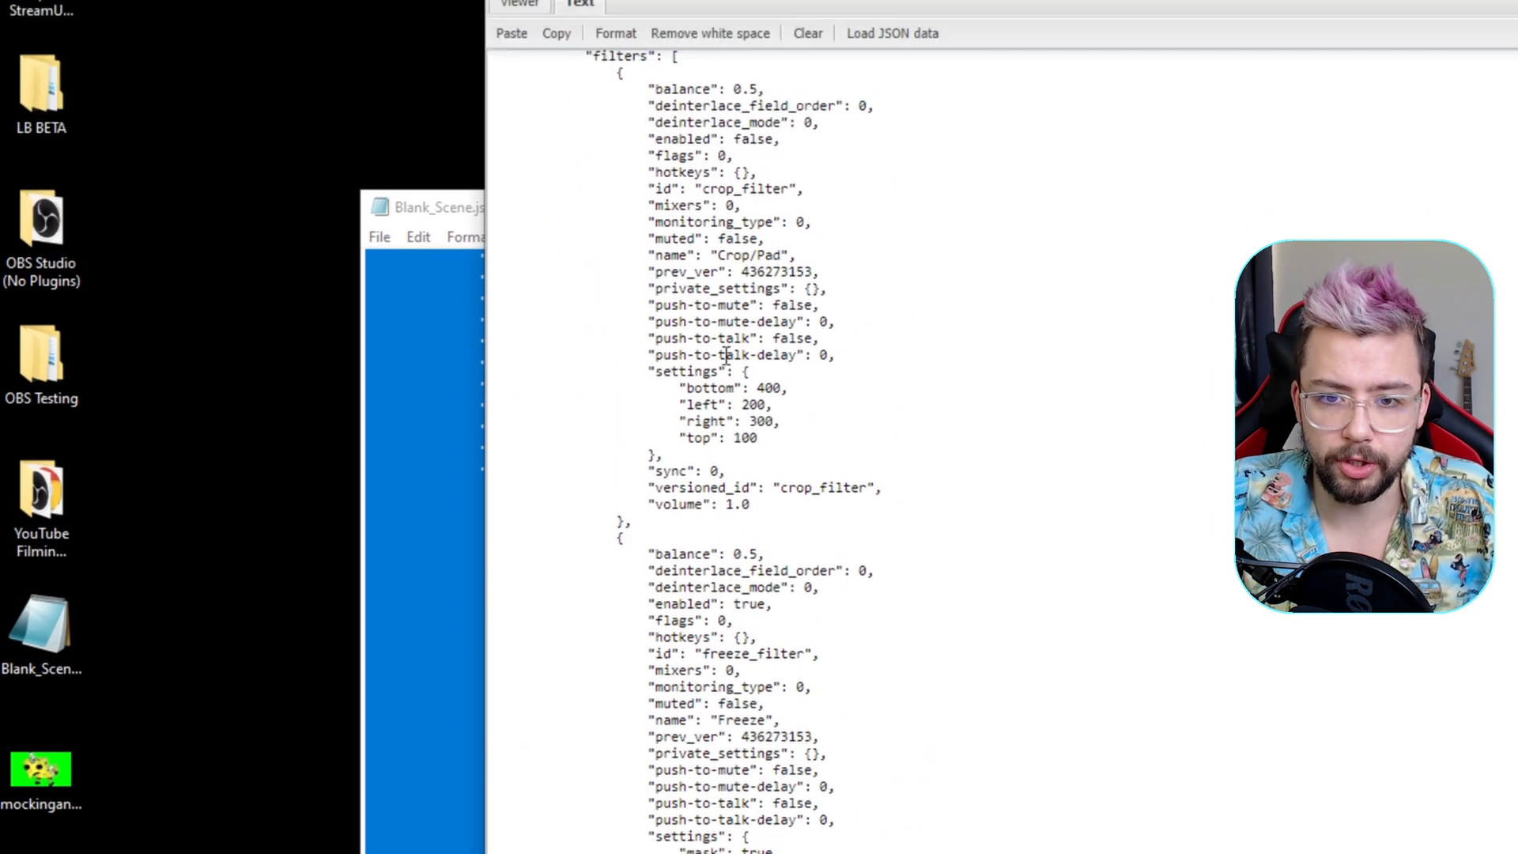
- Set mask_left and mask_top to 50 in the Freeze settings and select the whole line
scroll(down, 3)
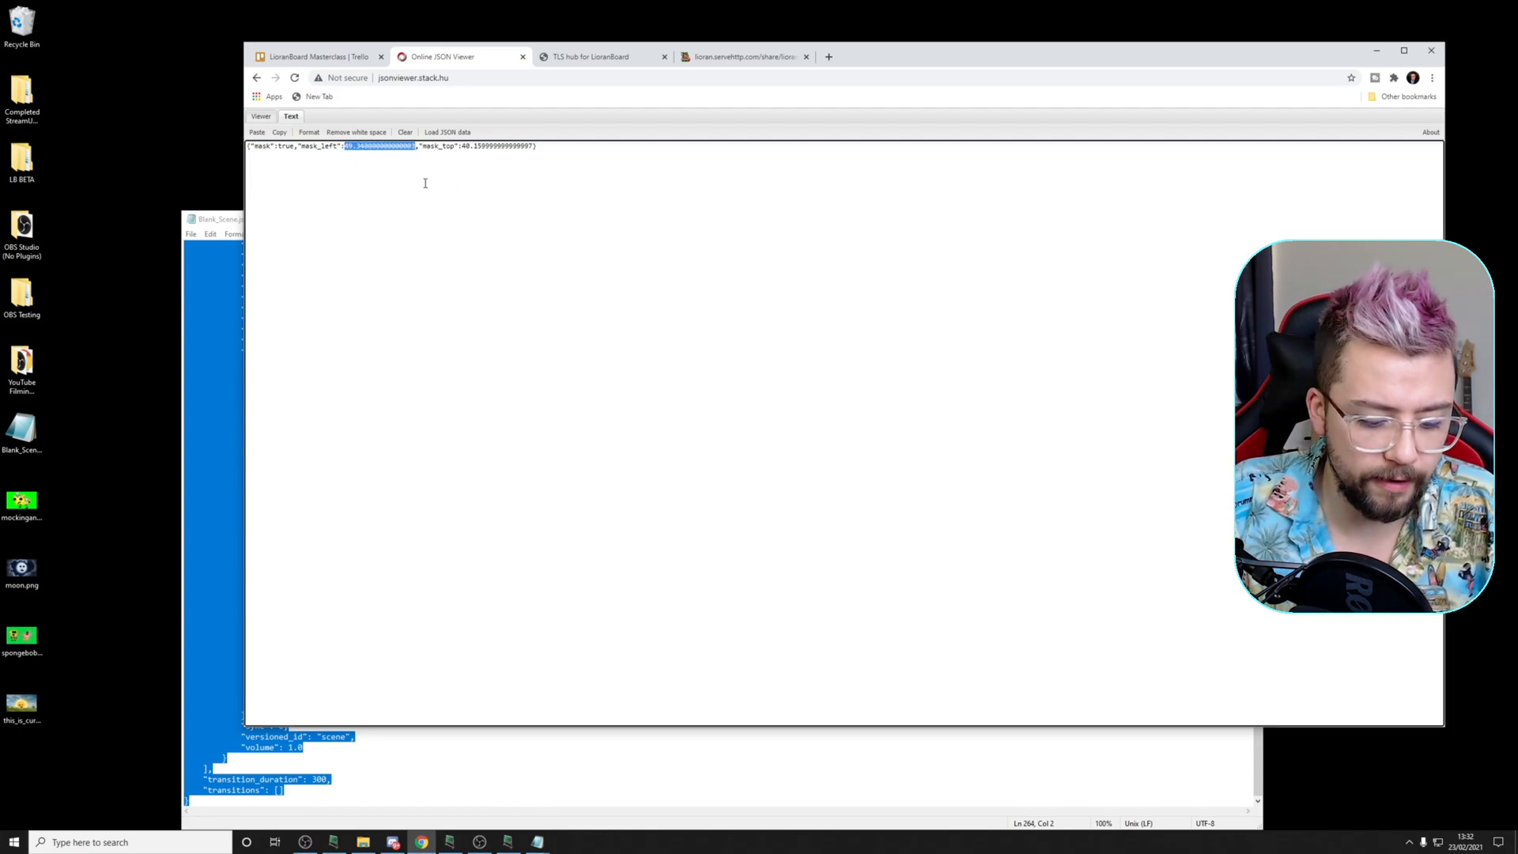
text(50)
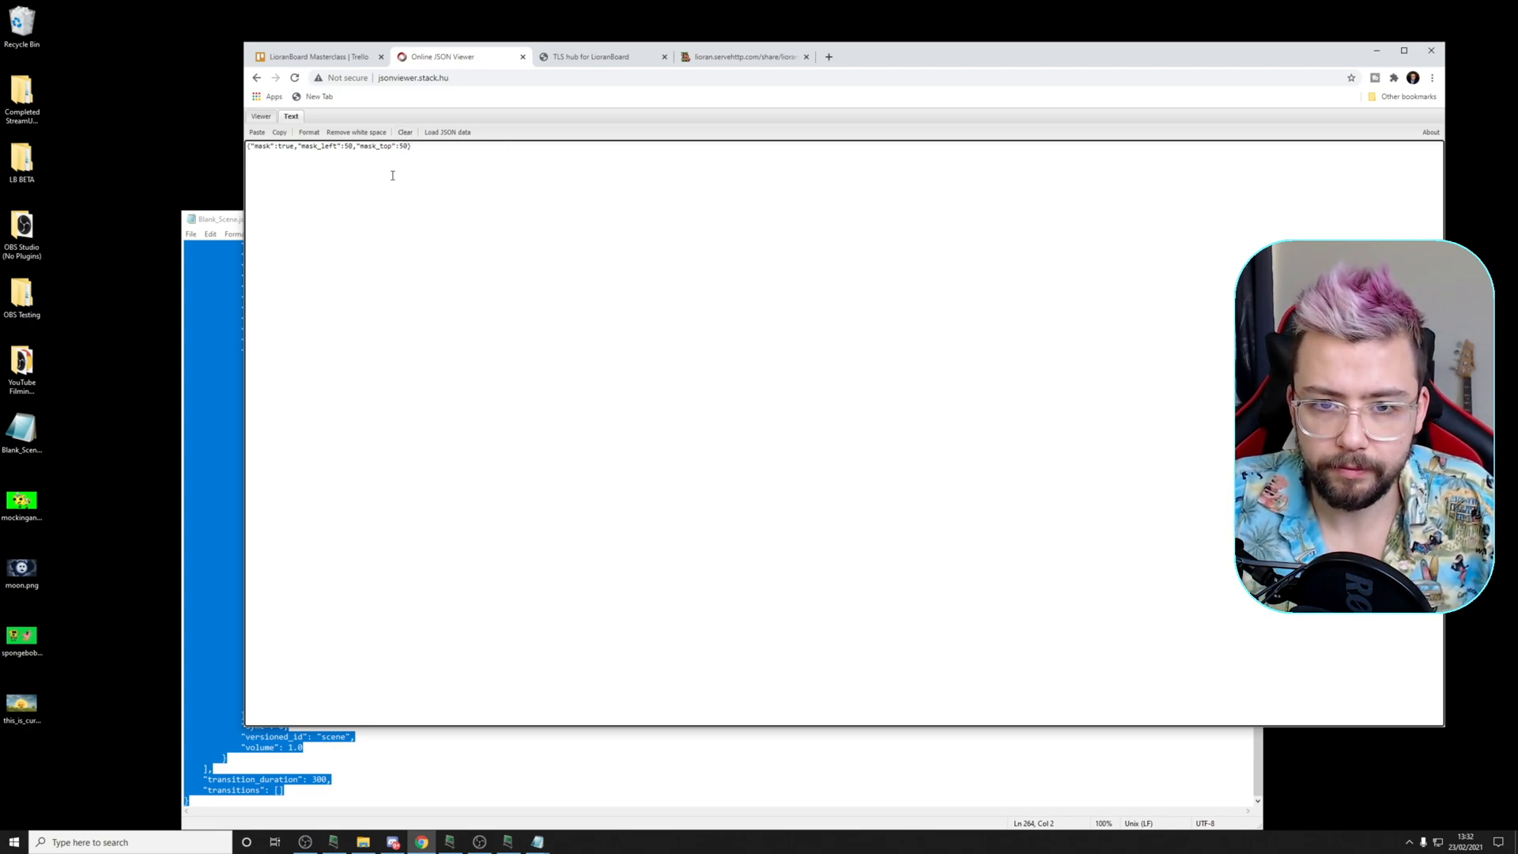
triple_click(329, 146)
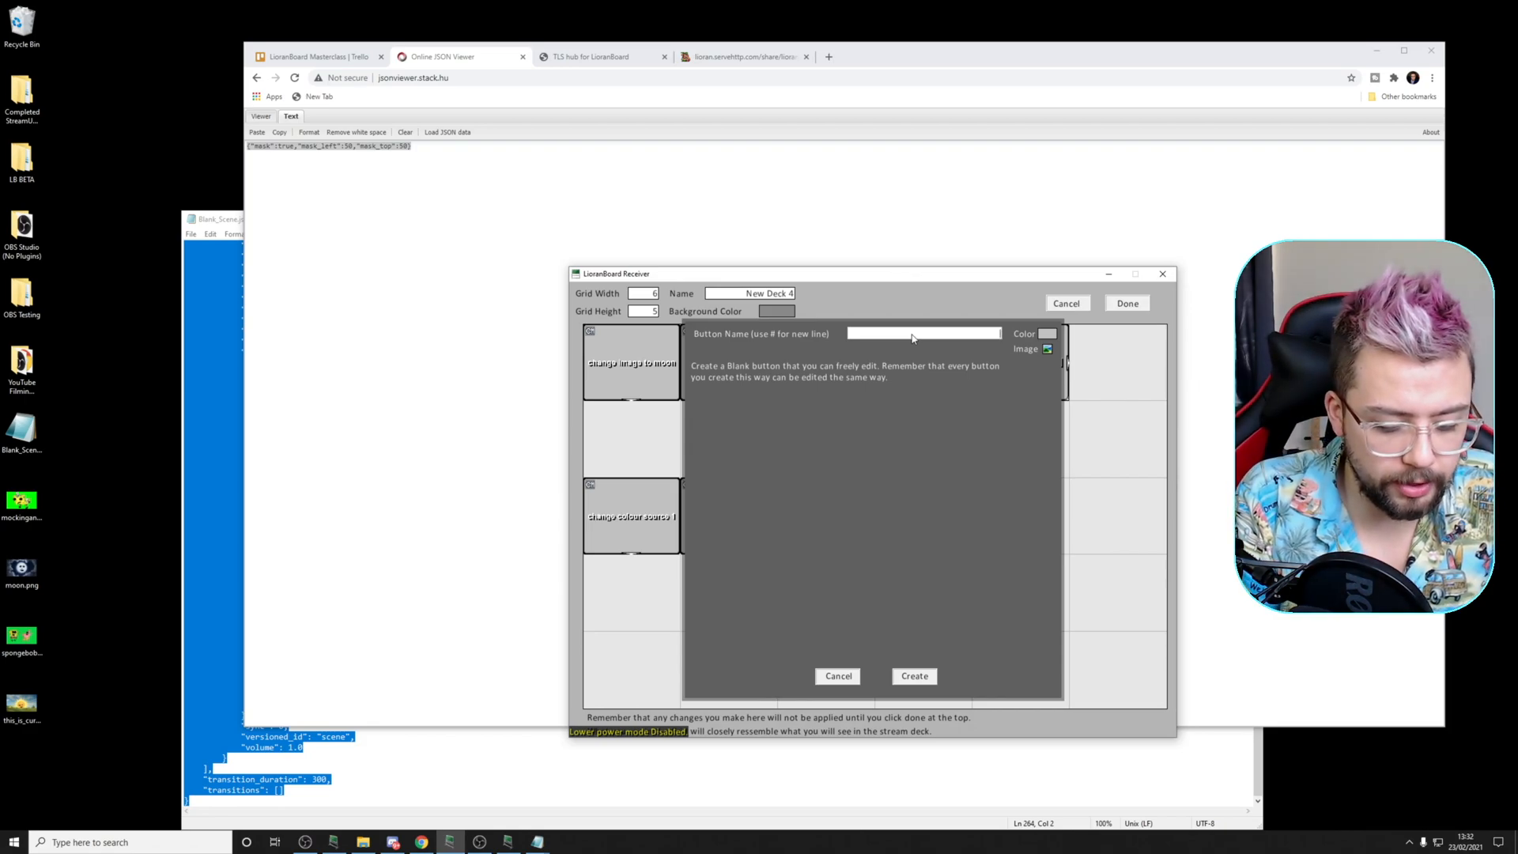
- Create a 'freeze on' button with a Filter Change Settings command targeting the webcam's Freeze filter
text(freeze o)
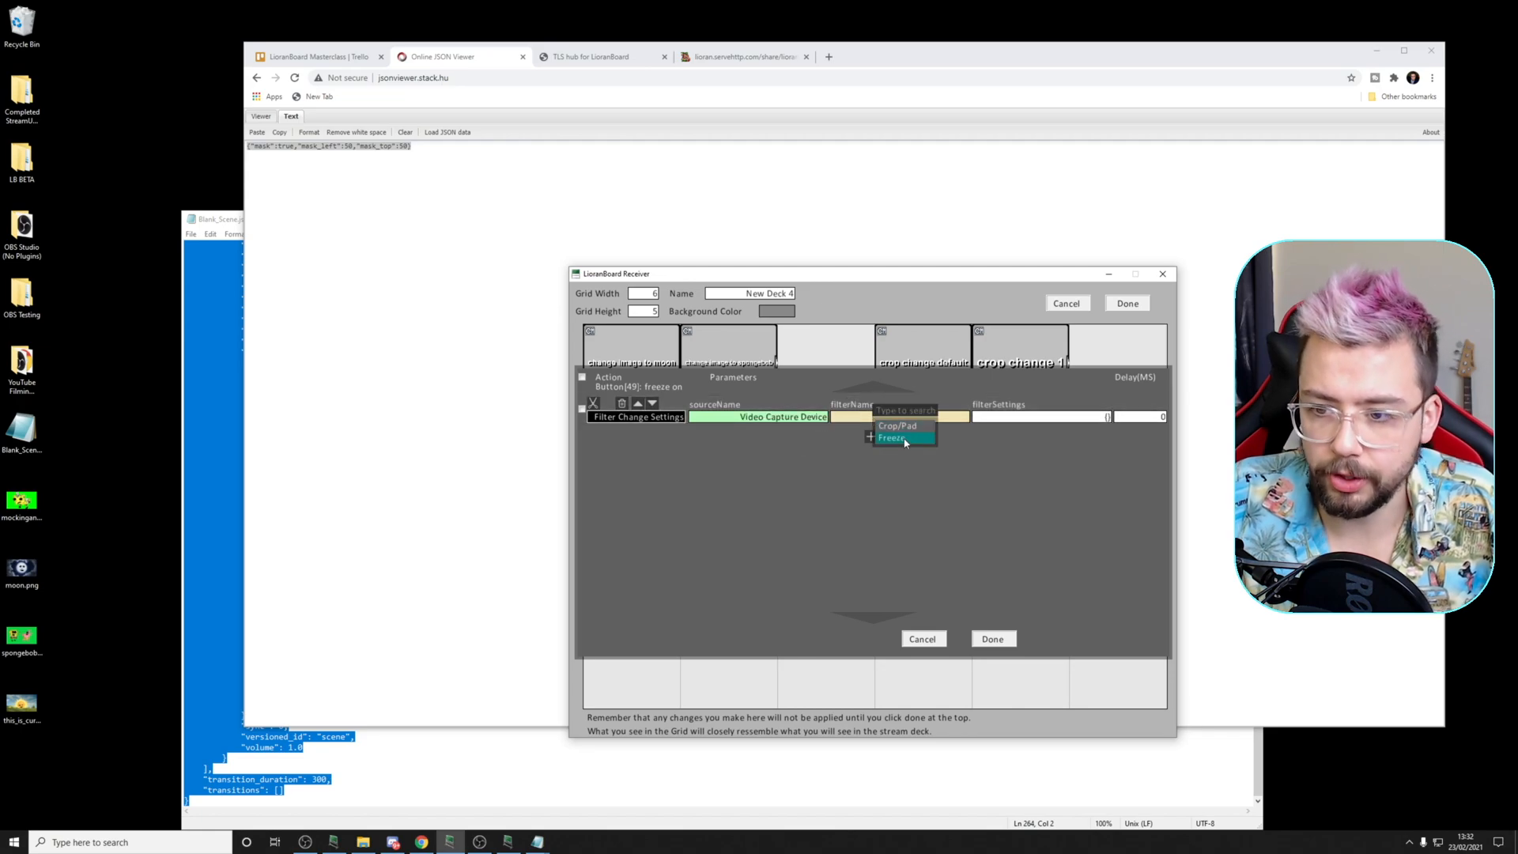
click(893, 437)
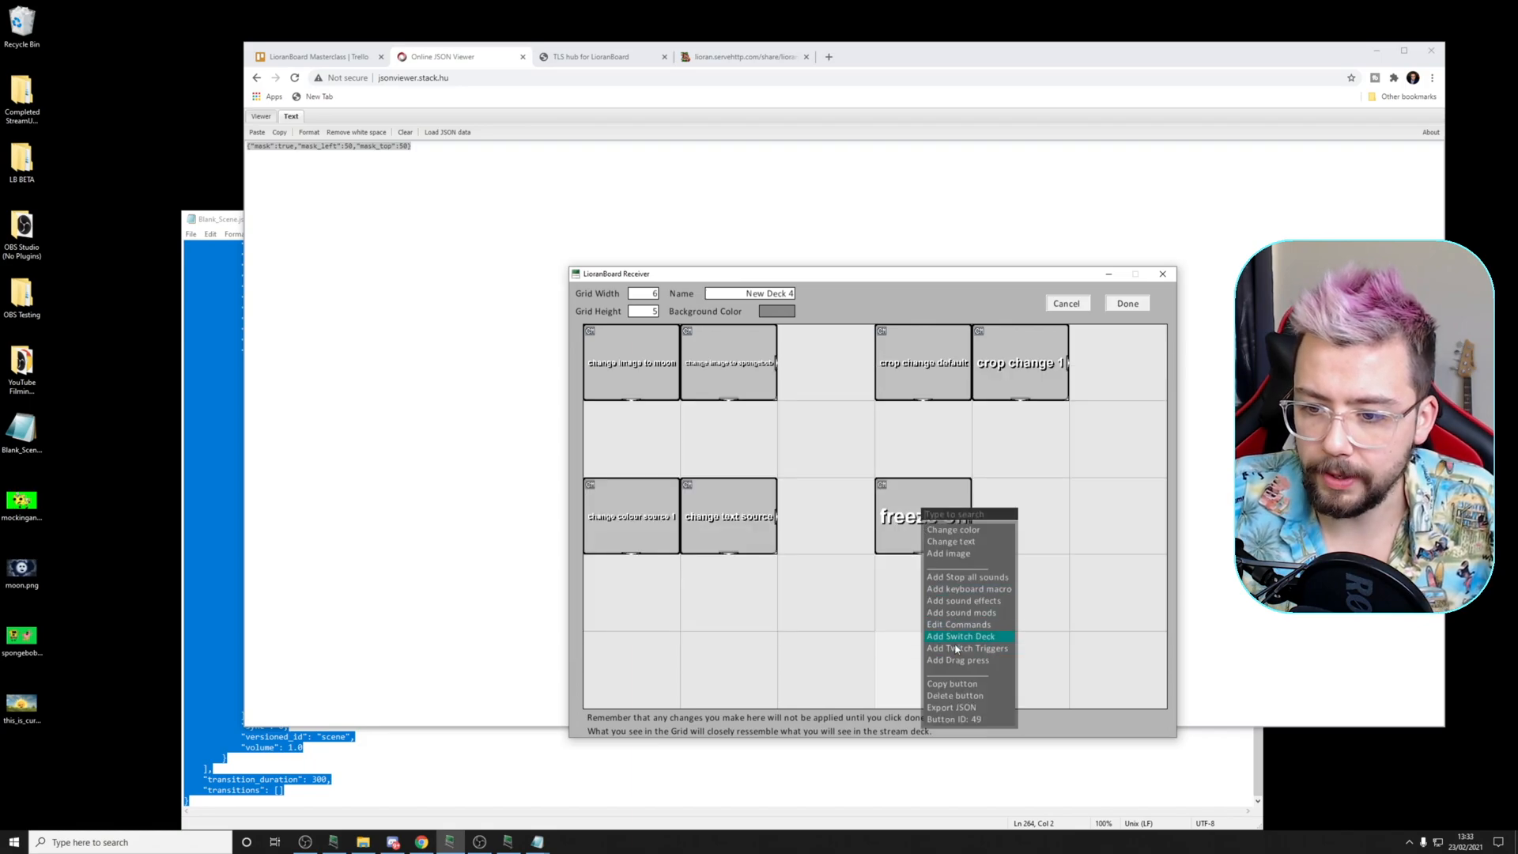
- Duplicate the button and relabel the copy 'freeze off'
click(959, 635)
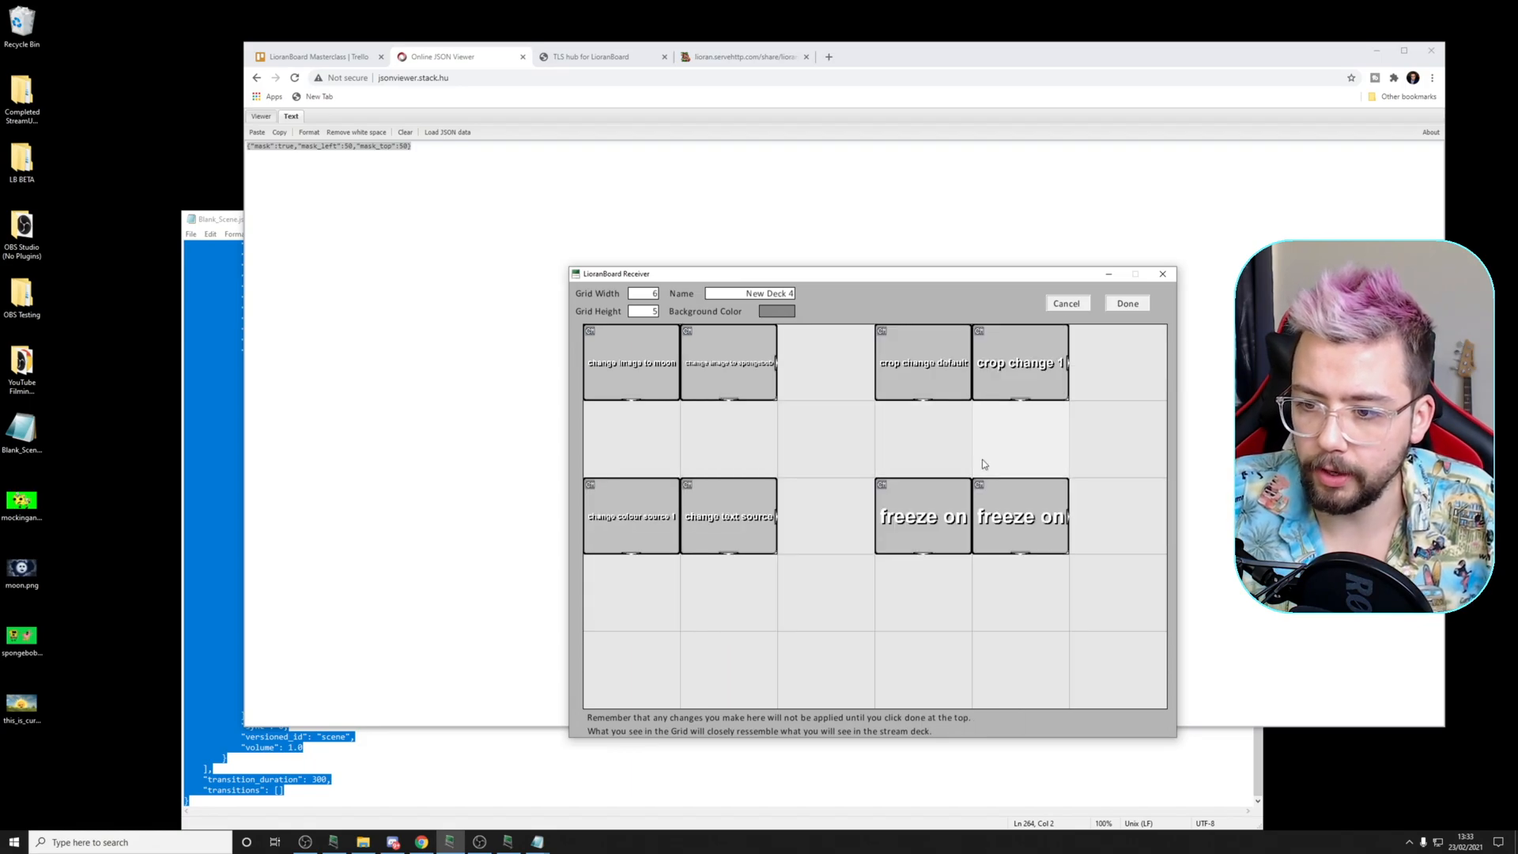
right_click(1019, 515)
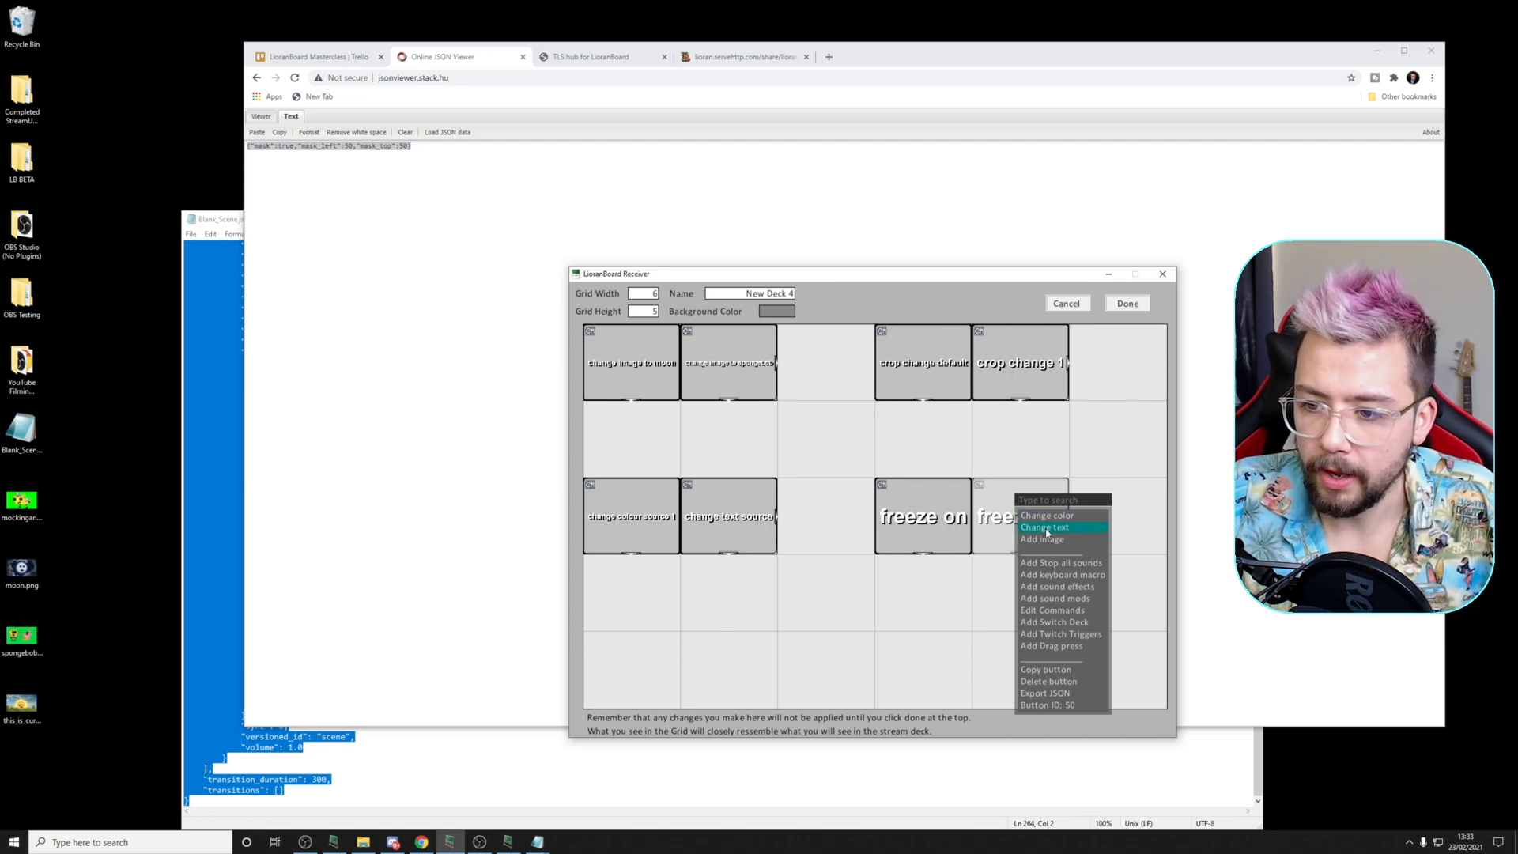
click(1044, 527)
text(freeze off)
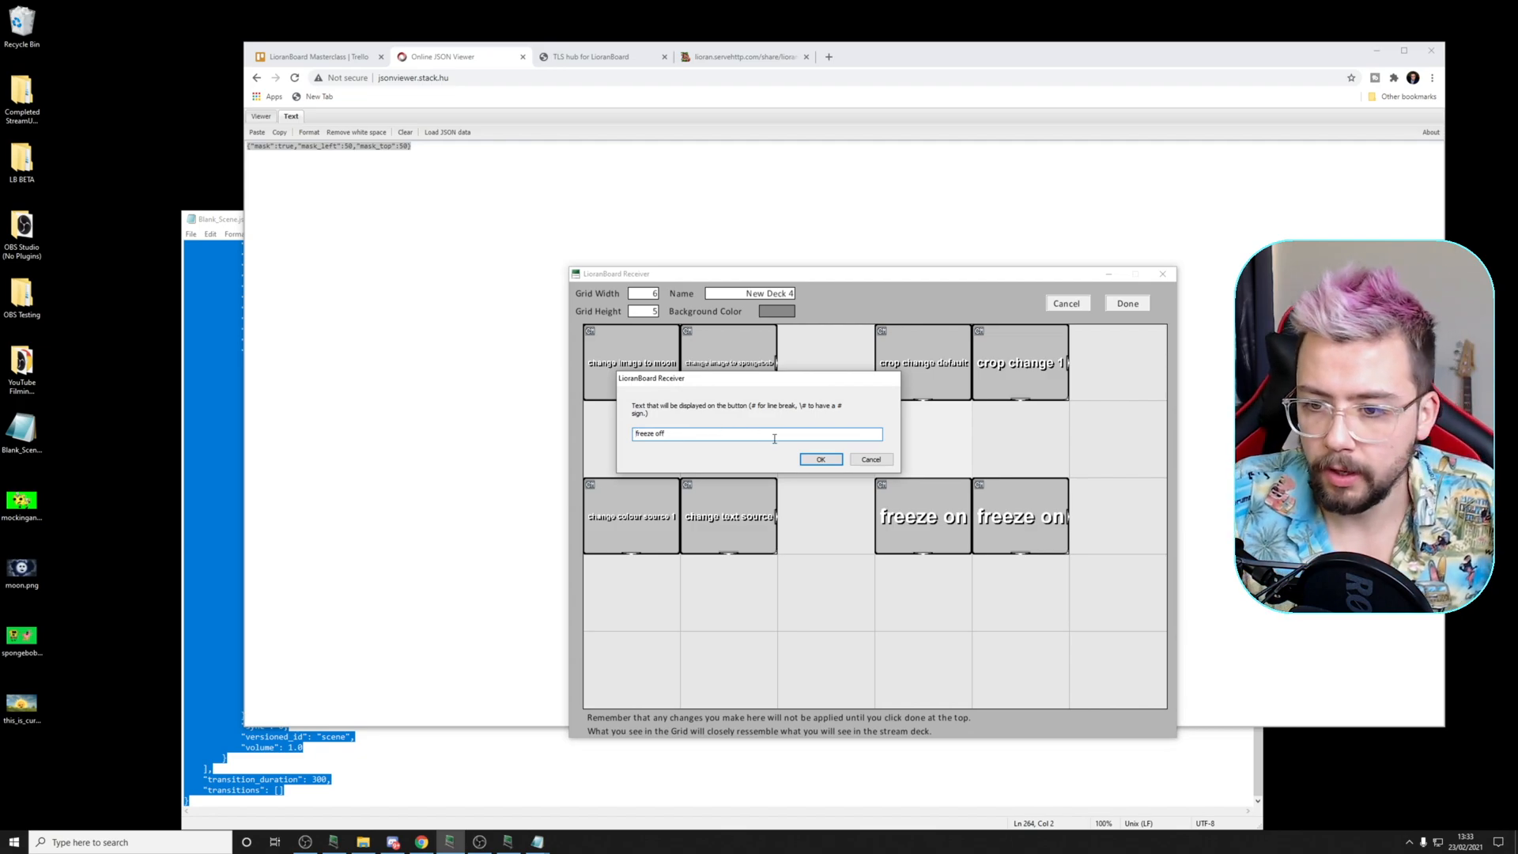
click(819, 458)
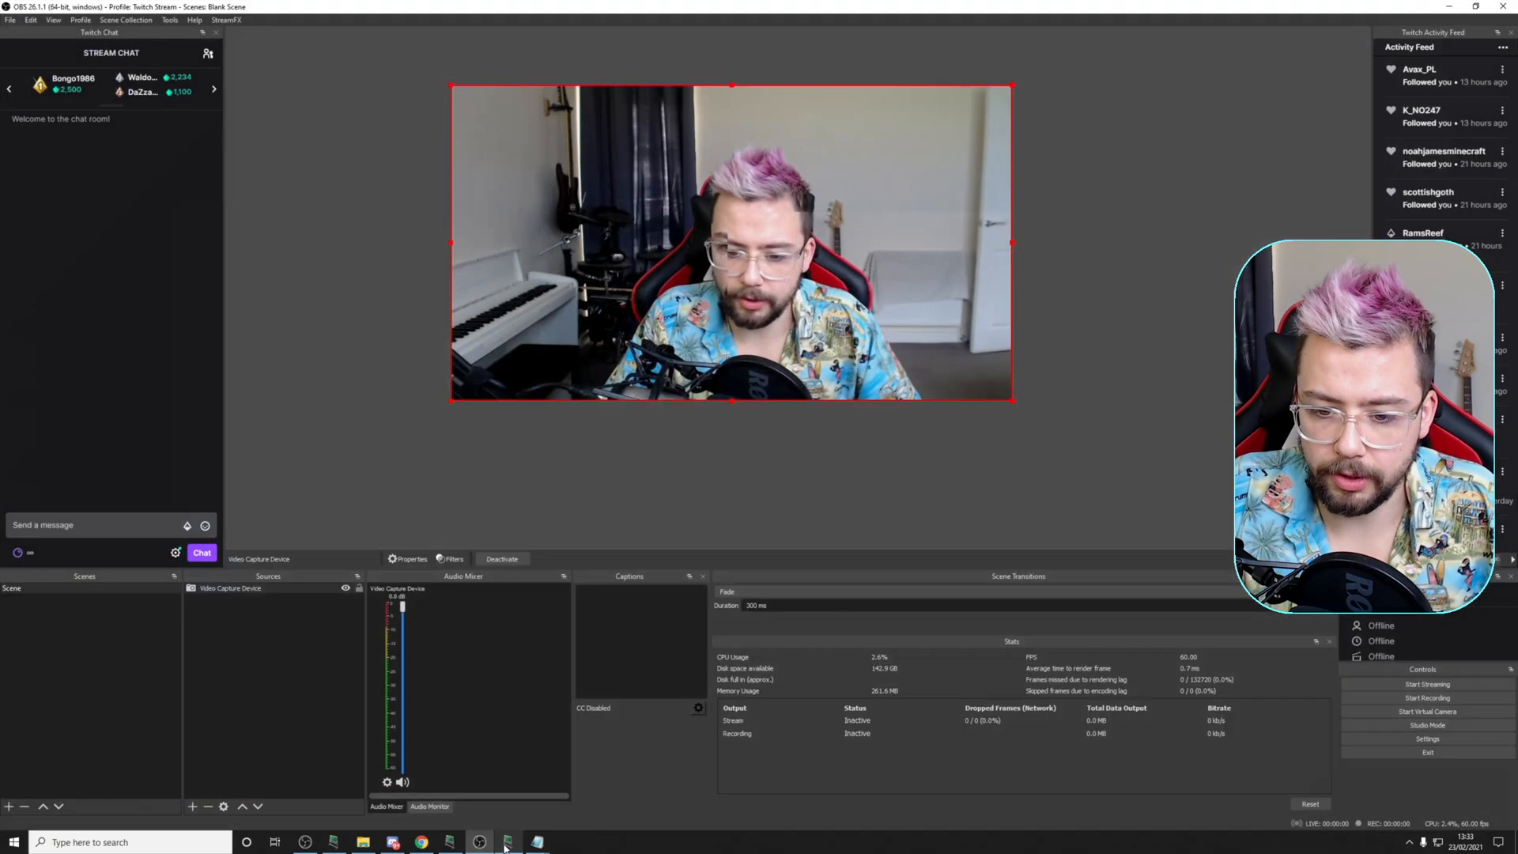
- Bring up the Stream Deck and trigger freeze on, then freeze off twice against the live webcam
click(503, 842)
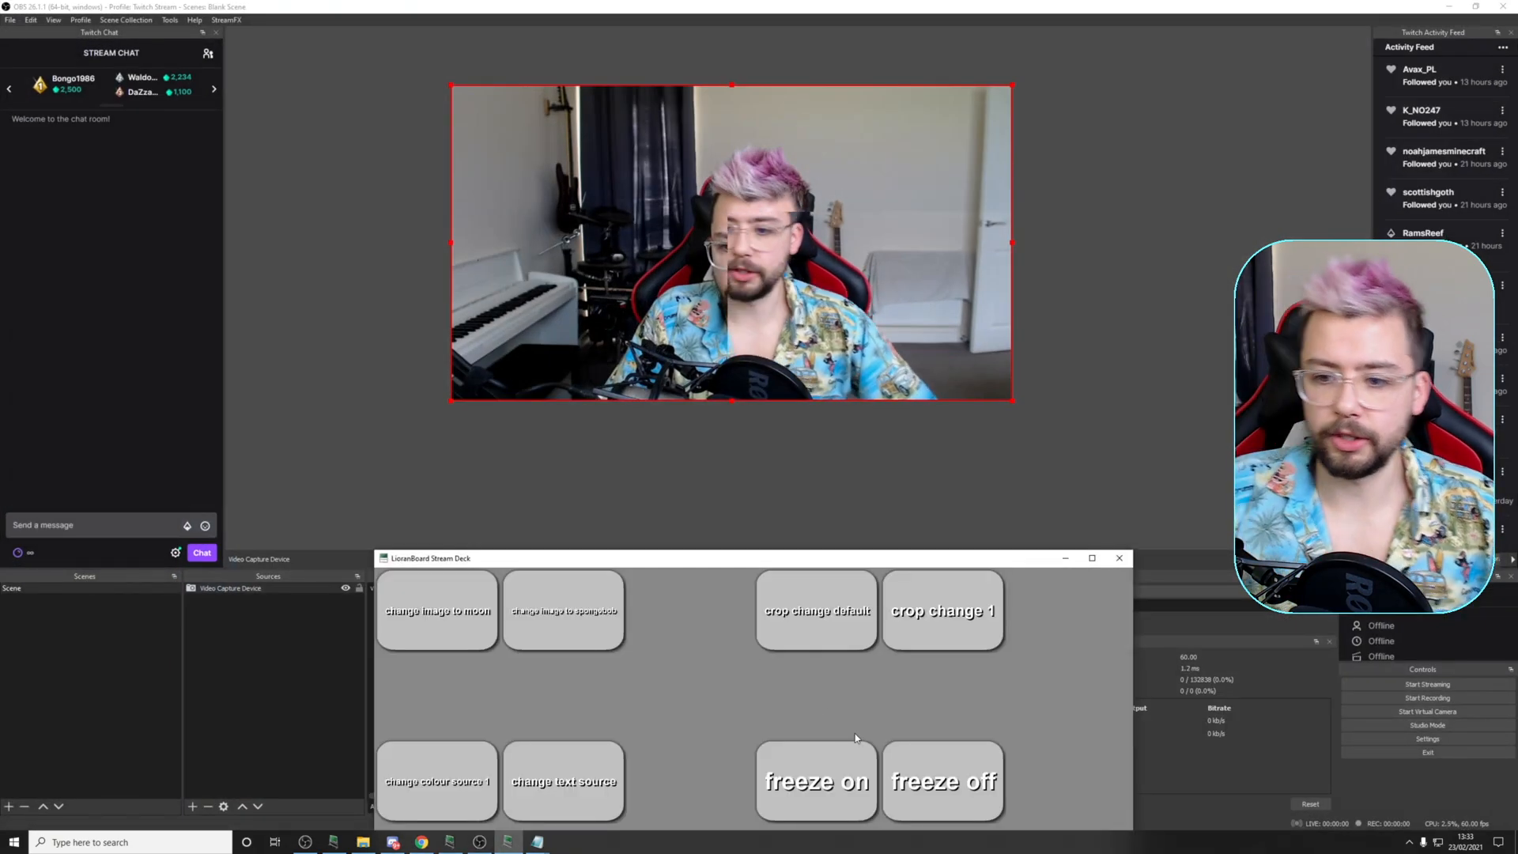
click(816, 782)
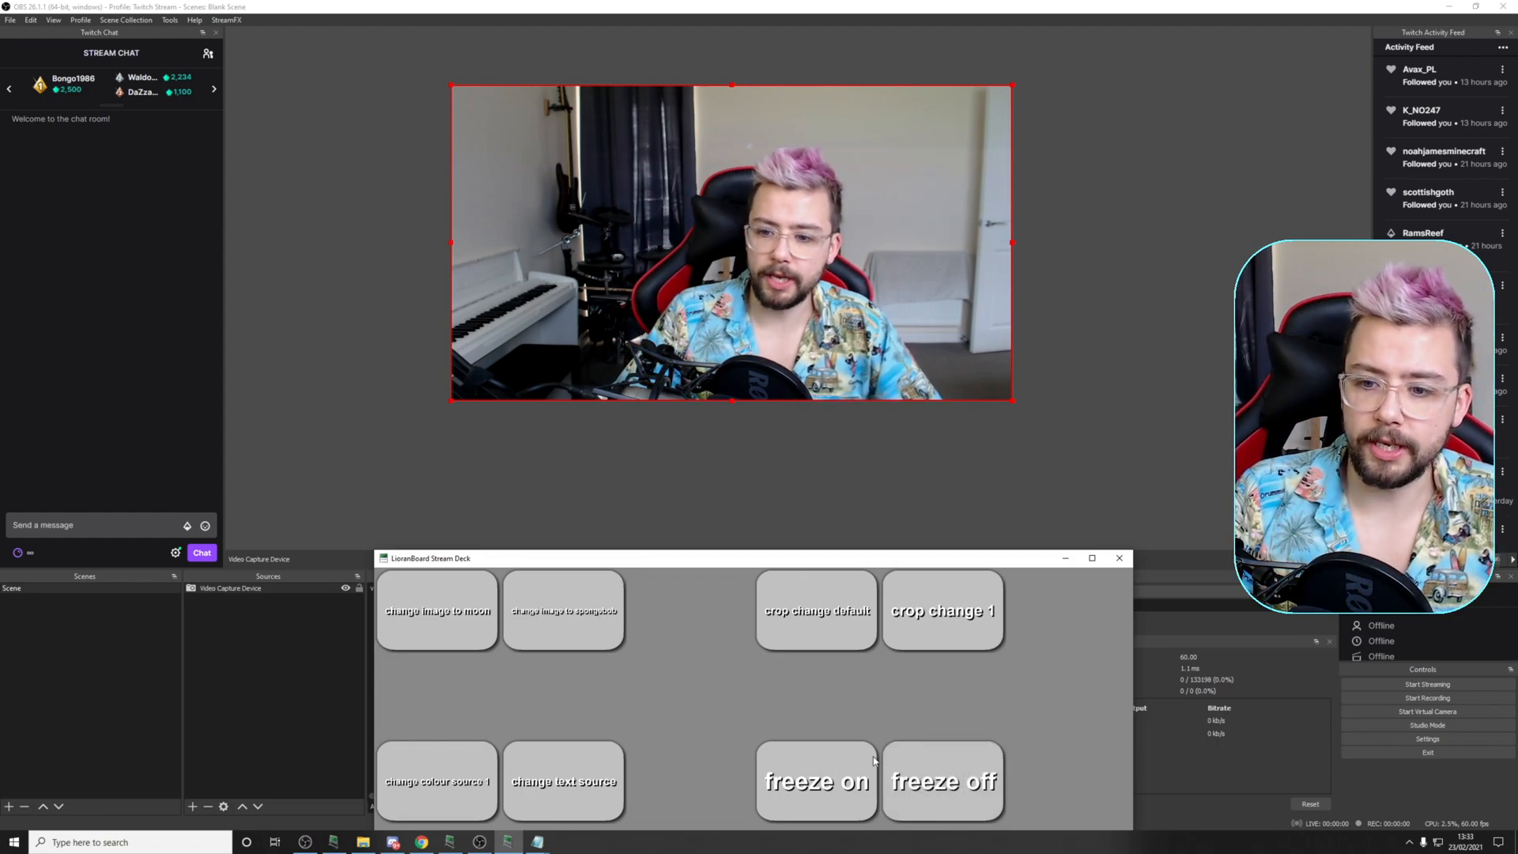
click(941, 781)
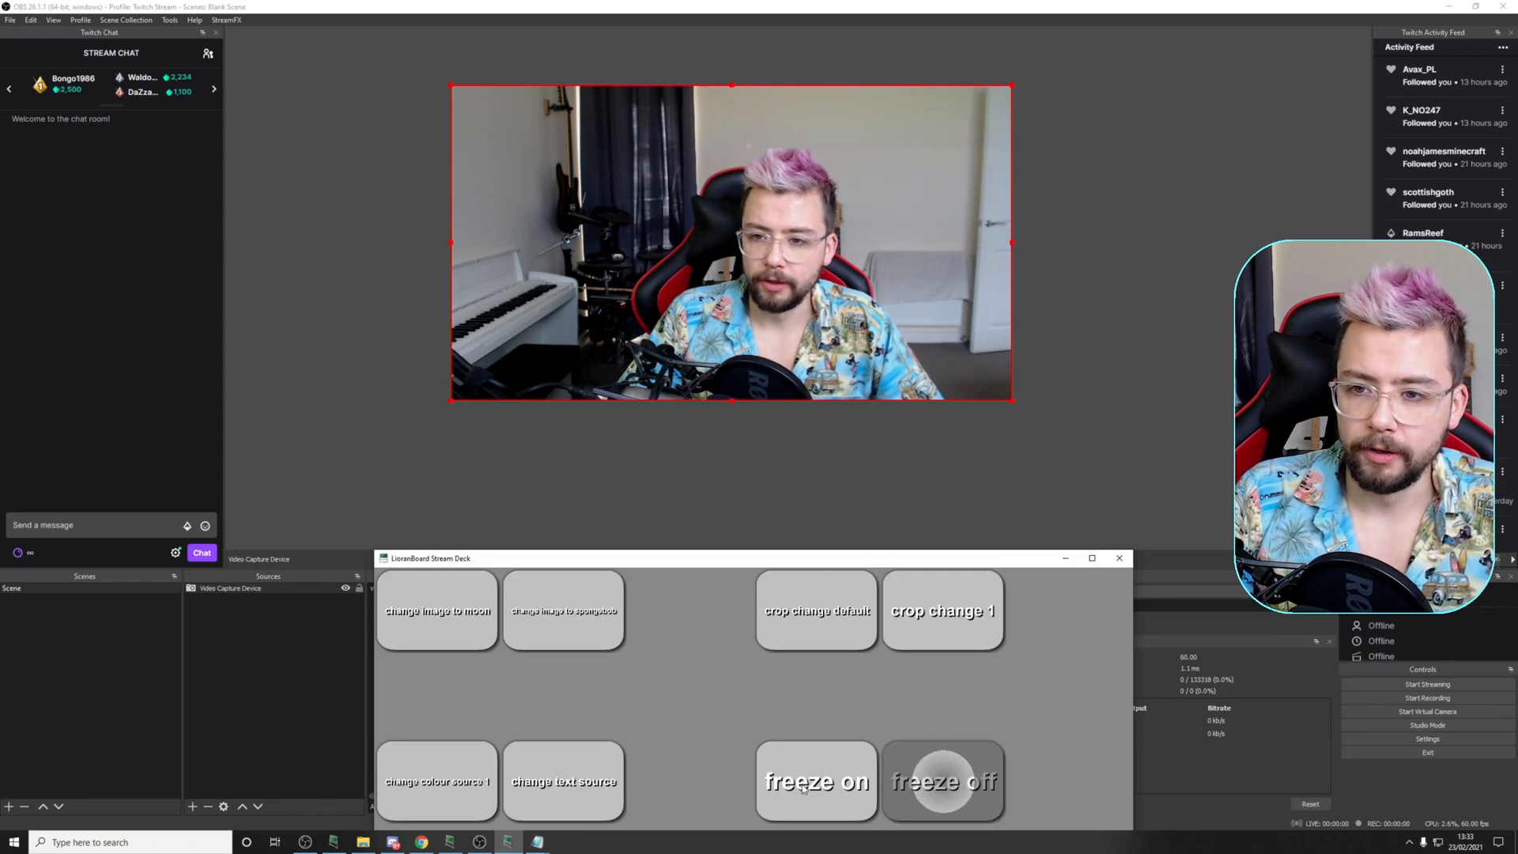
click(941, 781)
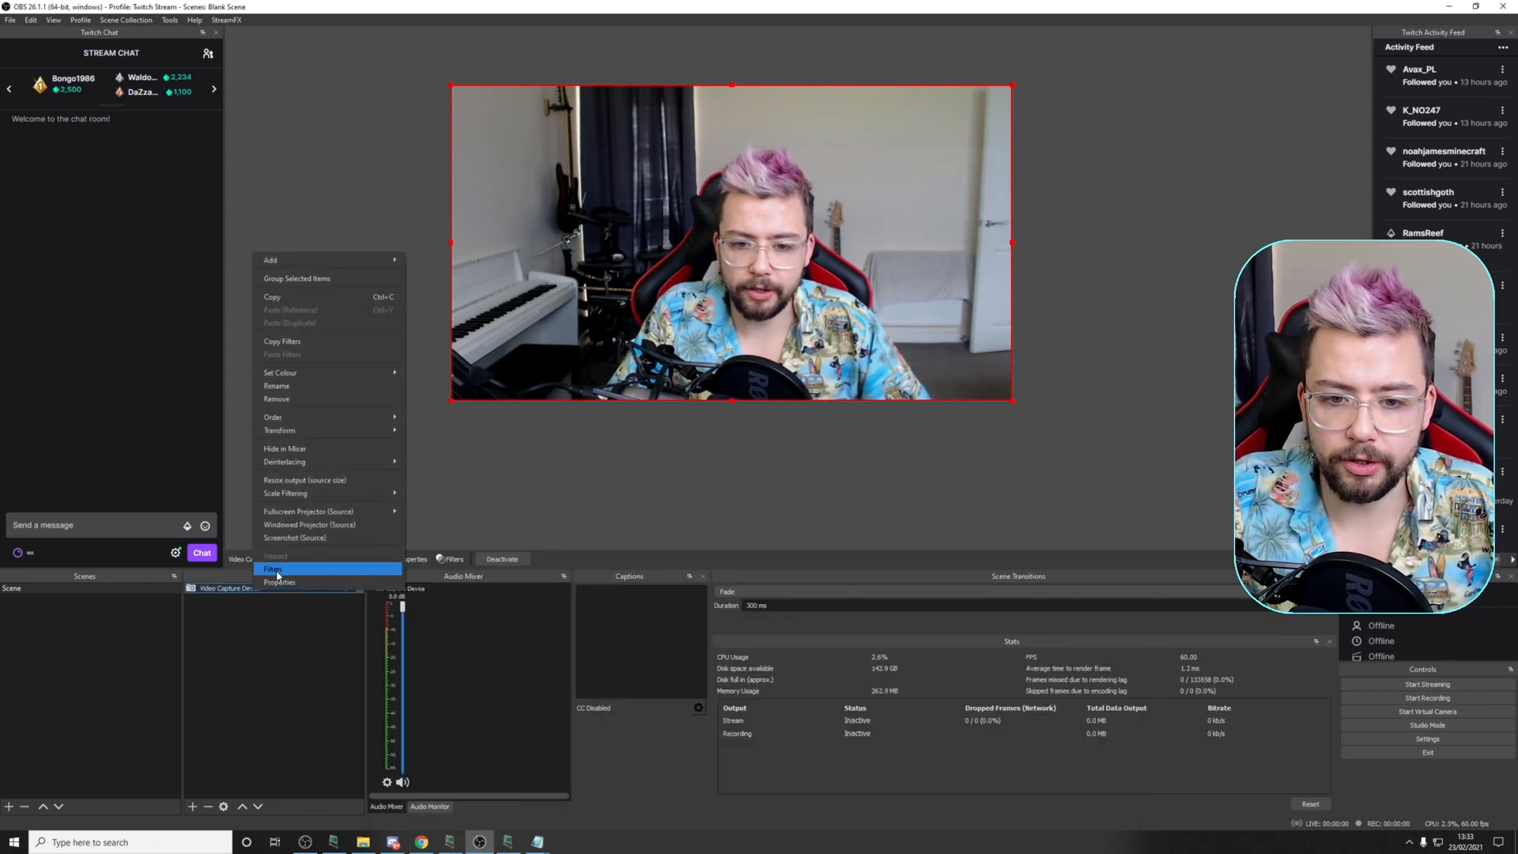
- Show the webcam's Freeze filter in OBS and trigger freeze off then freeze on from the Stream Deck
click(275, 569)
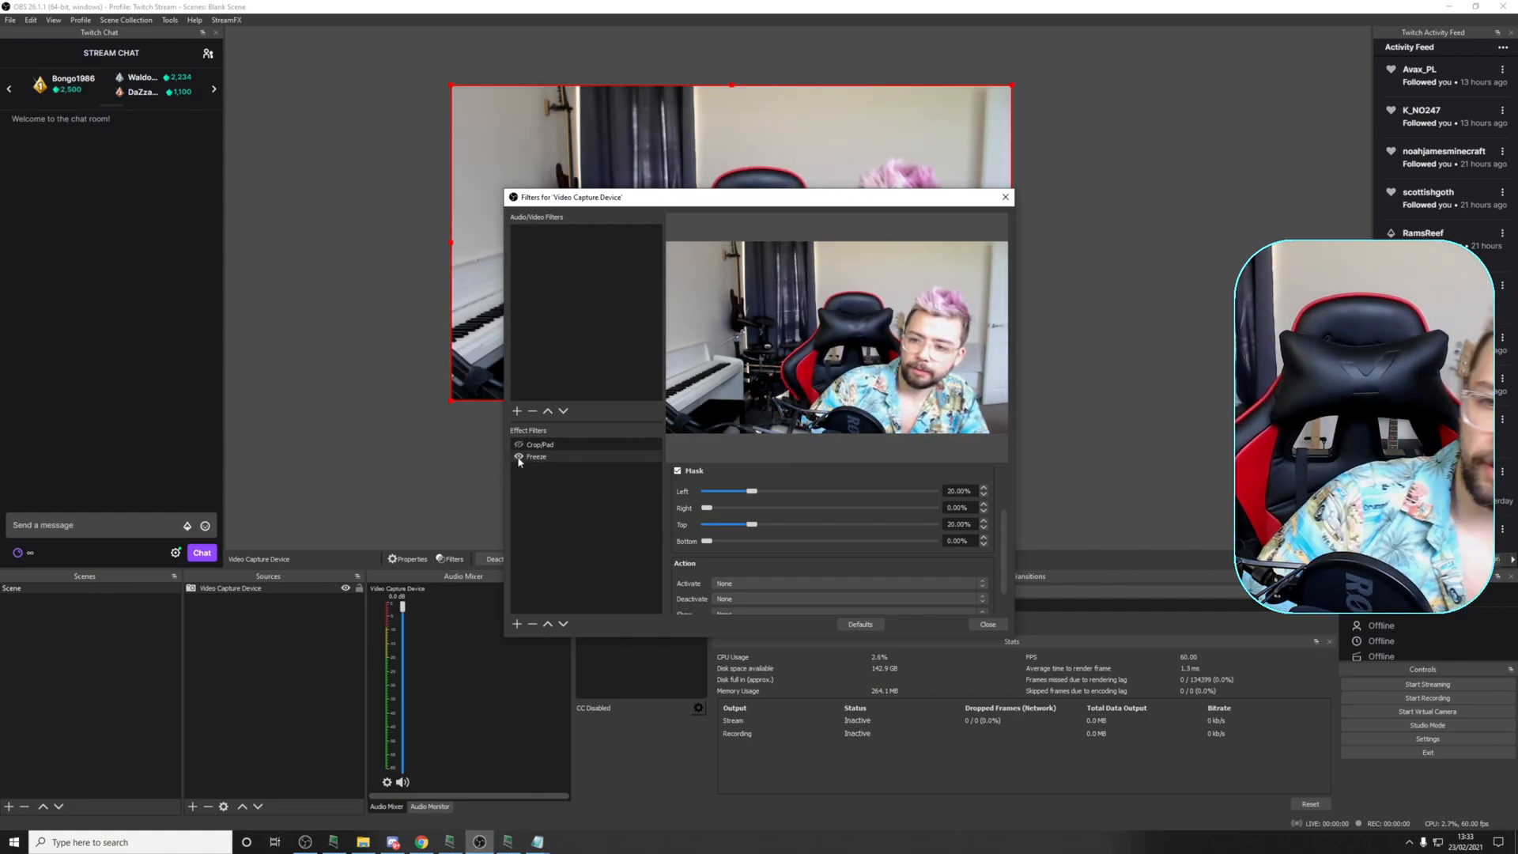
click(510, 842)
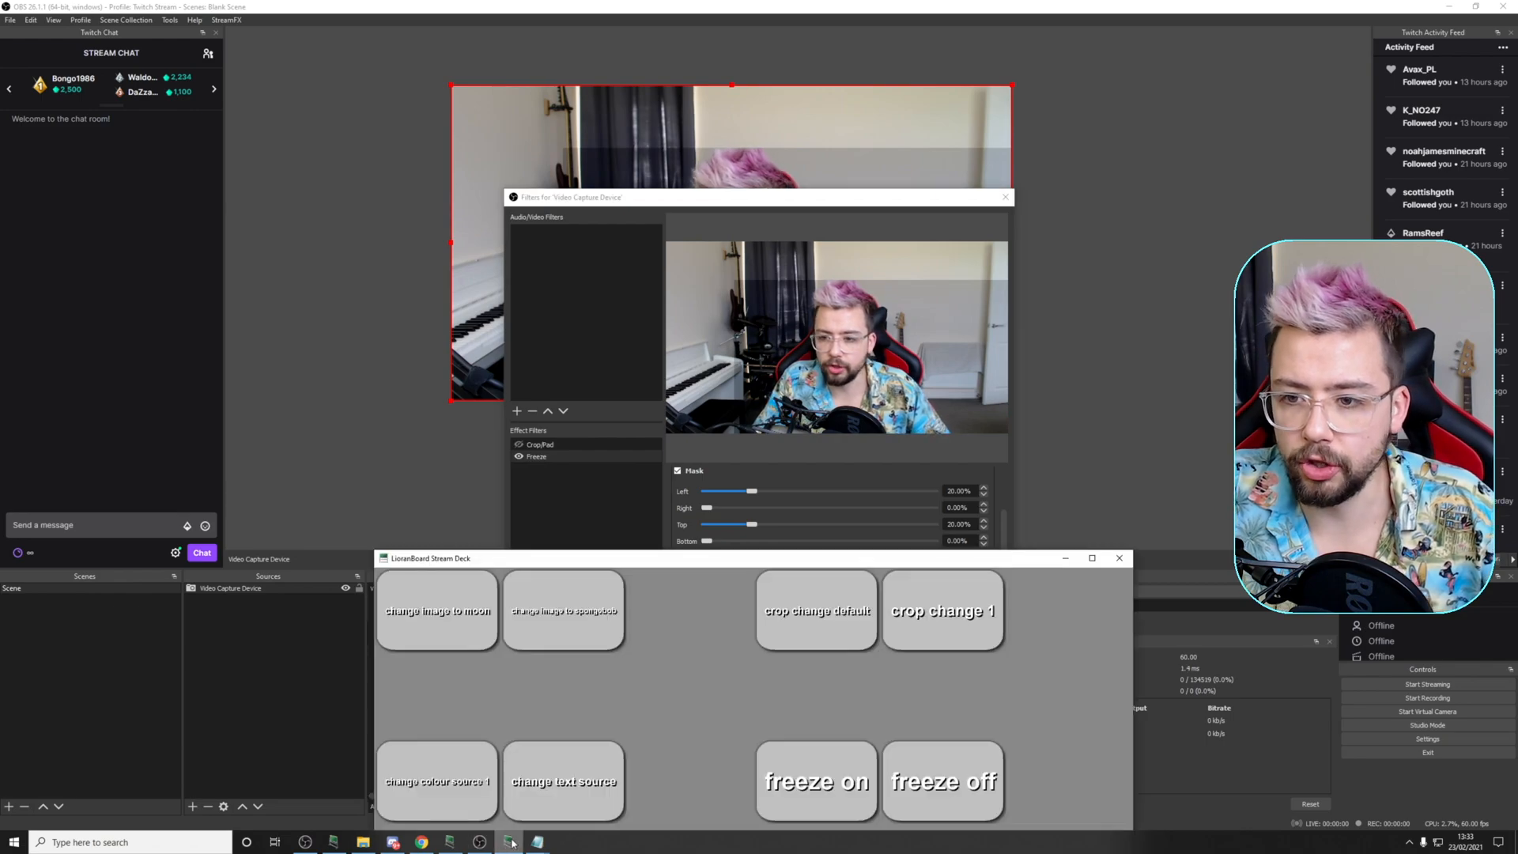
click(940, 781)
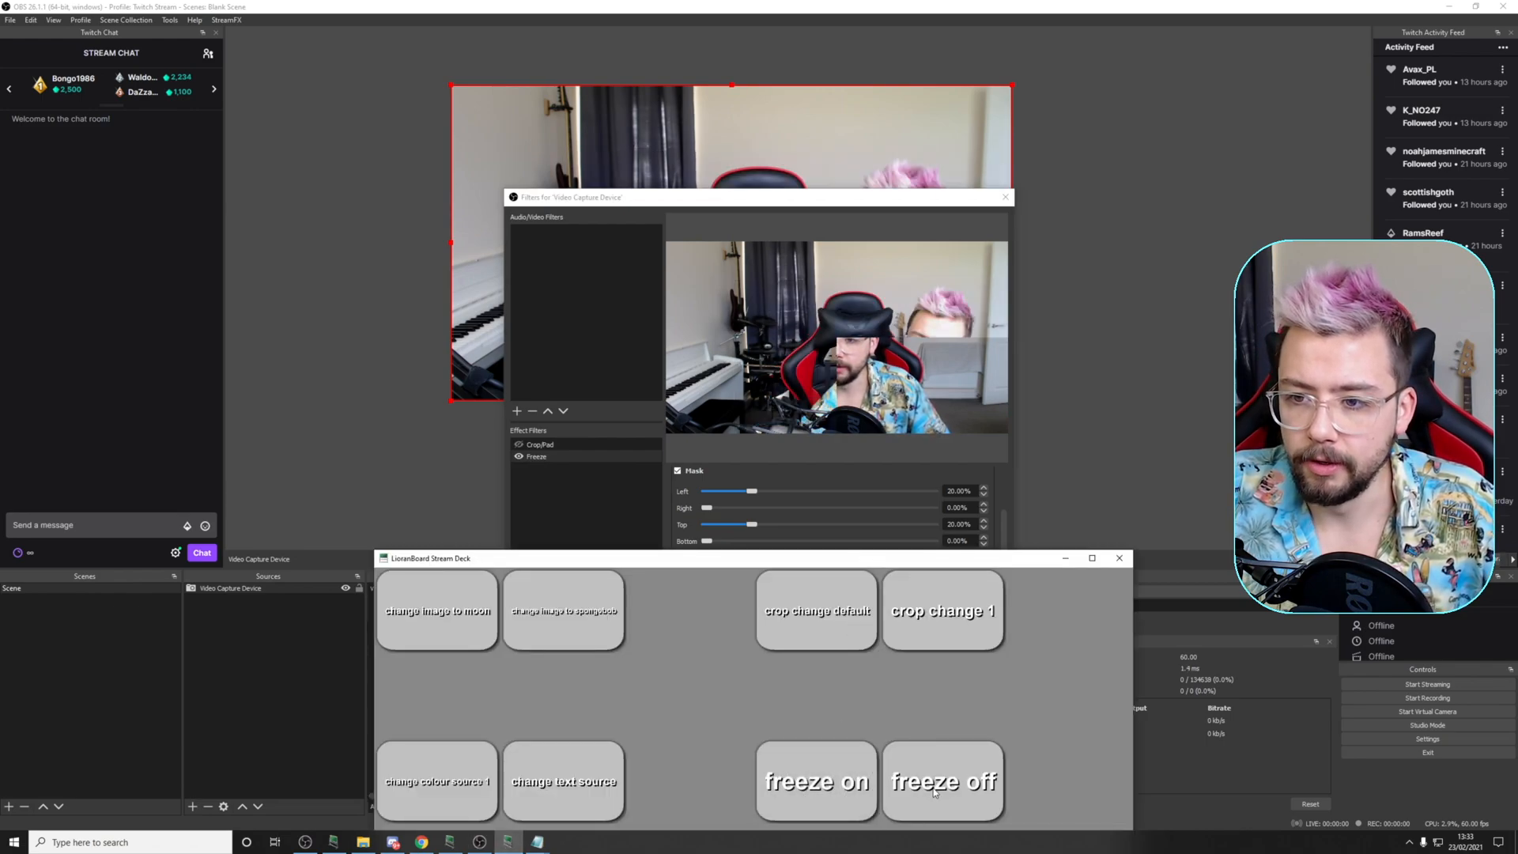
click(816, 781)
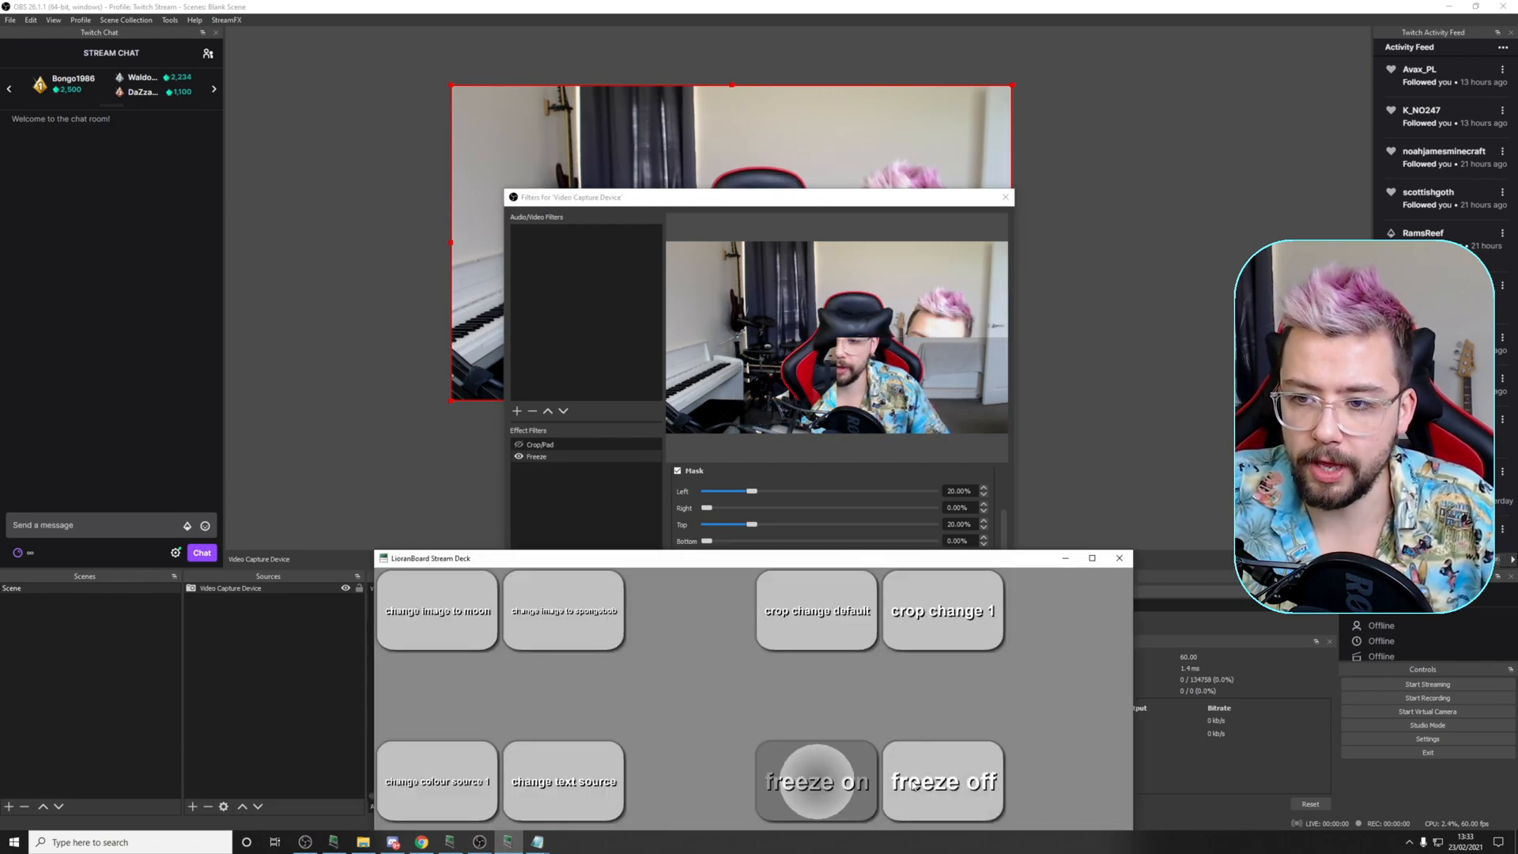